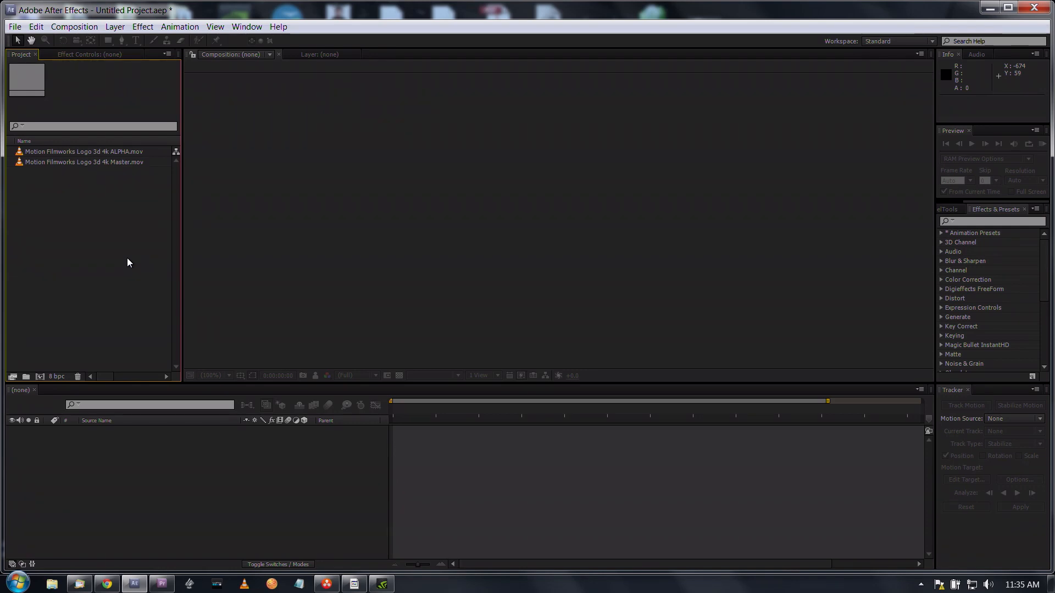
mouse_move(115, 228)
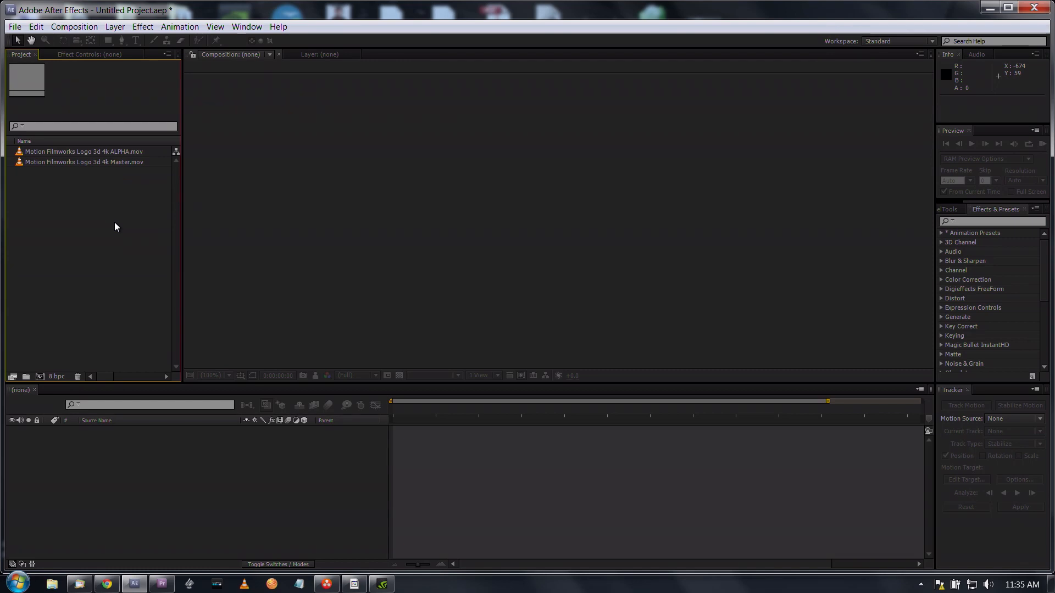
mouse_move(105, 241)
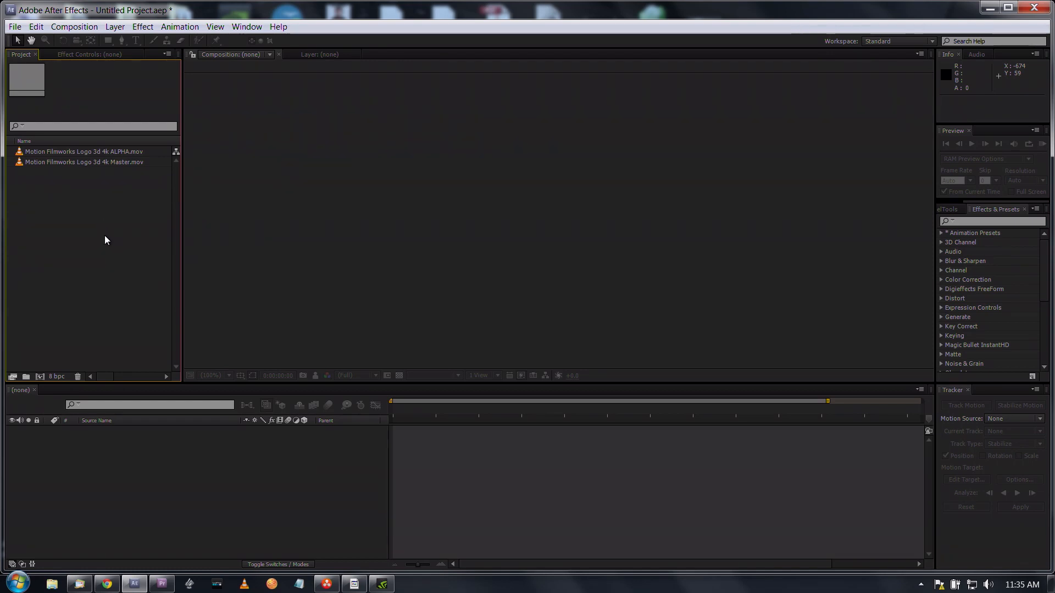
mouse_move(63, 182)
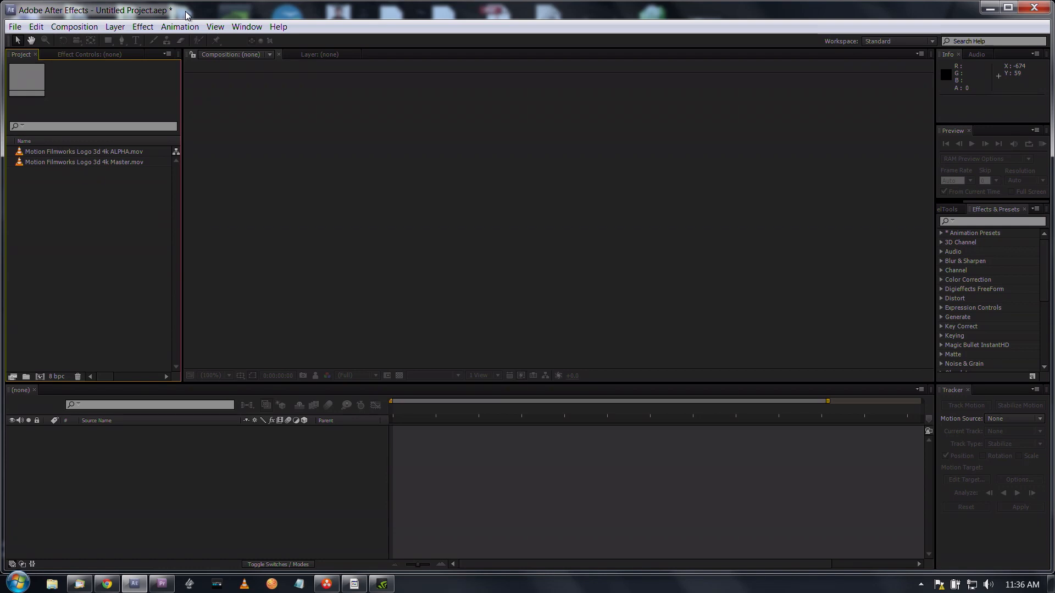
mouse_move(188, 15)
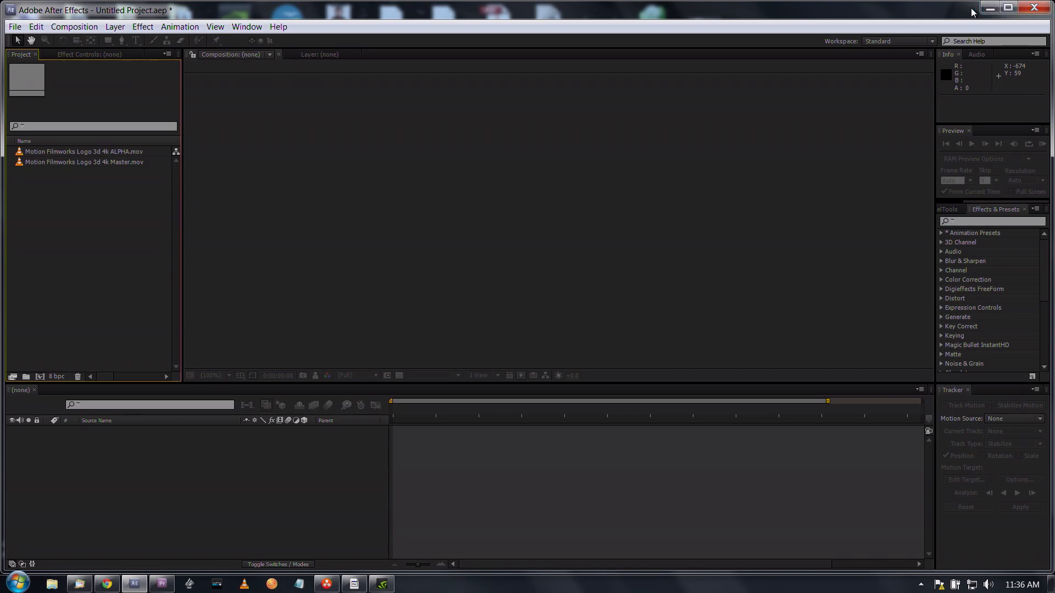
mouse_move(964, 18)
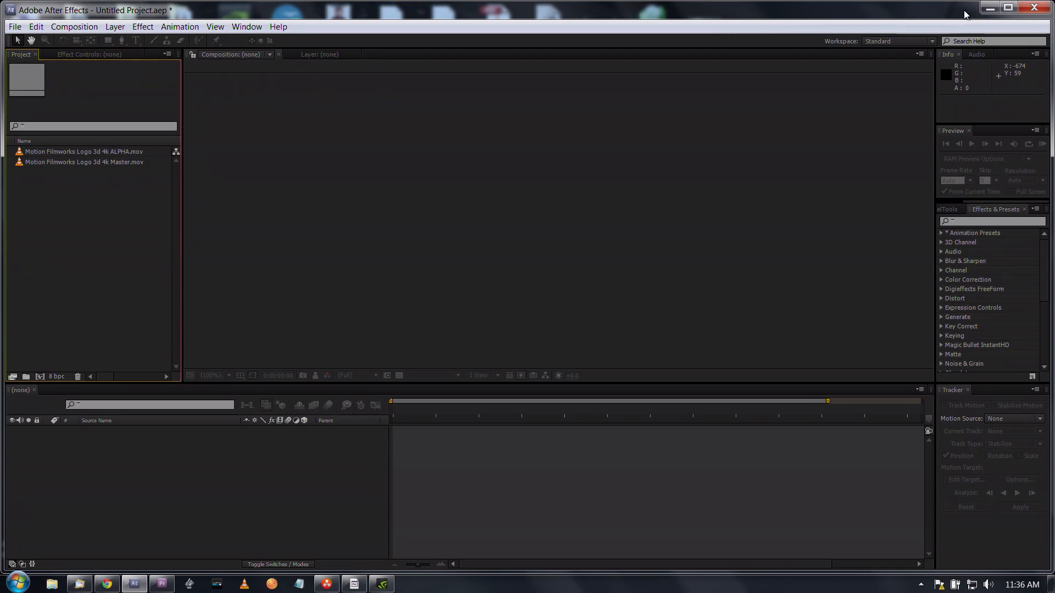
mouse_move(761, 106)
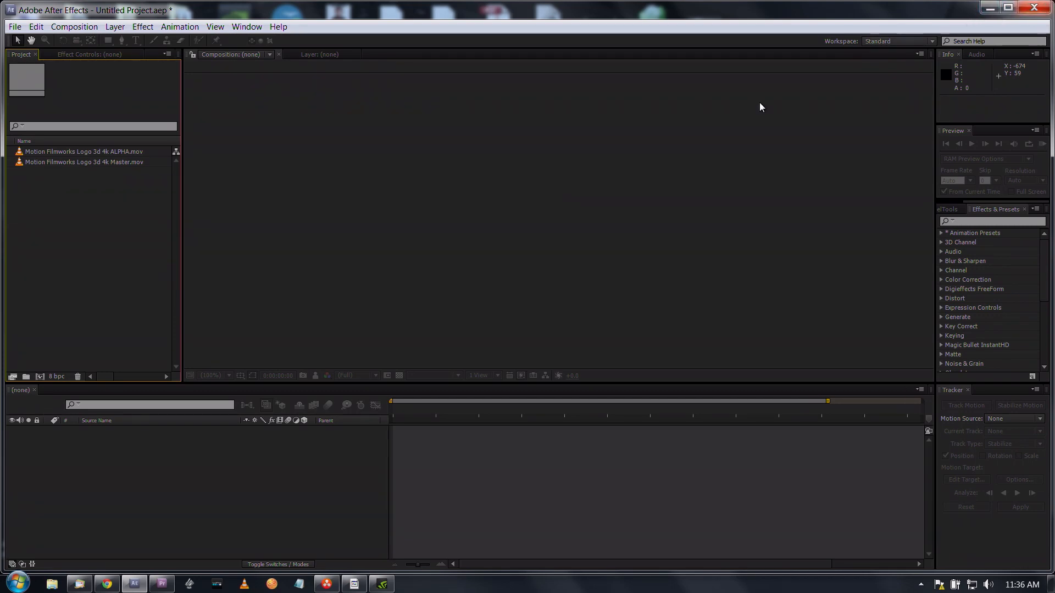
mouse_move(9, 261)
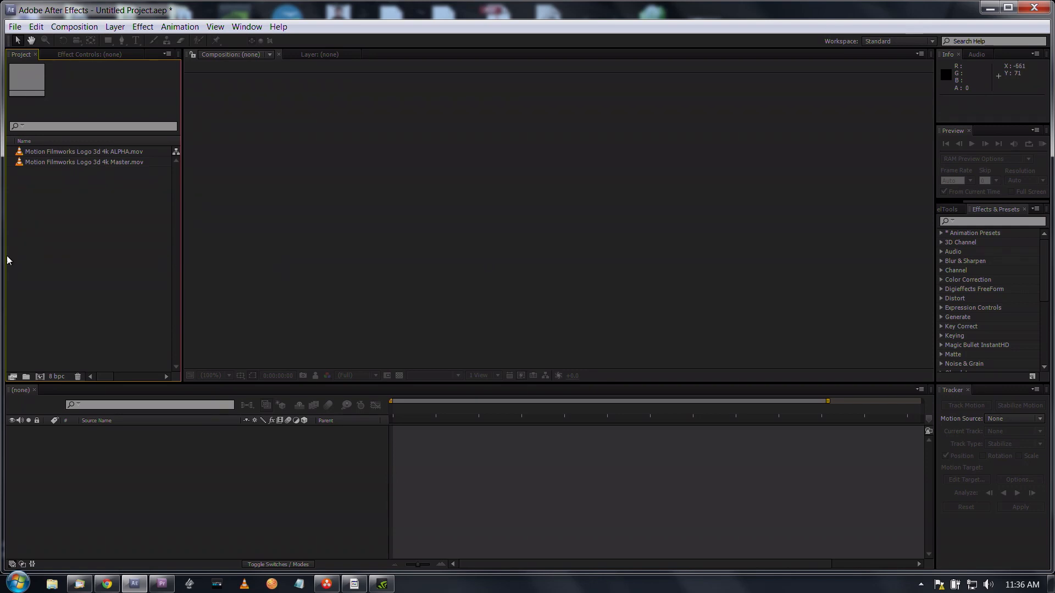
mouse_move(50, 210)
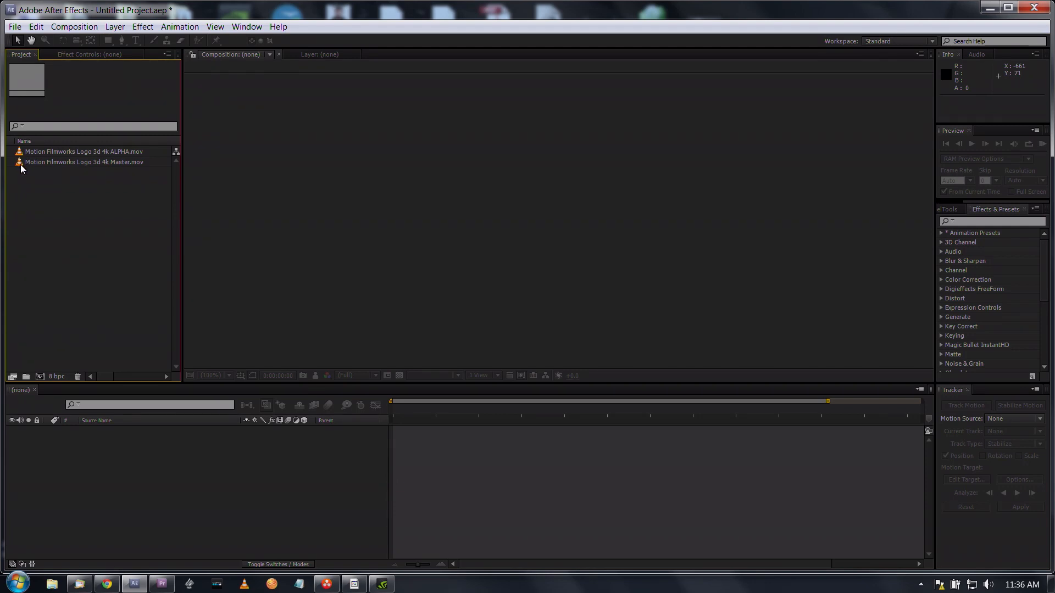
Build a composition from Master.mov, preview it, then add ALPHA.mov as a layer above
click(82, 163)
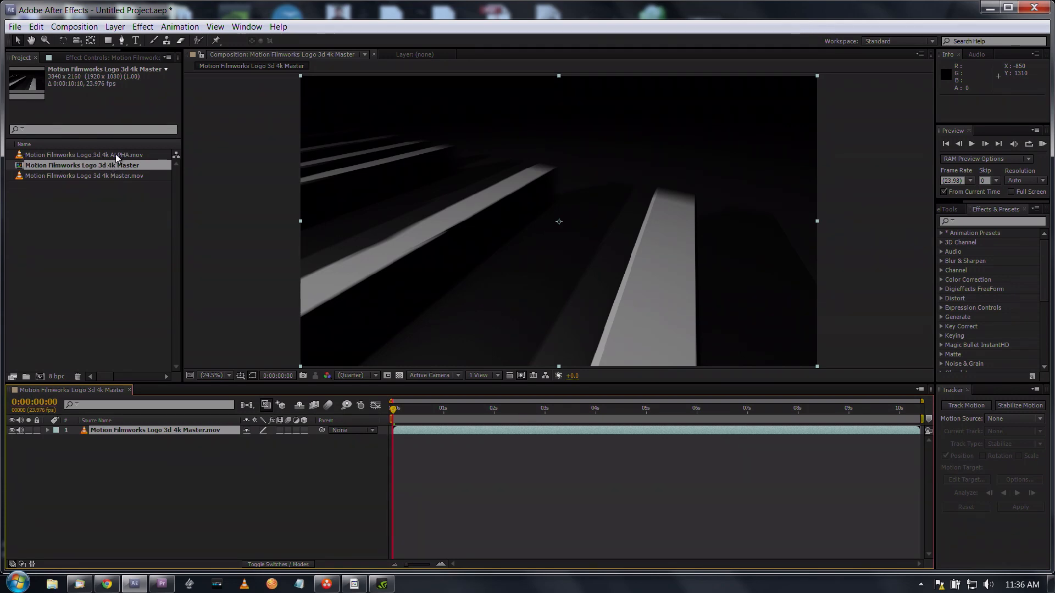
click(80, 155)
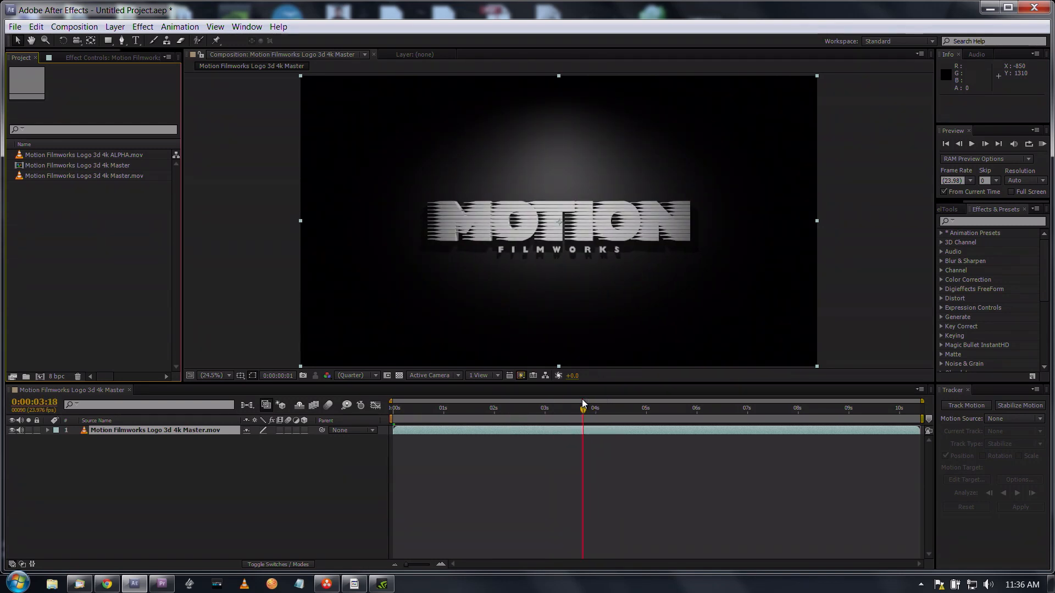
click(396, 408)
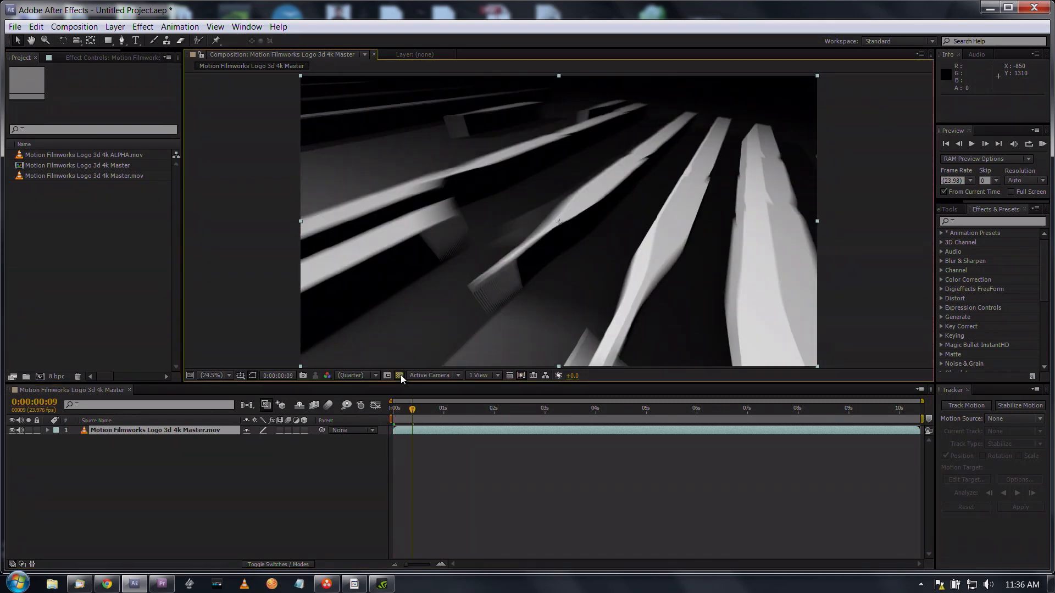
click(594, 409)
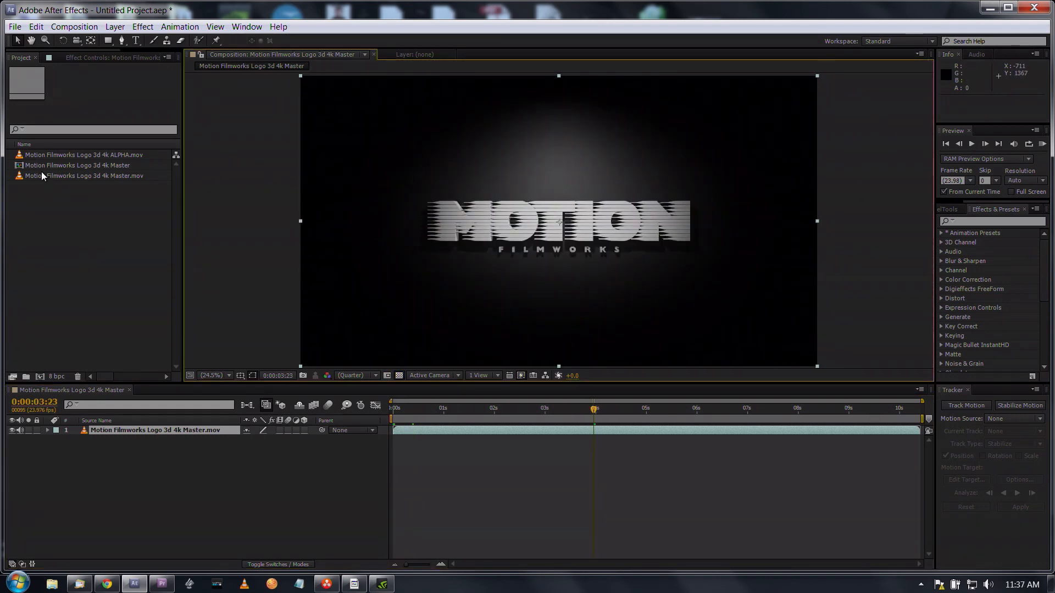
click(81, 154)
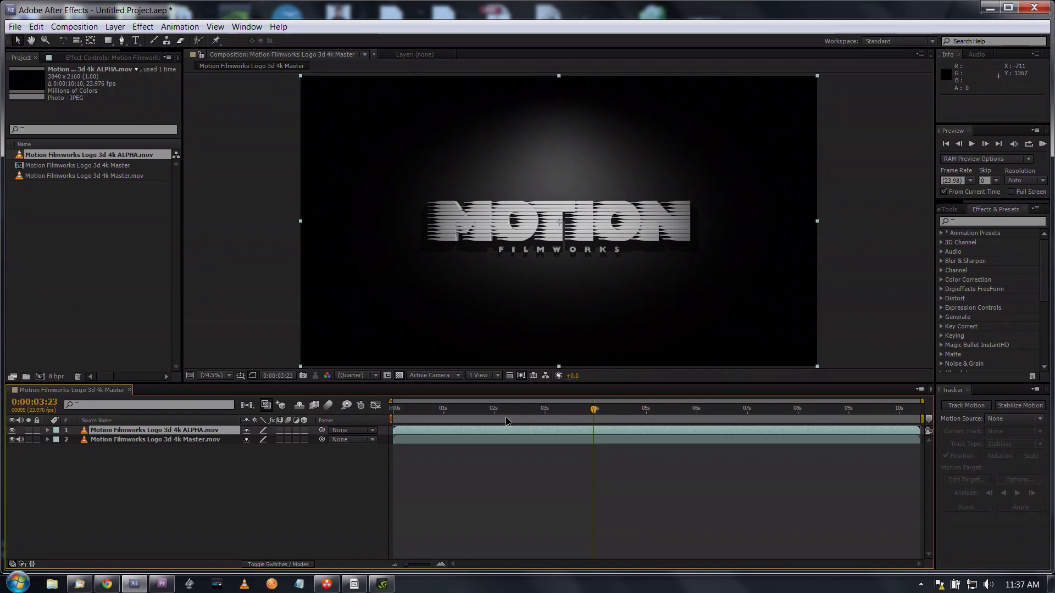
Reveal the Mode and TrkMat columns and select the Master logo layer
click(484, 408)
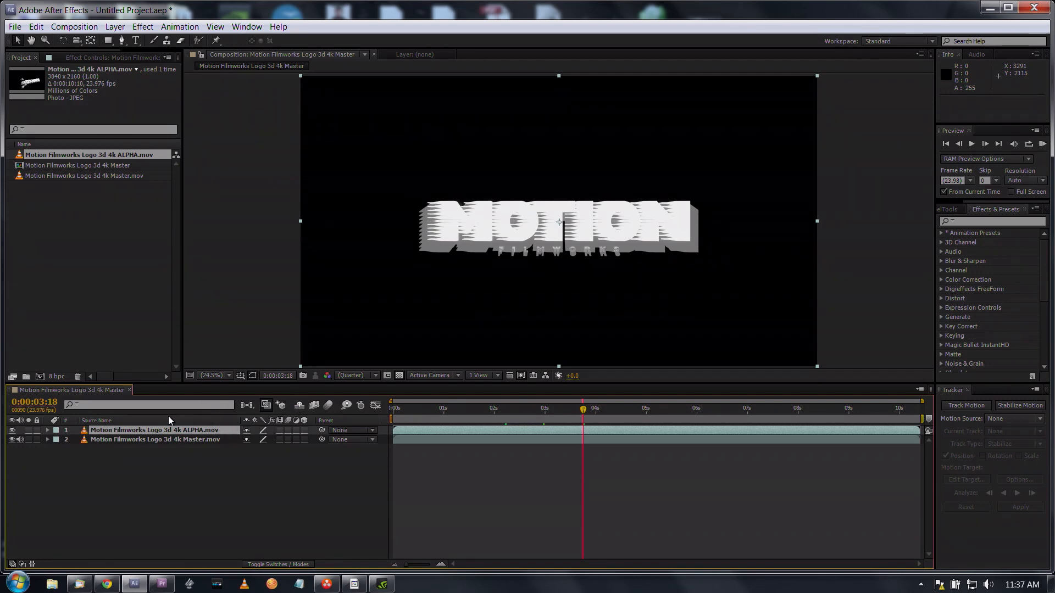
click(278, 565)
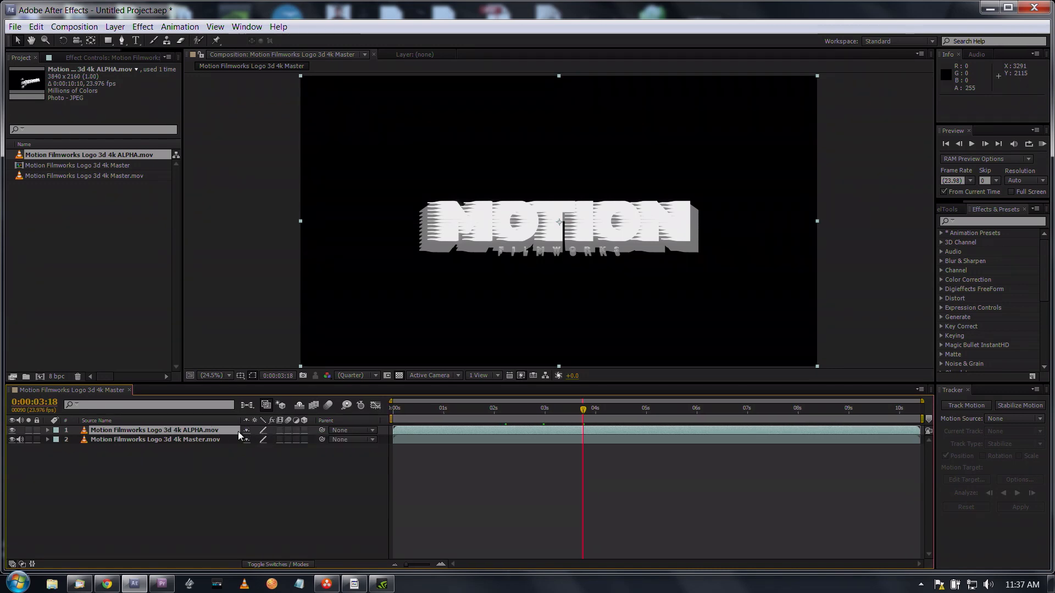
mouse_move(299, 440)
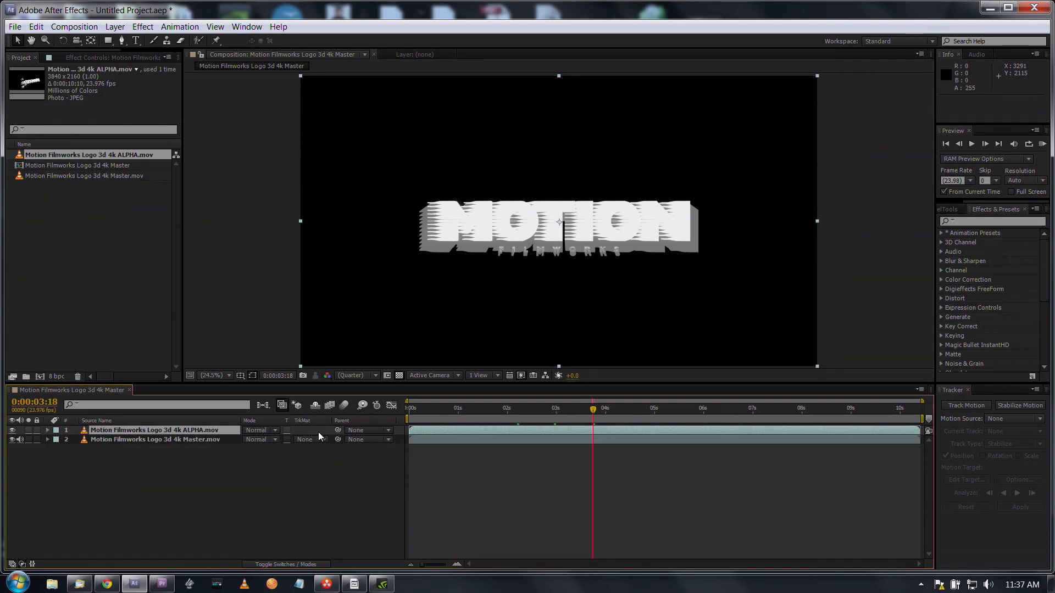
mouse_move(303, 421)
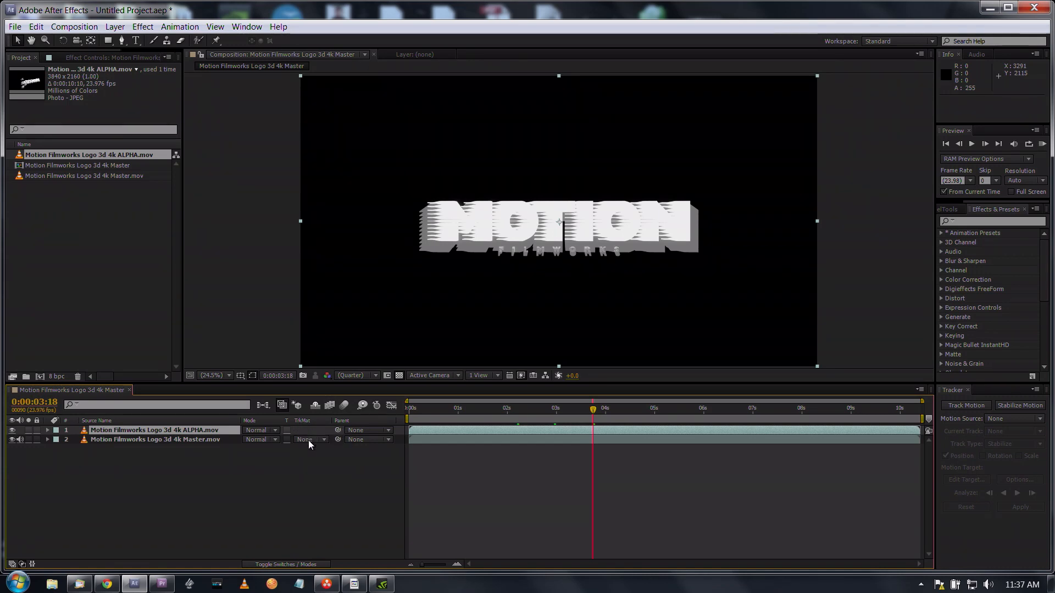
click(161, 440)
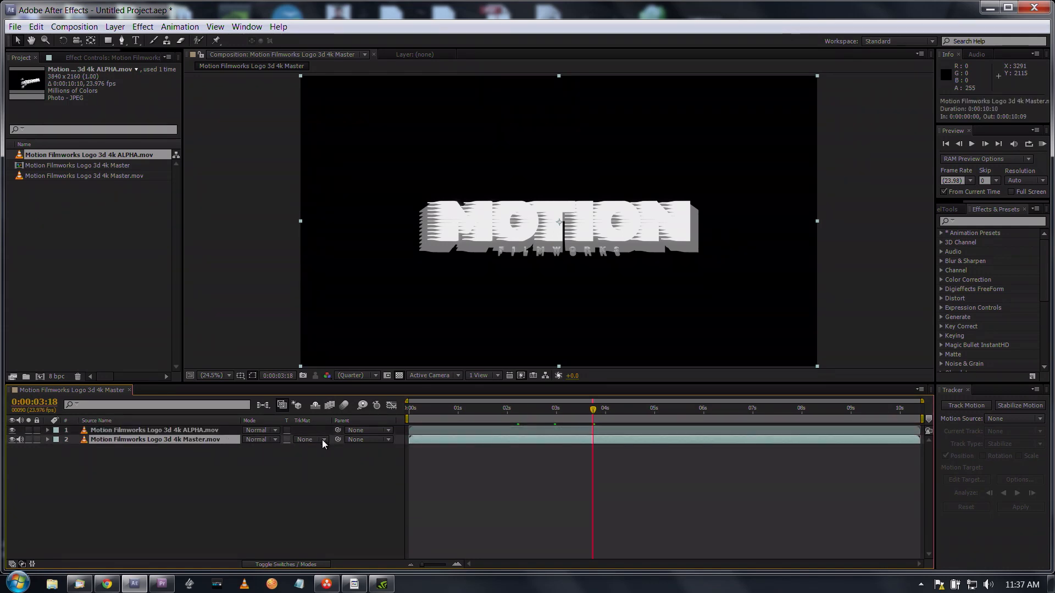
Set the Master layer's track matte to Luma Matte using ALPHA.mov
click(310, 440)
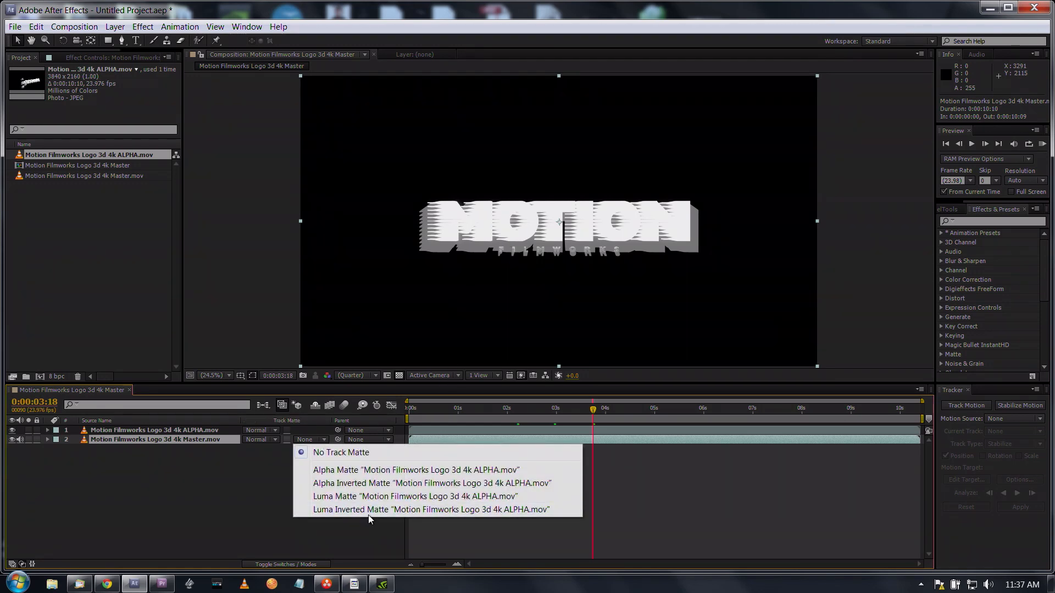
mouse_move(348, 498)
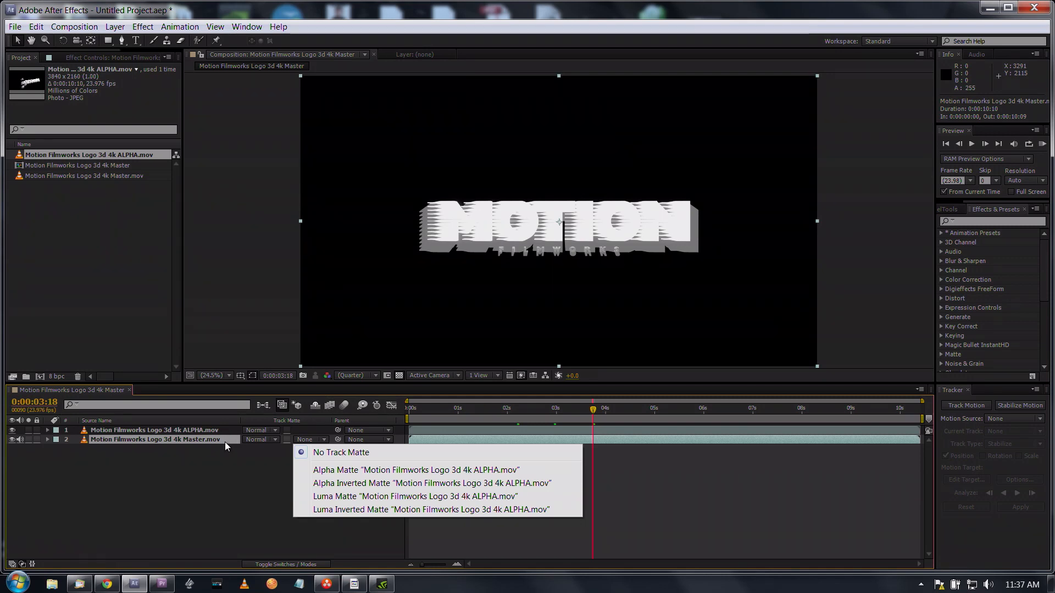
mouse_move(429, 504)
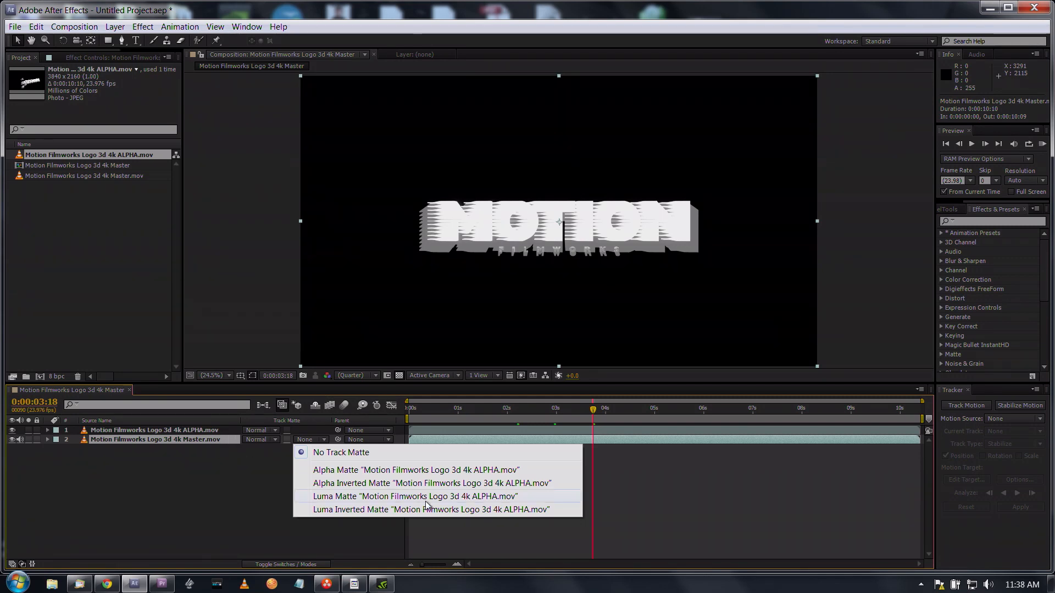
click(335, 495)
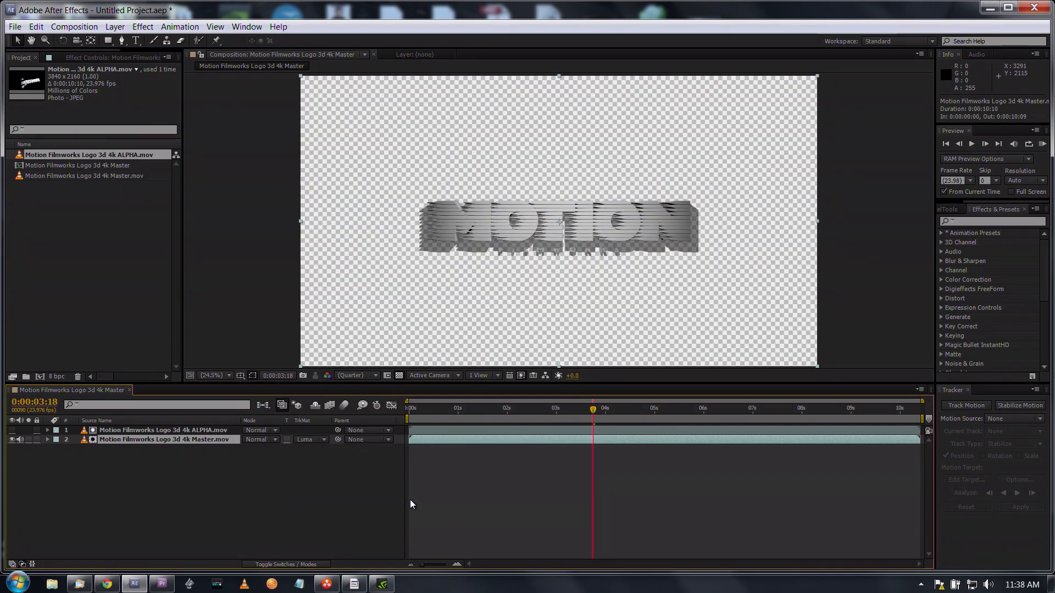
mouse_move(361, 424)
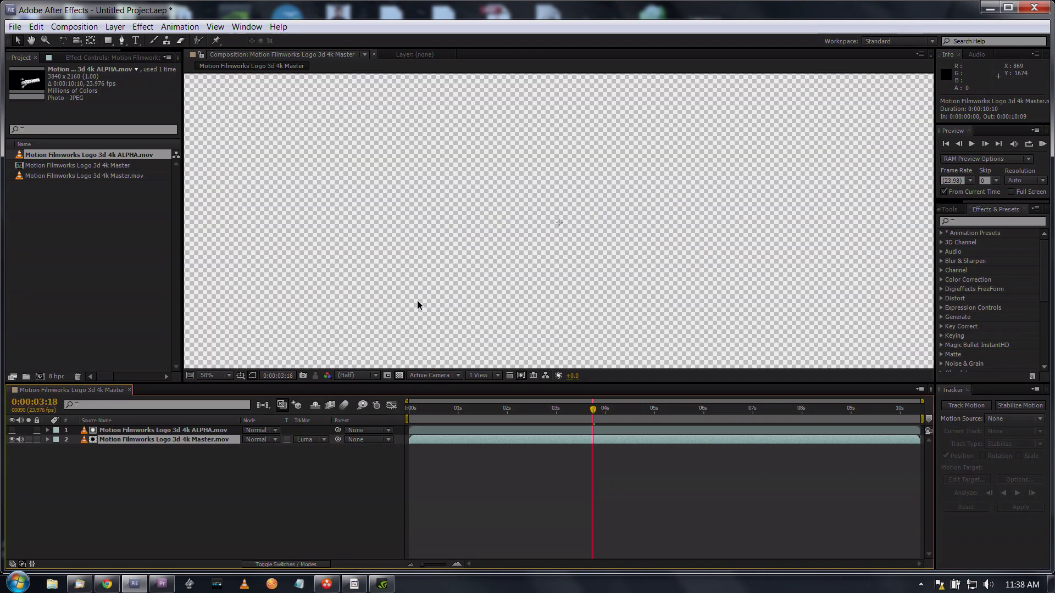
mouse_move(707, 220)
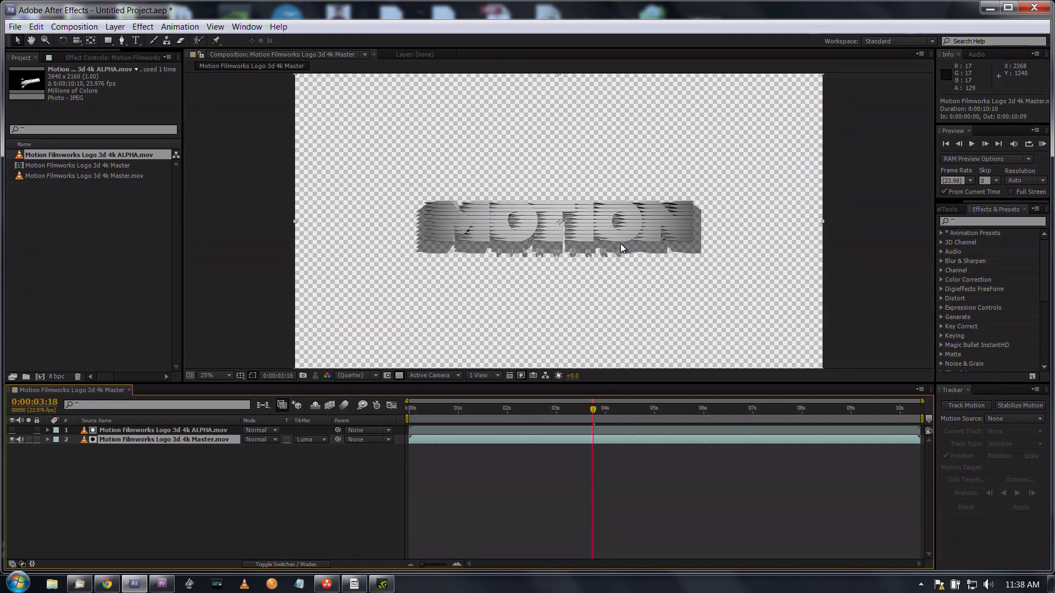
mouse_move(319, 306)
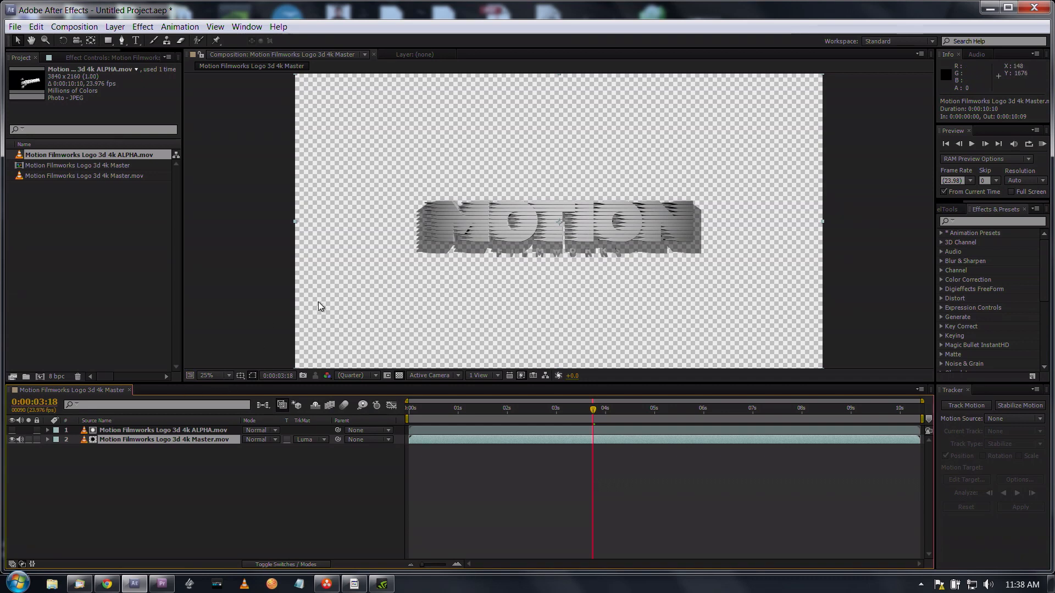
Check the keyed logo against black at later frames, then show transparency again
click(398, 375)
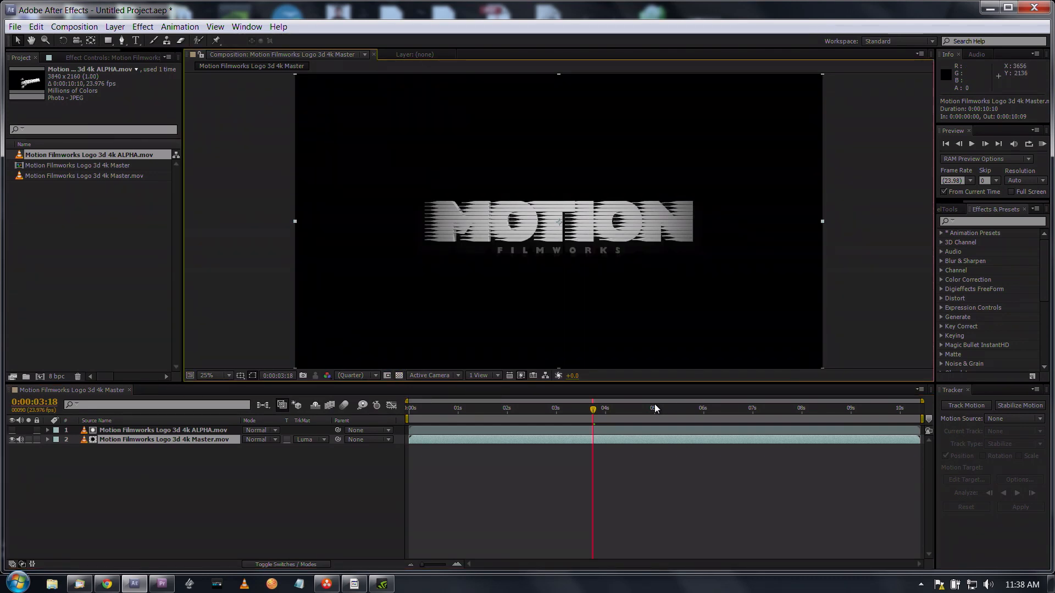
click(642, 408)
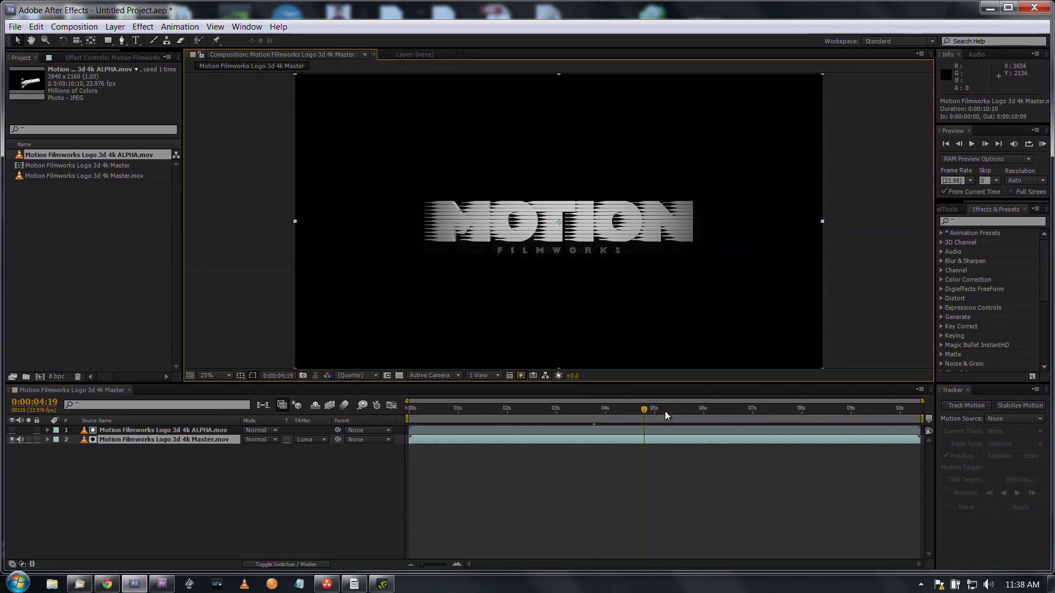
click(663, 408)
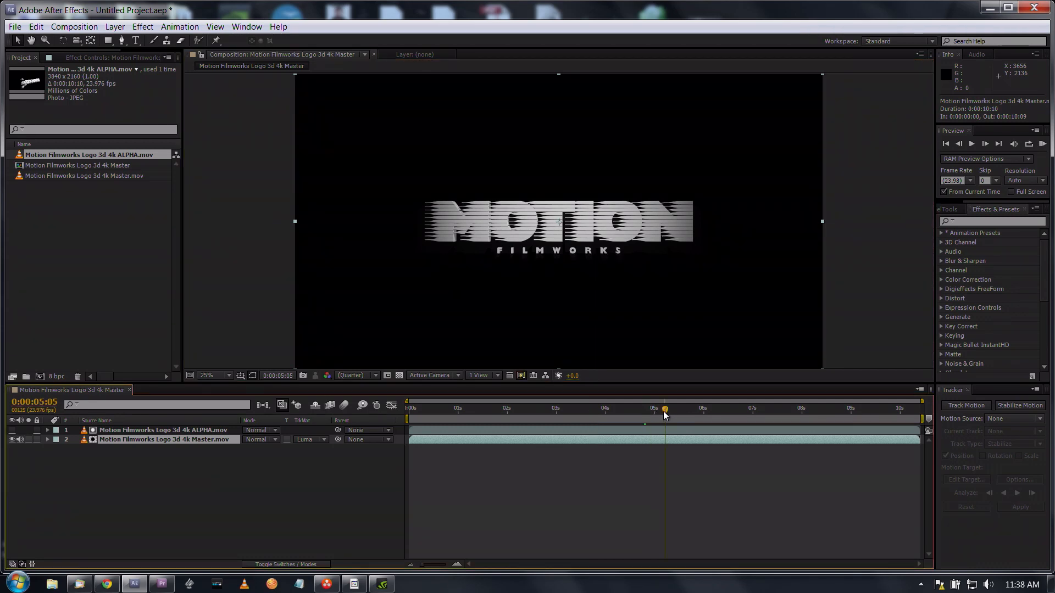
click(399, 375)
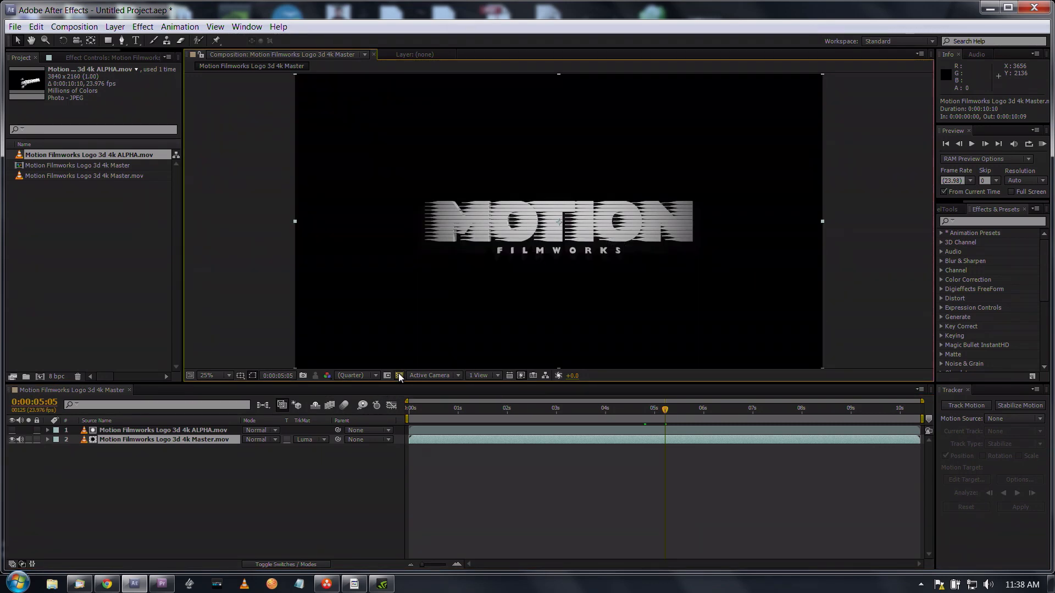
click(397, 376)
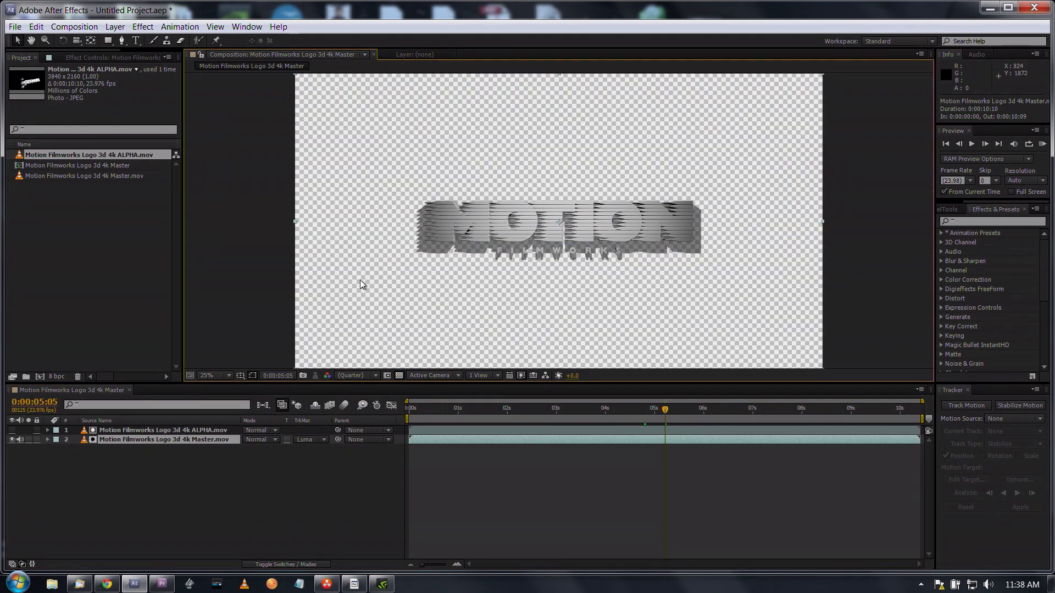
Create a comp-size red solid beneath the logo layers and view at 50%
click(114, 27)
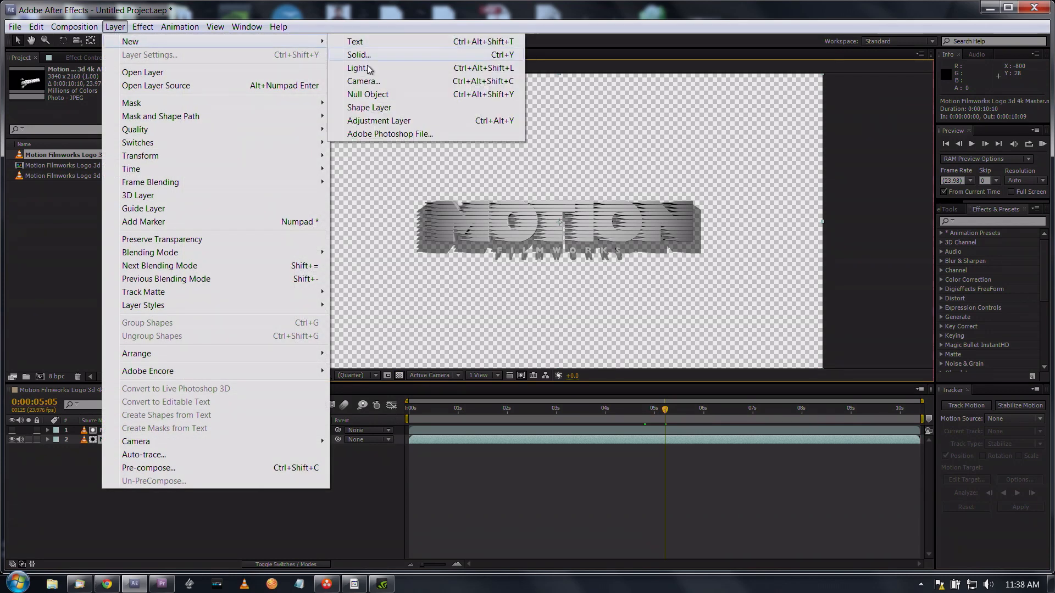
click(357, 55)
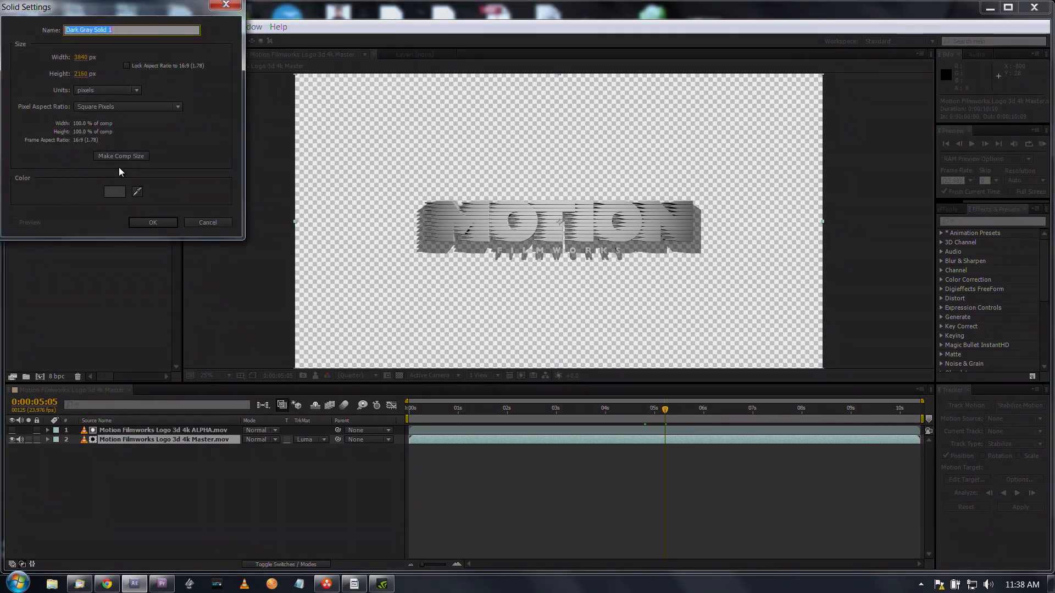
click(115, 191)
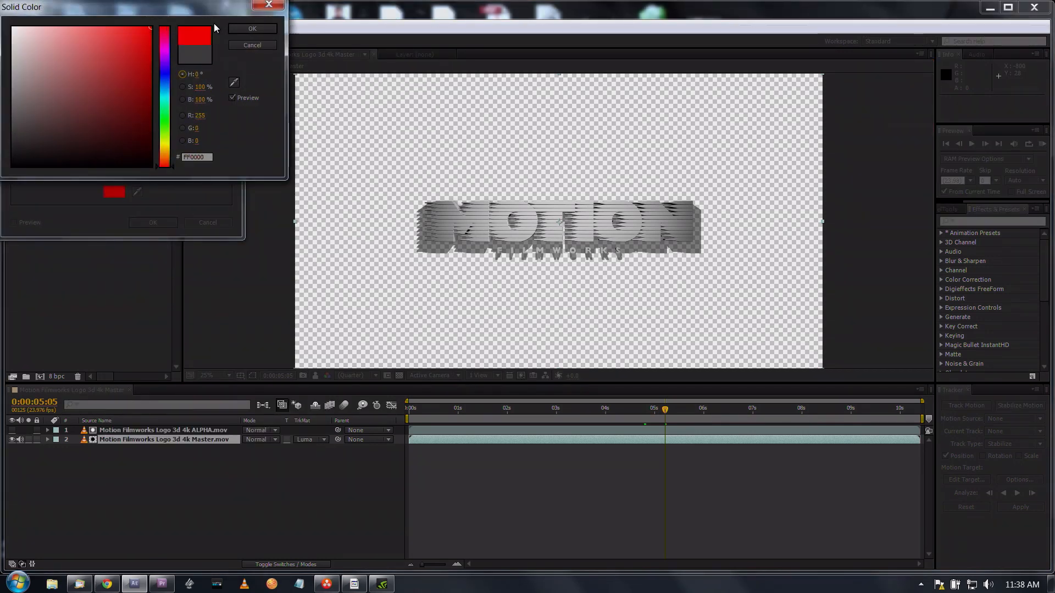
click(252, 29)
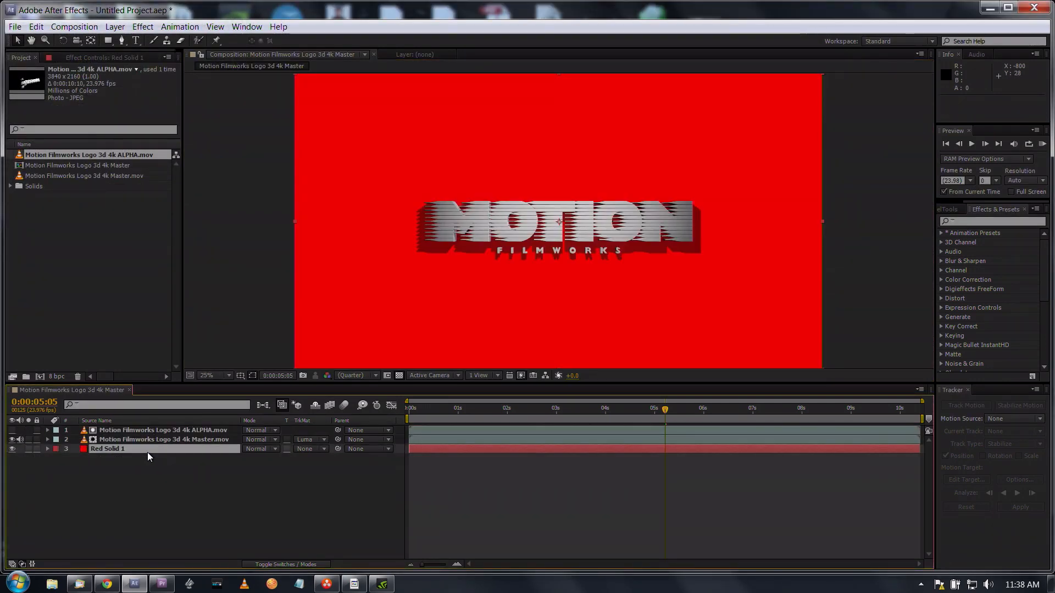
mouse_move(478, 283)
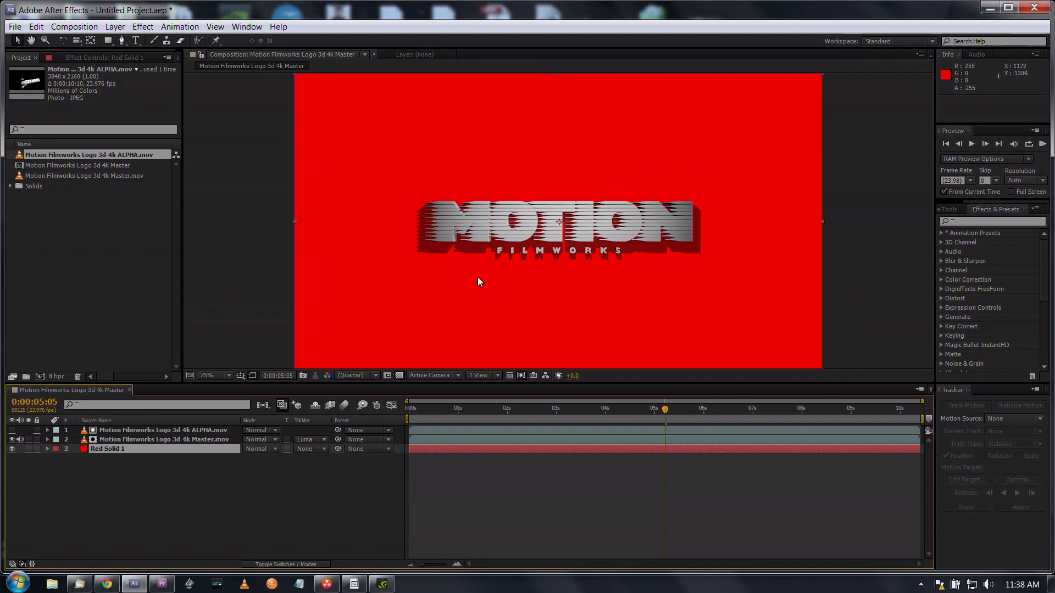
mouse_move(709, 254)
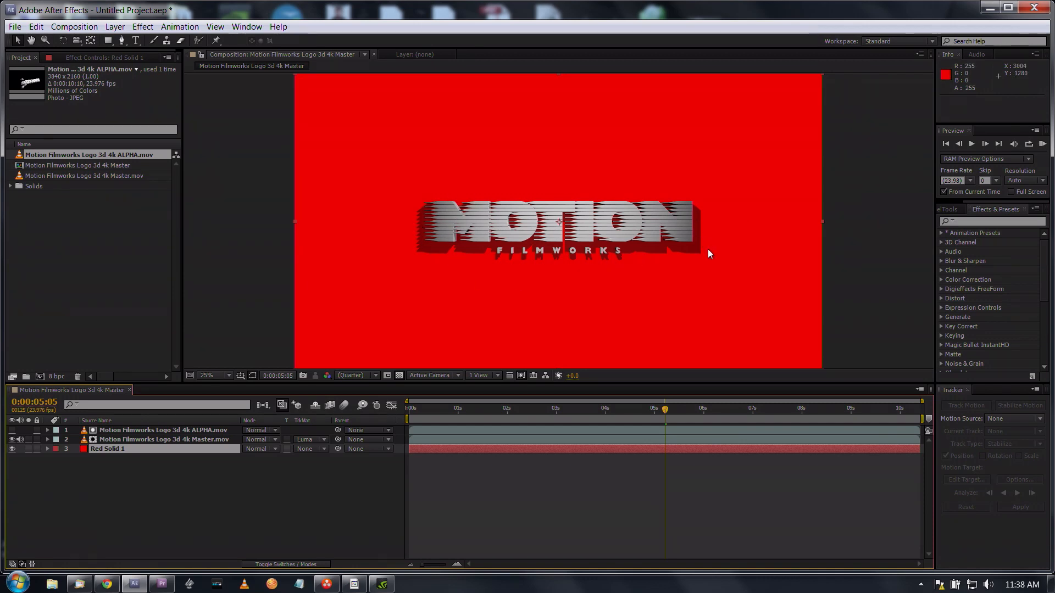
mouse_move(531, 222)
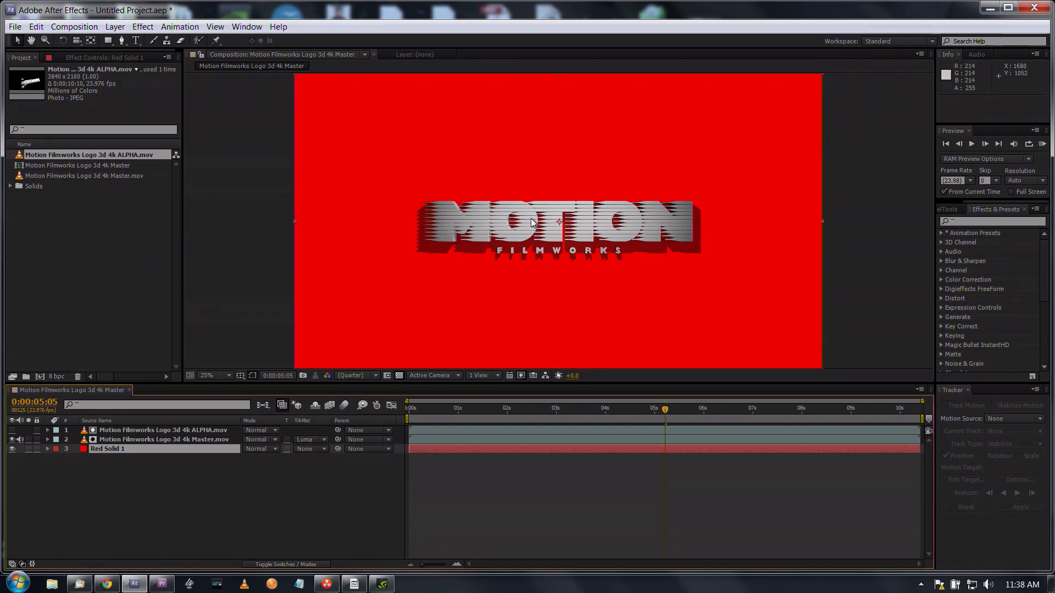
mouse_move(498, 242)
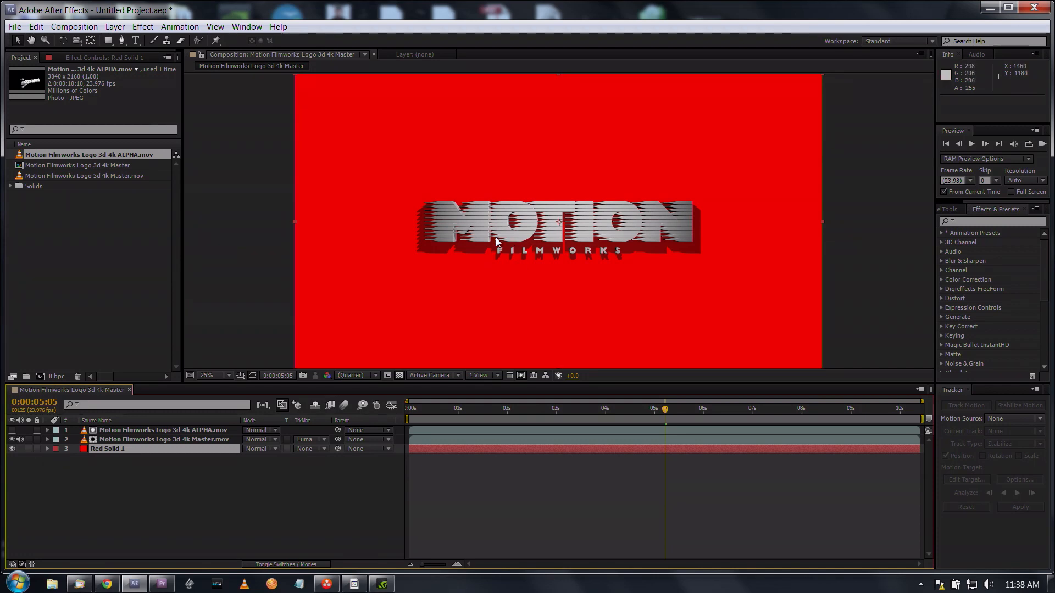
mouse_move(636, 230)
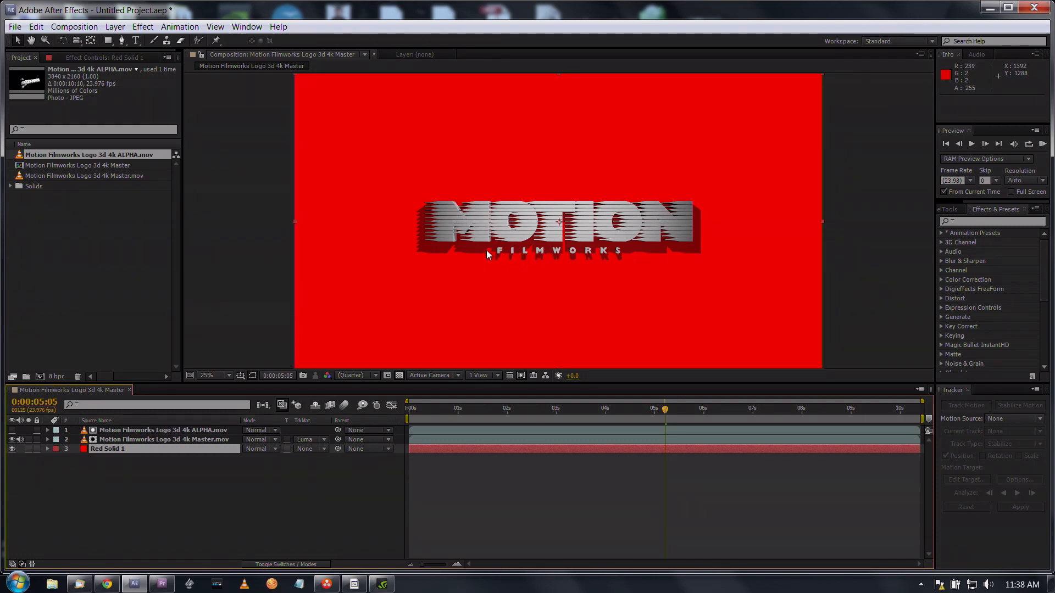
click(208, 376)
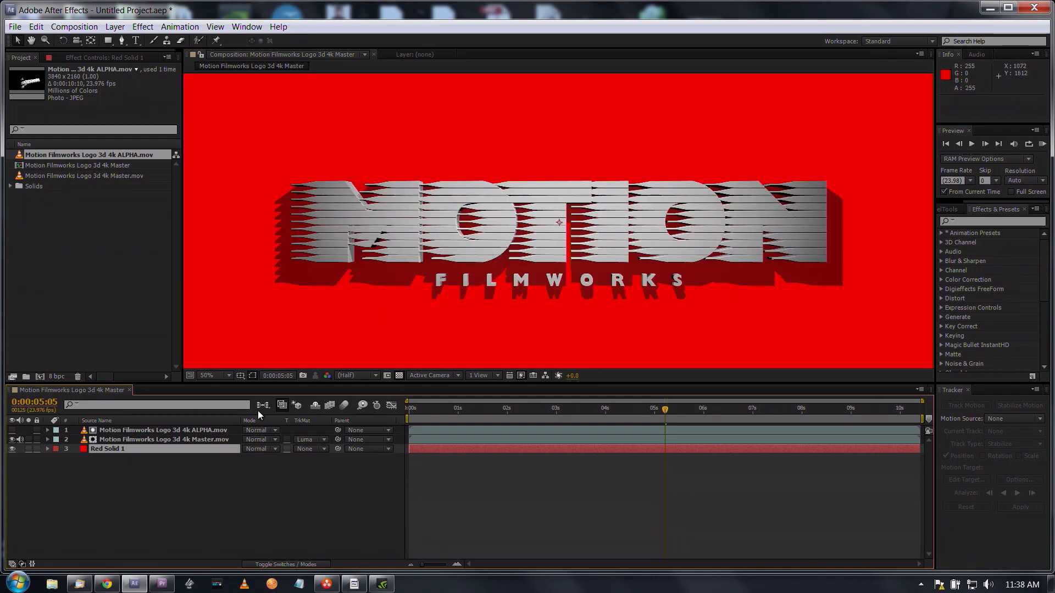
mouse_move(163, 464)
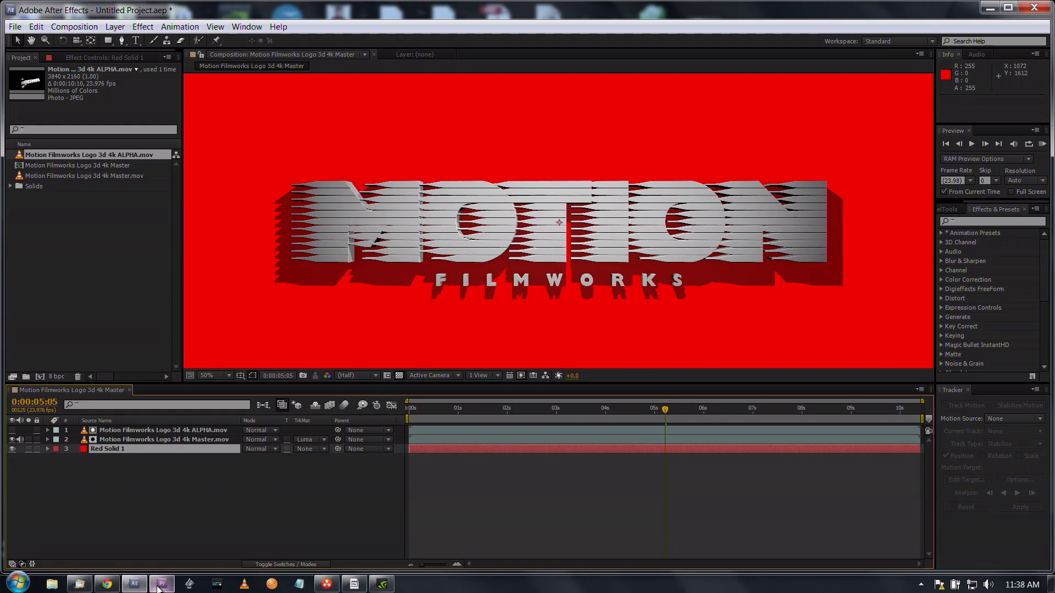
In Premiere Pro, place Master.mov on Video 2 and ALPHA.mov on Video 3 above it
click(160, 582)
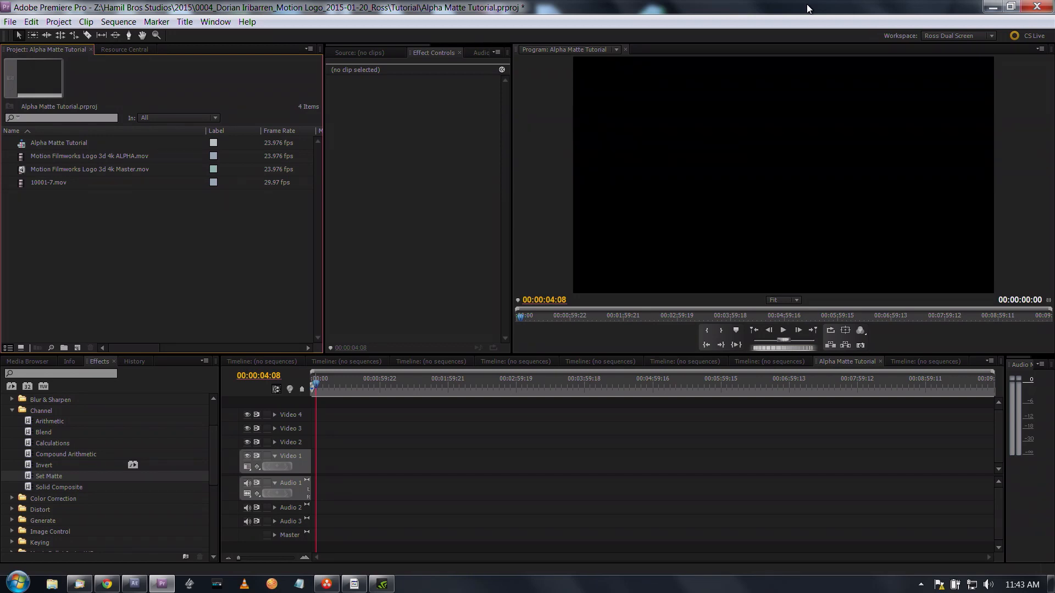
mouse_move(596, 24)
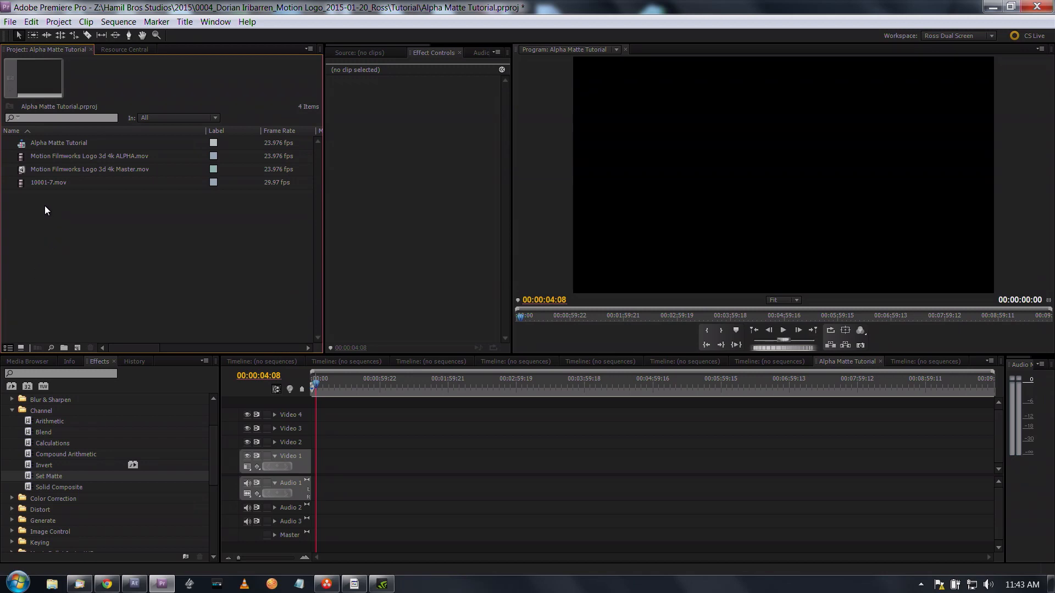
mouse_move(301, 421)
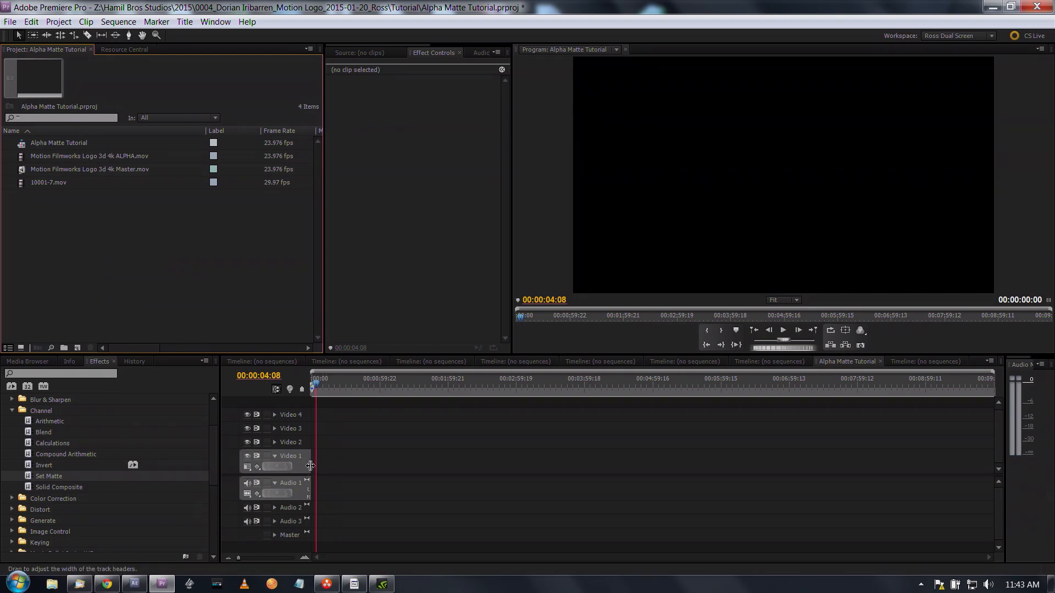
mouse_move(22, 174)
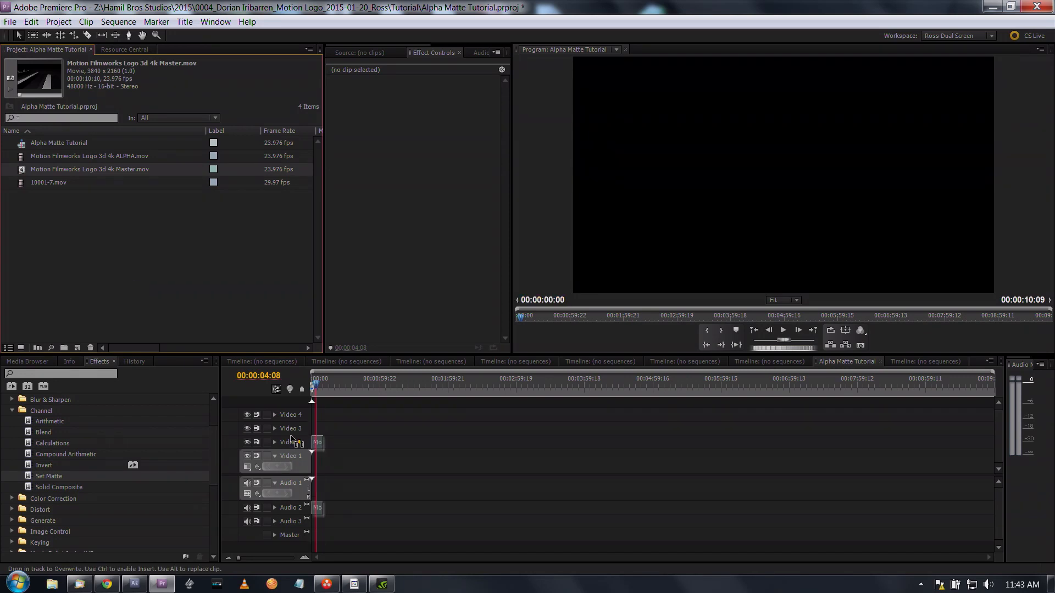
click(316, 378)
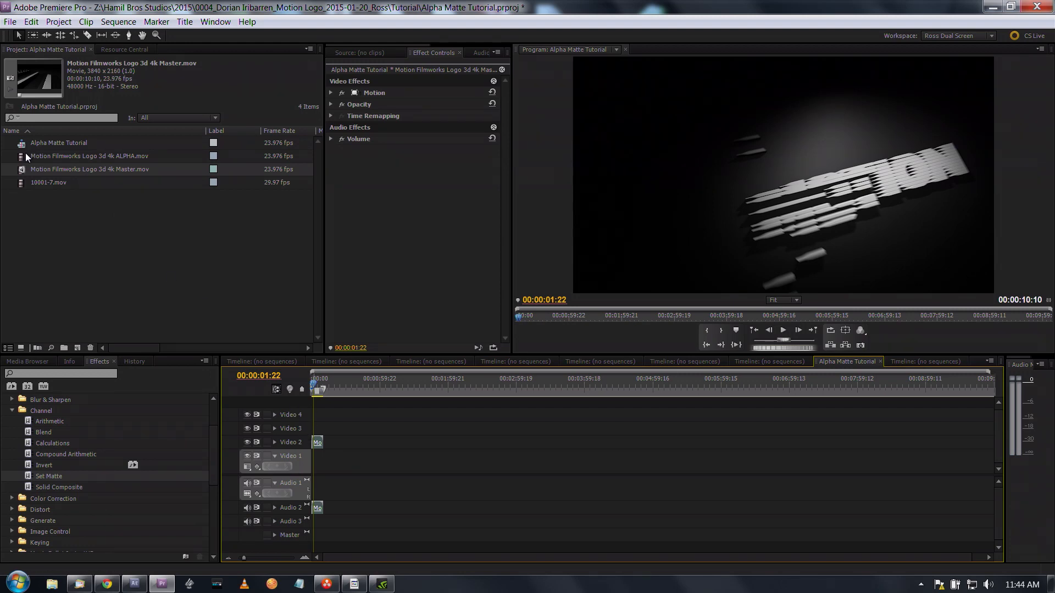
mouse_move(25, 163)
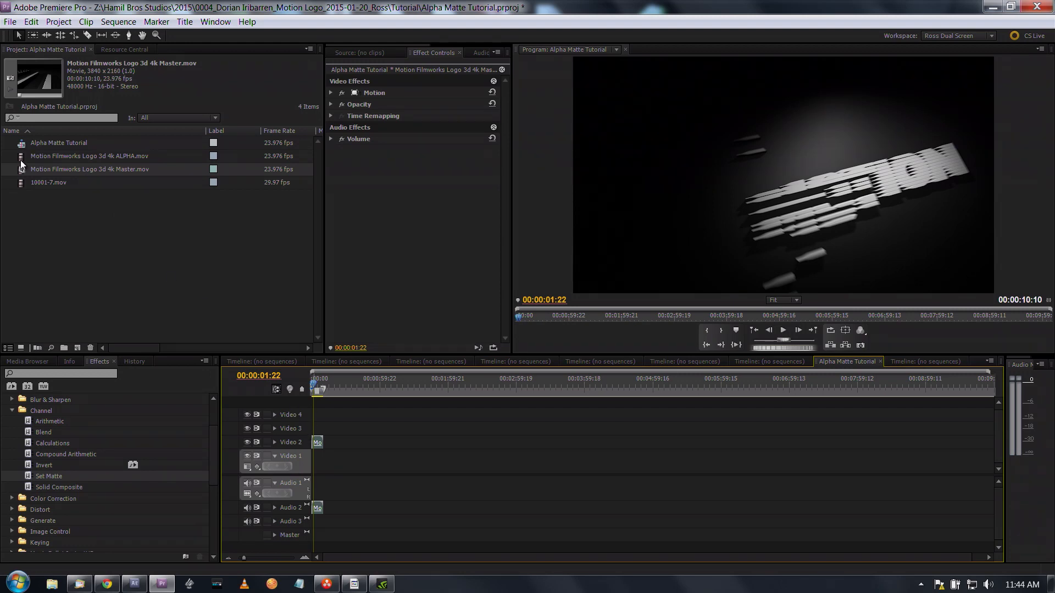
click(89, 155)
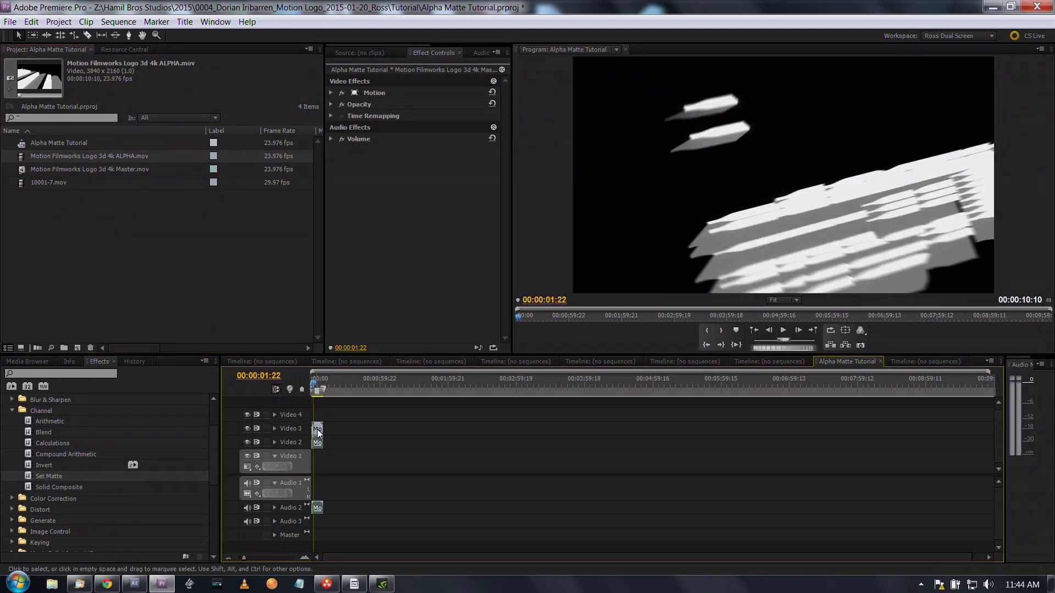
right_click(316, 430)
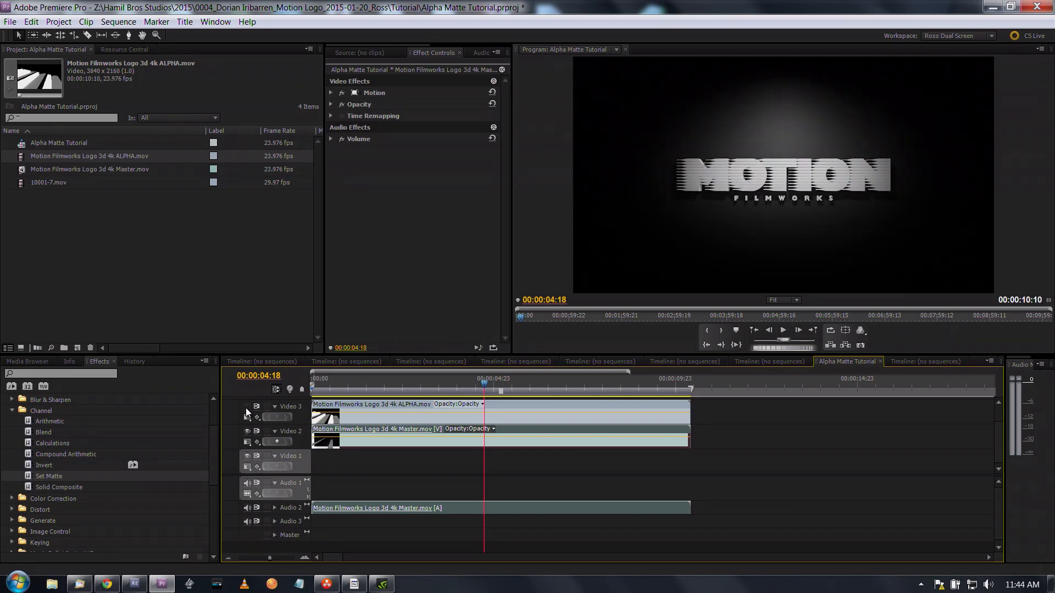
Drag the Set Matte effect from Video Effects > Channel onto the Master clip
click(247, 406)
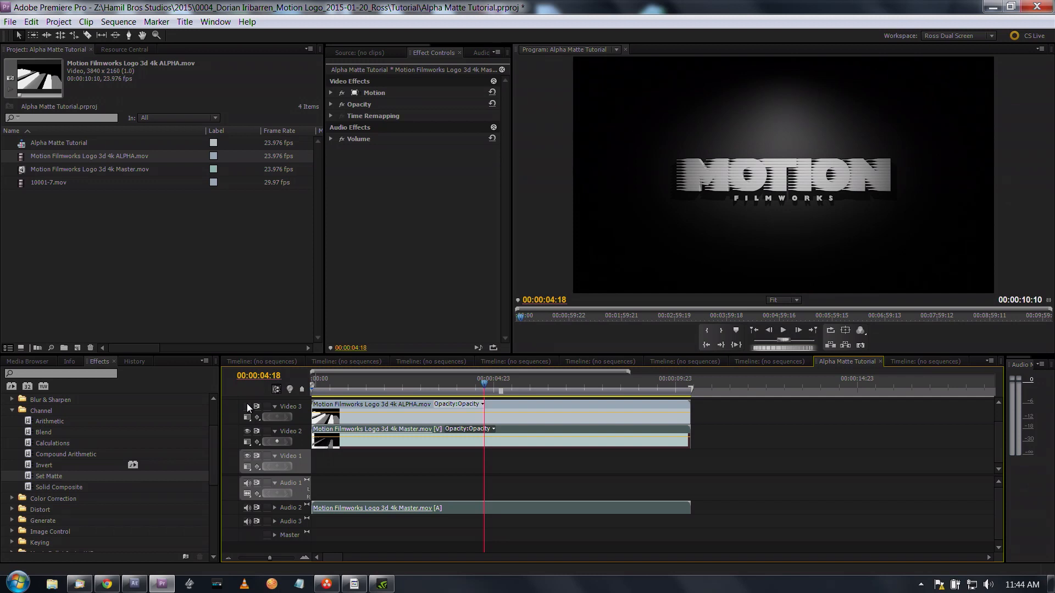
mouse_move(247, 418)
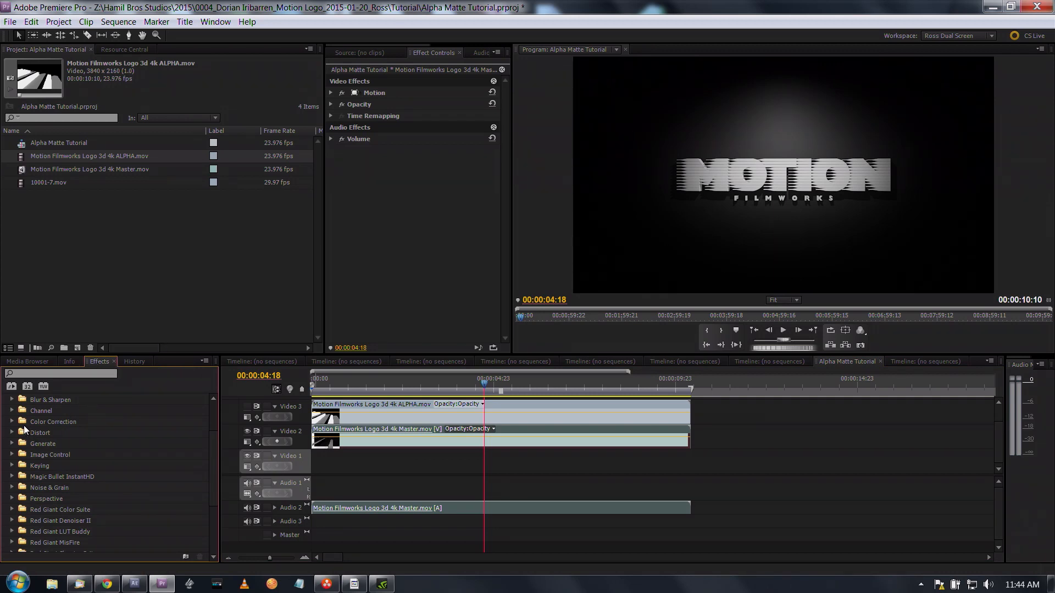
click(11, 410)
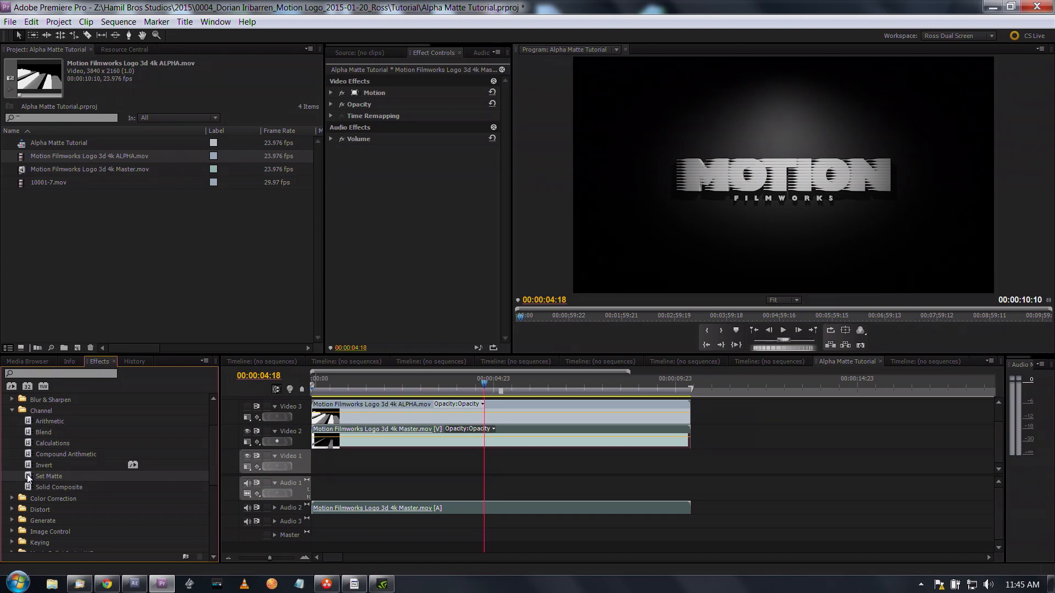
drag(48, 476, 343, 438)
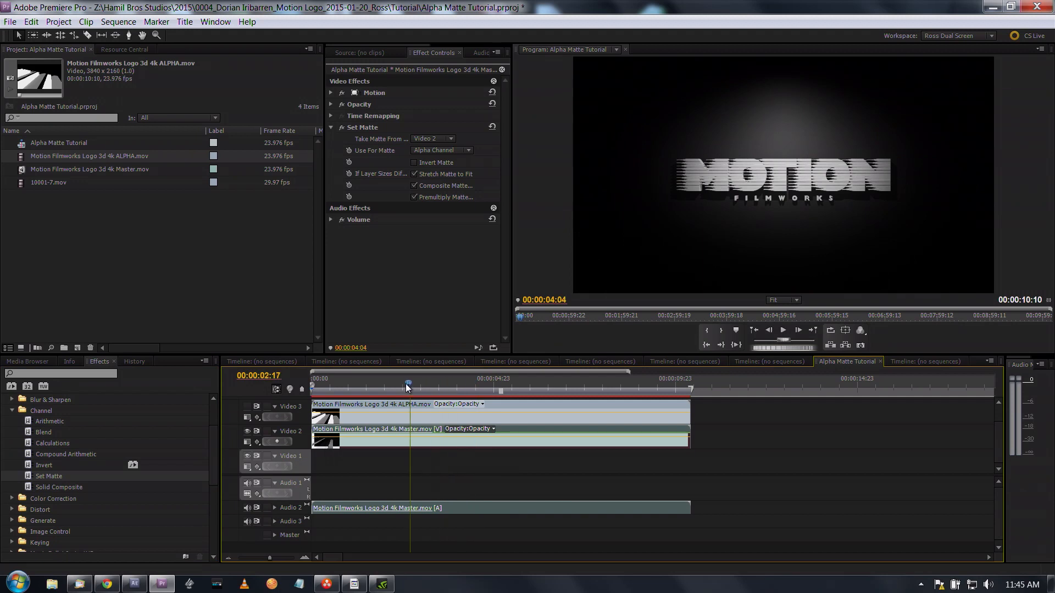
Set Set Matte to use Luminance and take its matte from Video 3
click(387, 387)
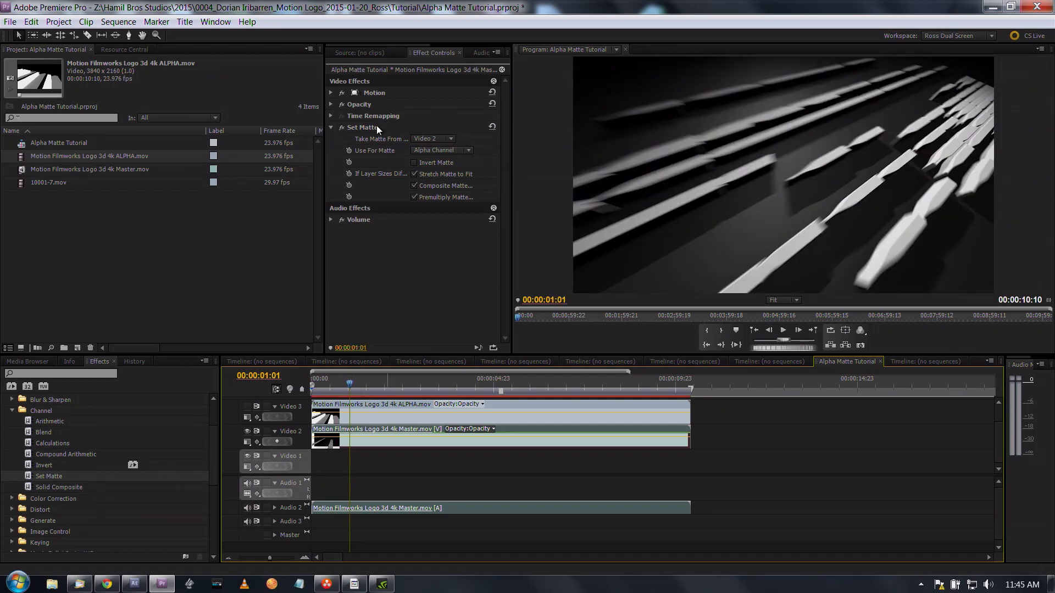
click(440, 151)
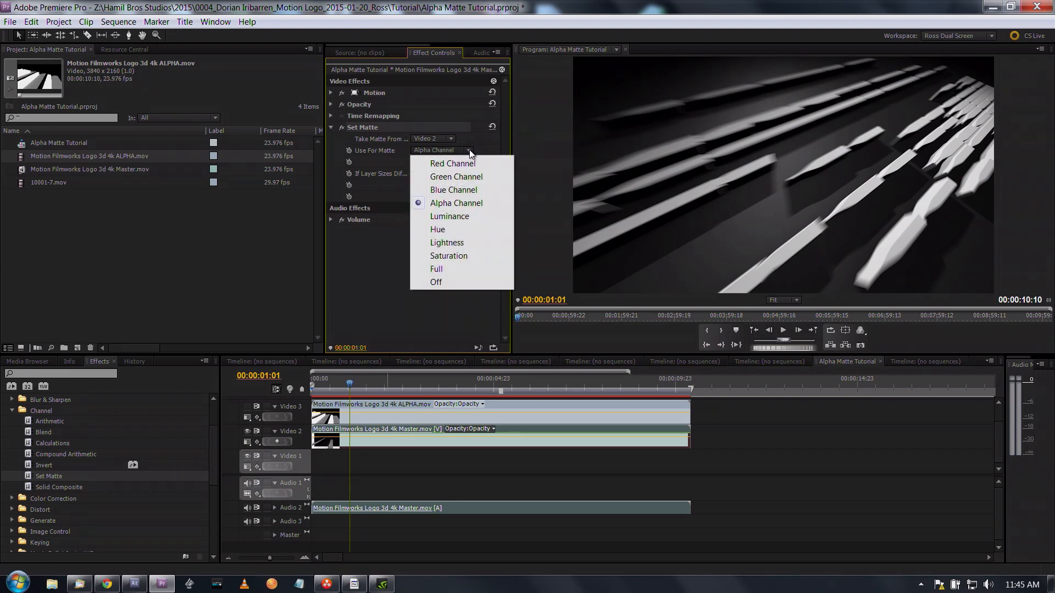
mouse_move(449, 216)
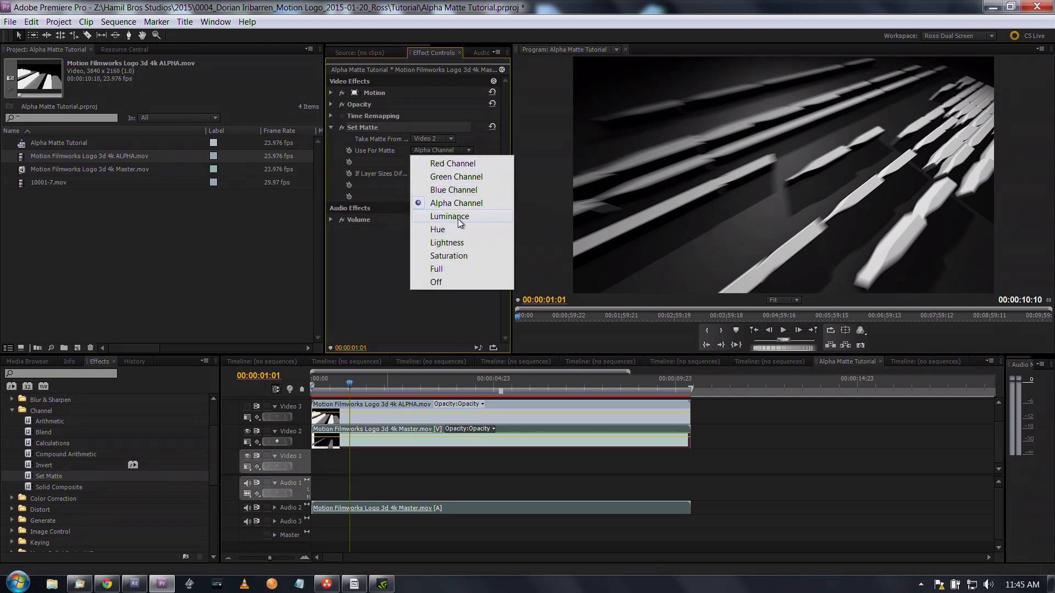
click(448, 216)
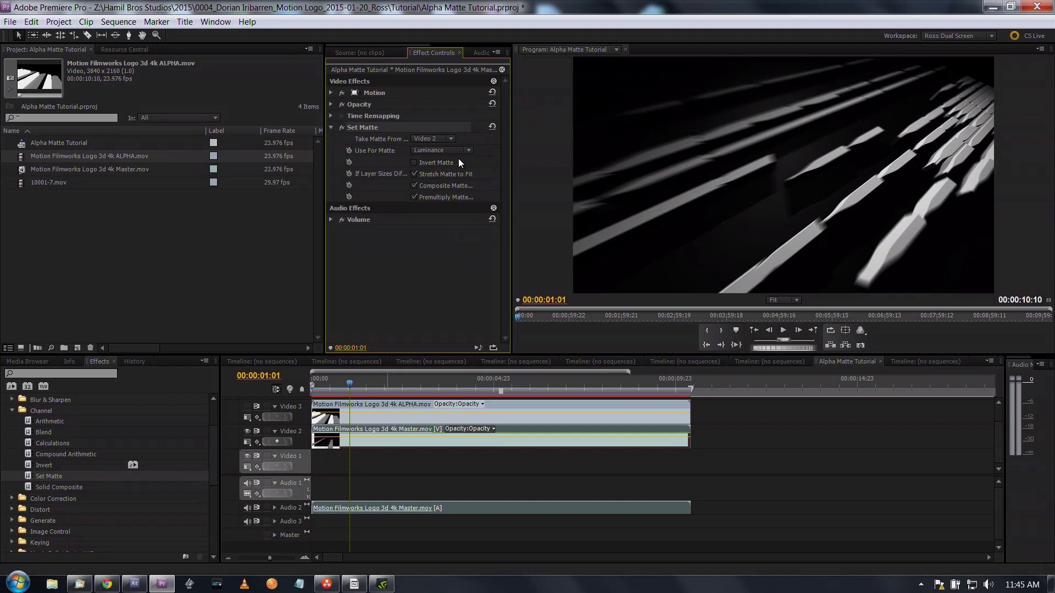
click(433, 139)
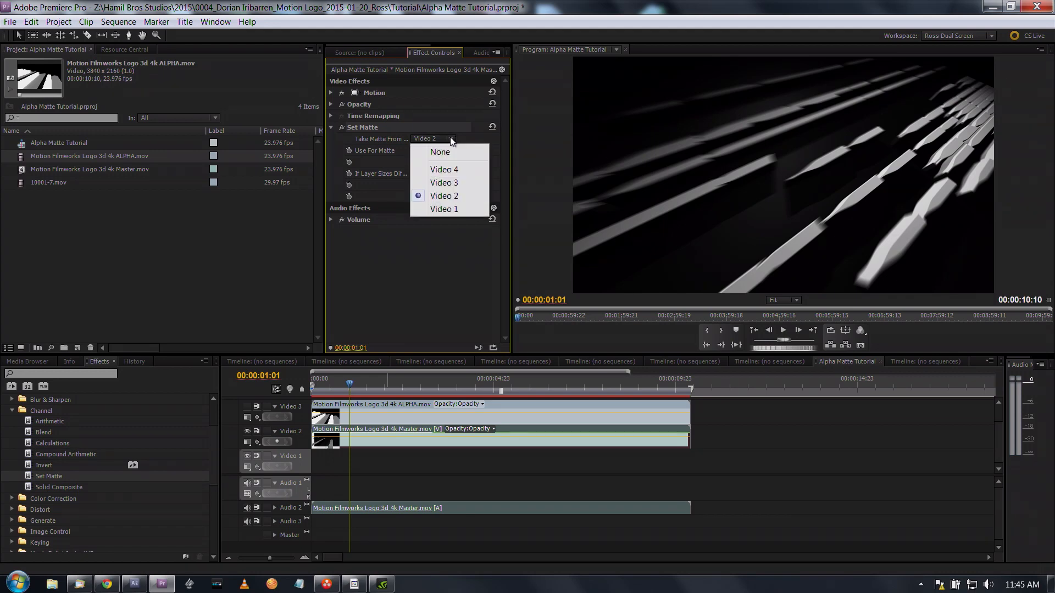
mouse_move(443, 182)
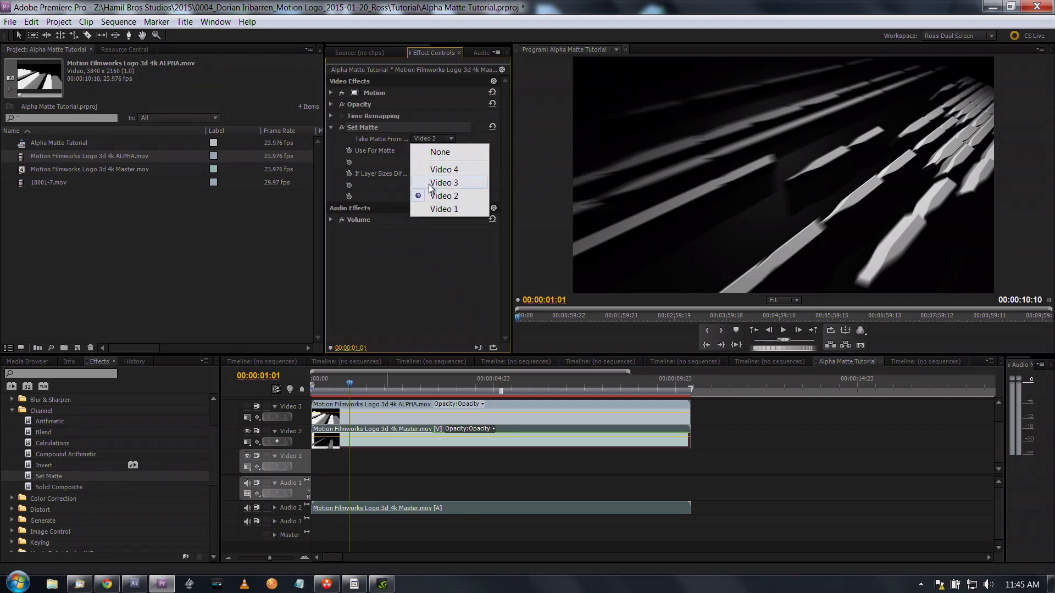
mouse_move(427, 174)
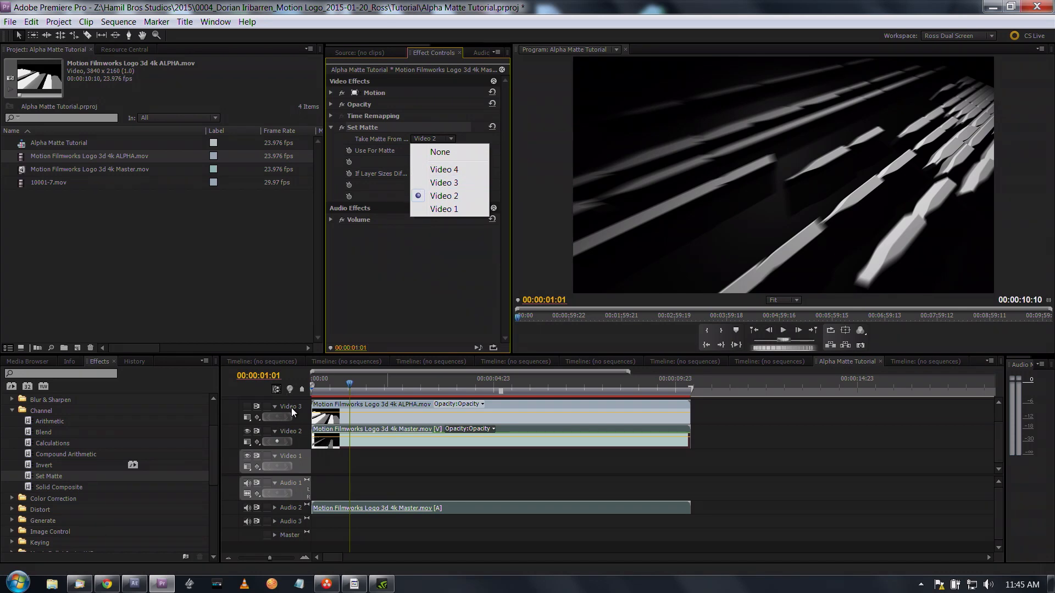
mouse_move(463, 169)
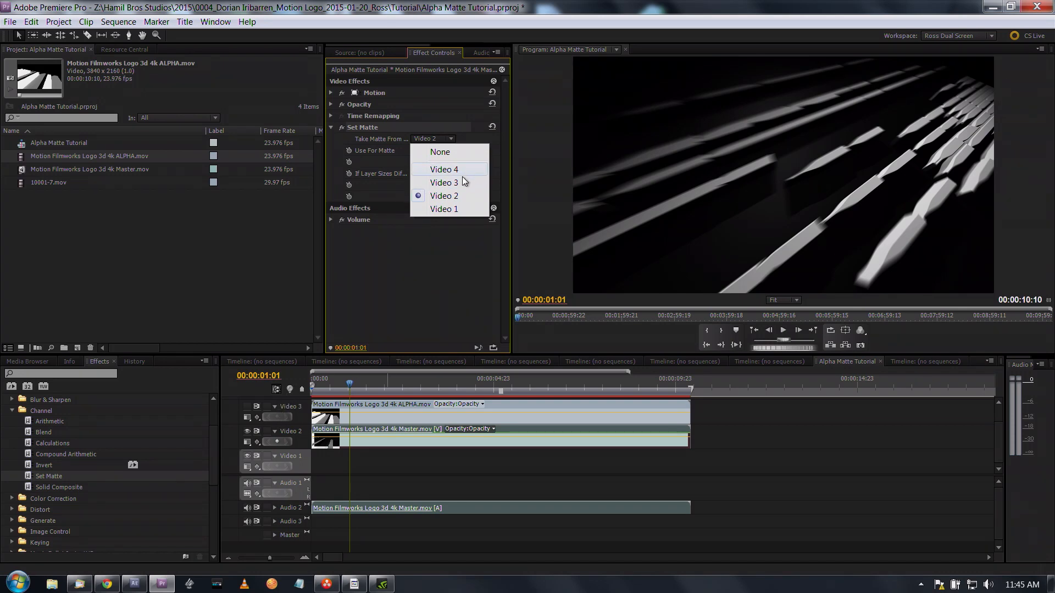
click(442, 182)
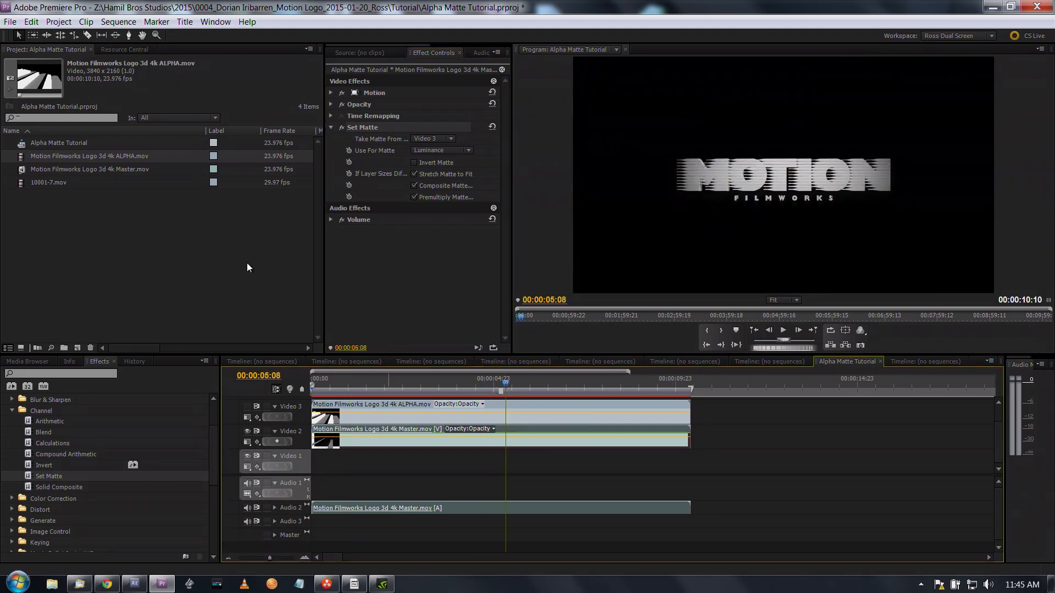
mouse_move(533, 370)
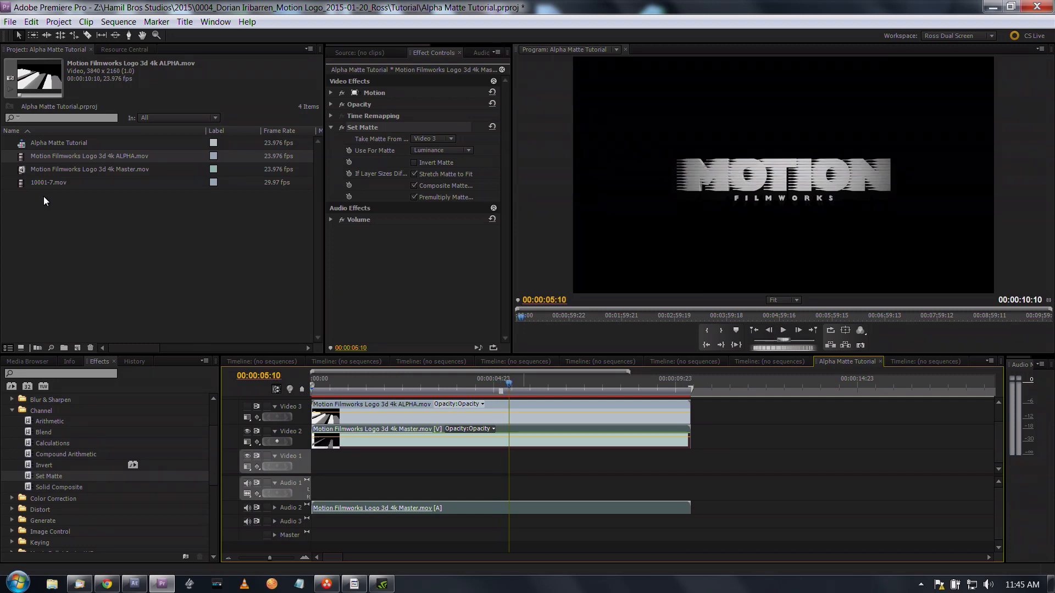
click(48, 183)
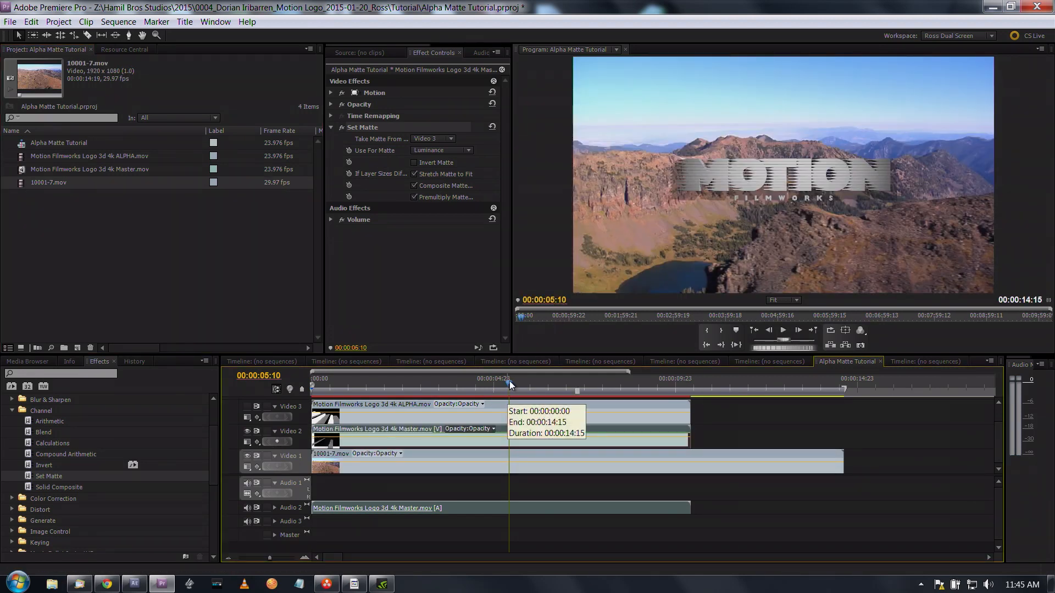
drag(507, 384, 510, 384)
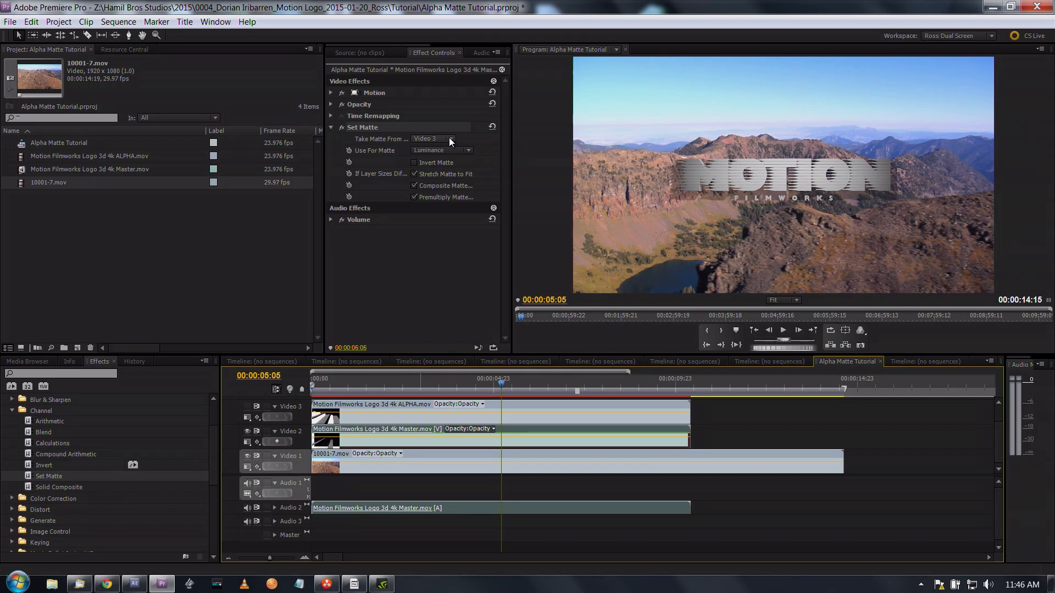
mouse_move(271, 496)
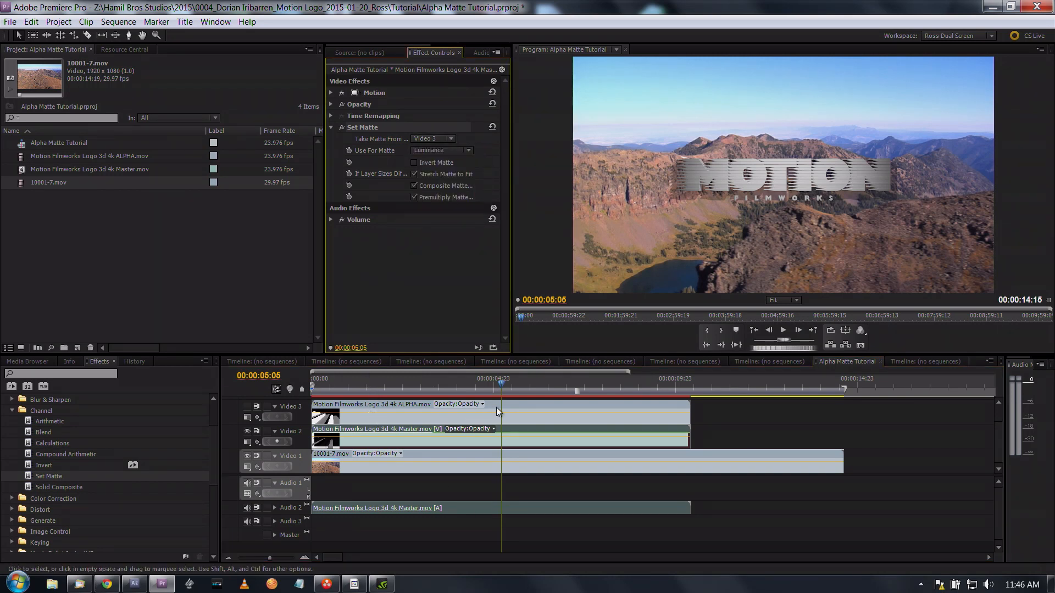
mouse_move(501, 410)
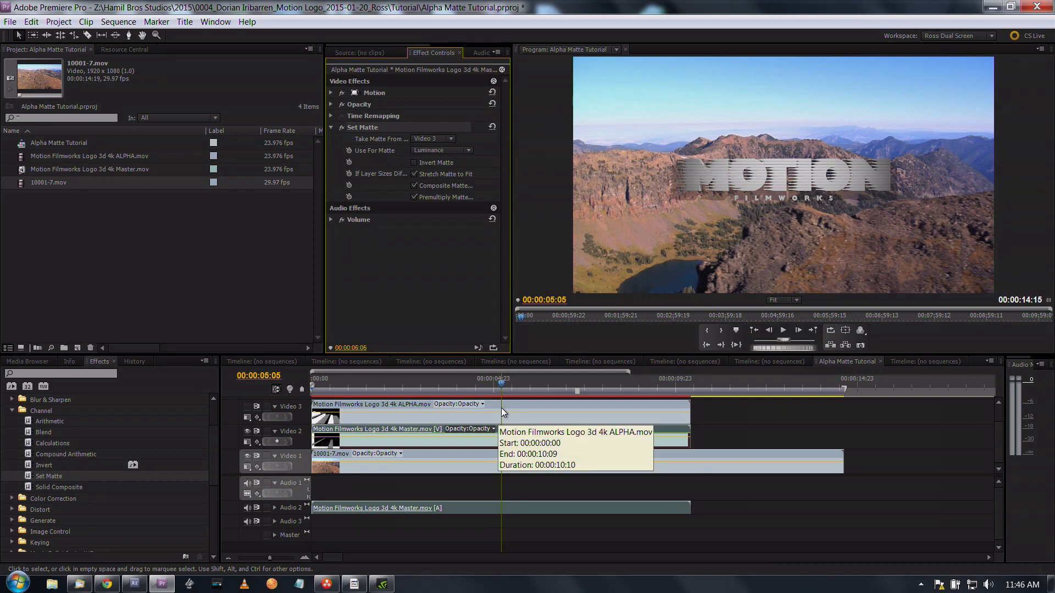
mouse_move(529, 392)
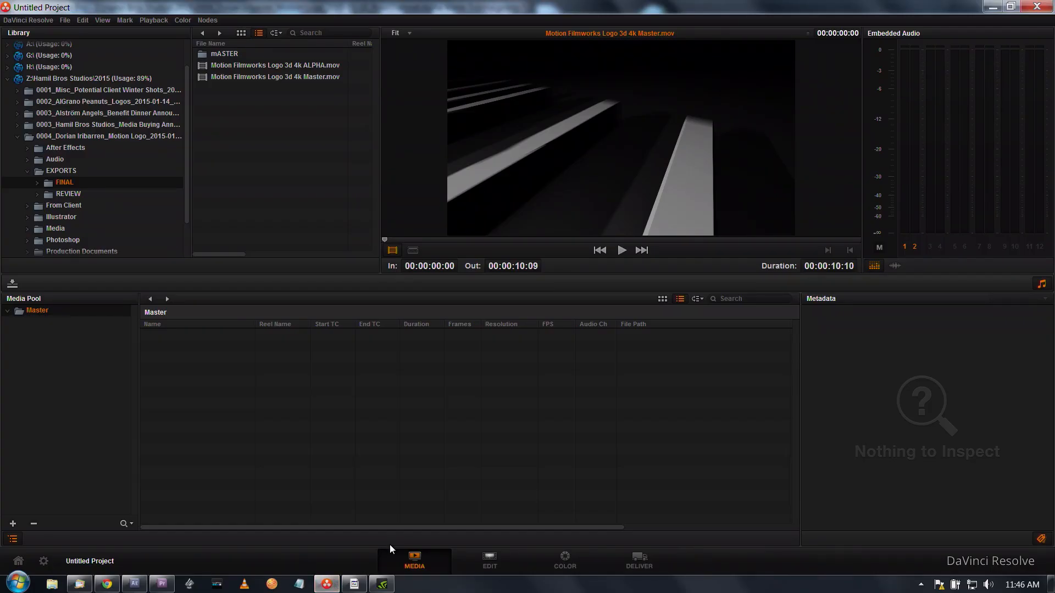
mouse_move(225, 209)
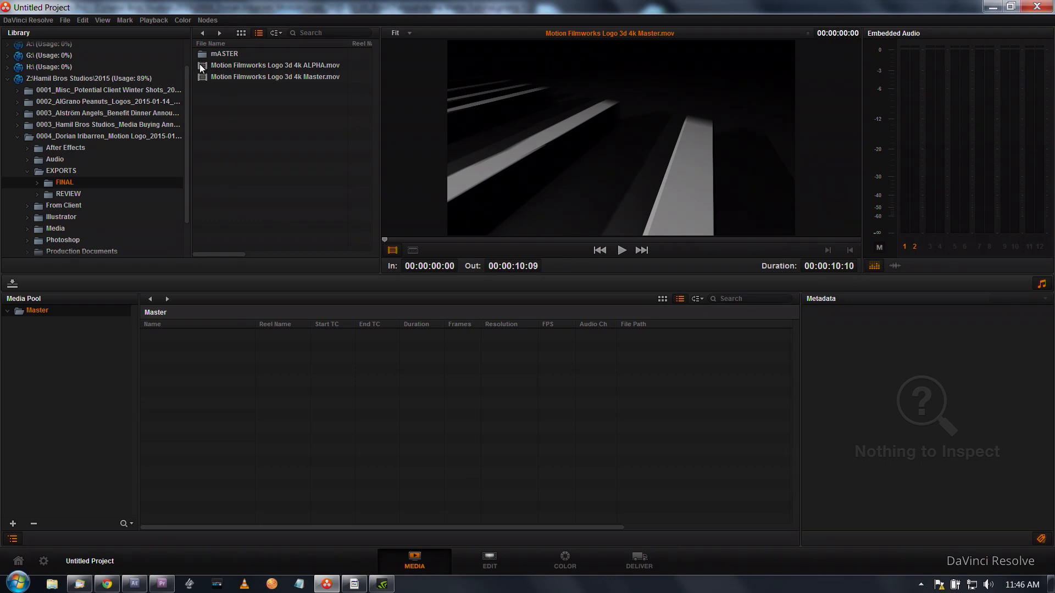
Preview both logo clips and drag the Master .mov into the Media Pool
click(275, 65)
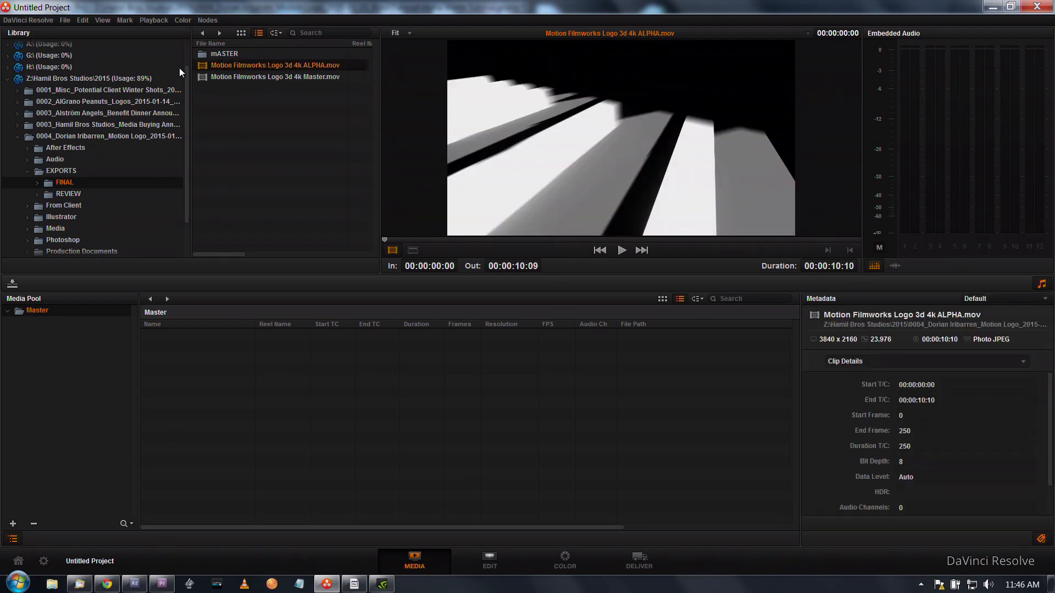
click(275, 76)
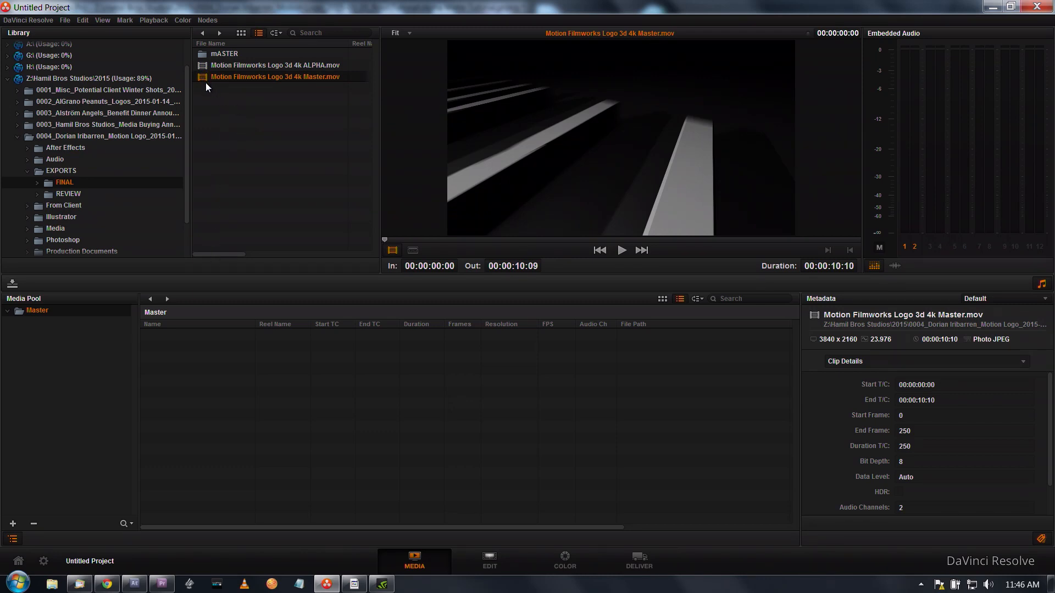
mouse_move(202, 79)
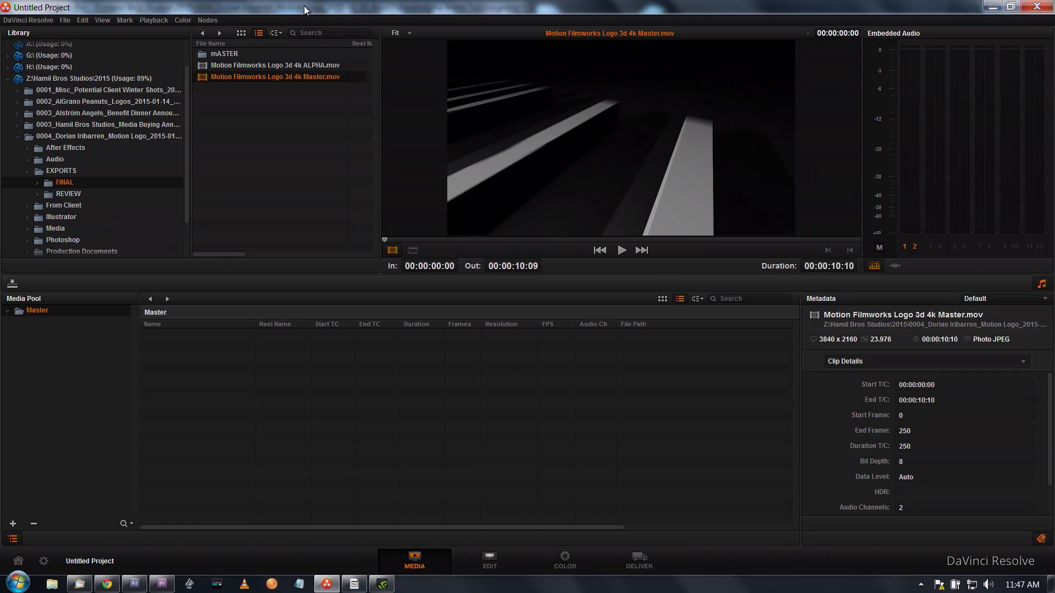
mouse_move(271, 134)
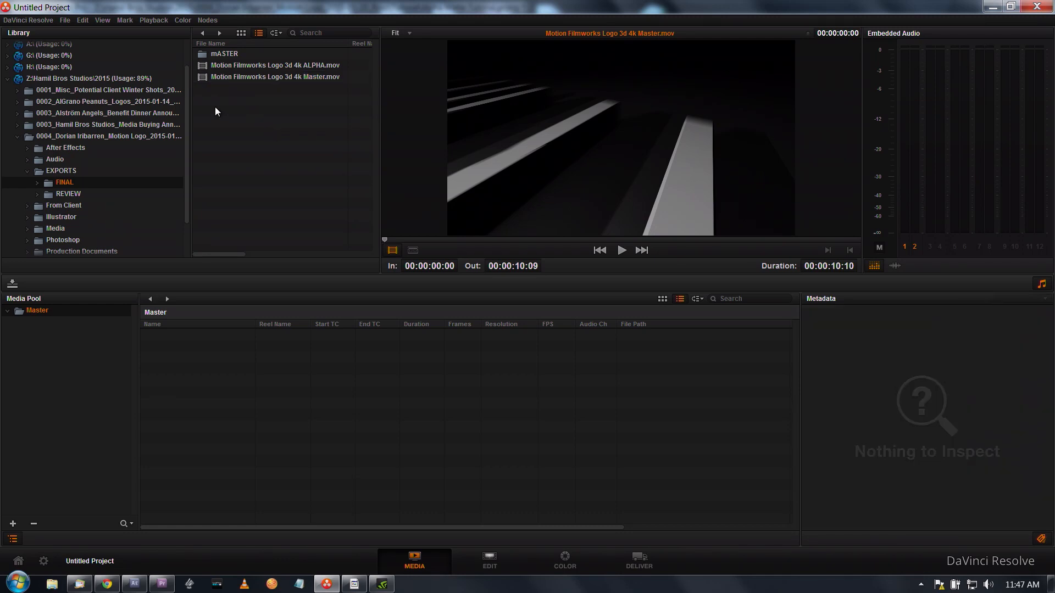
click(275, 76)
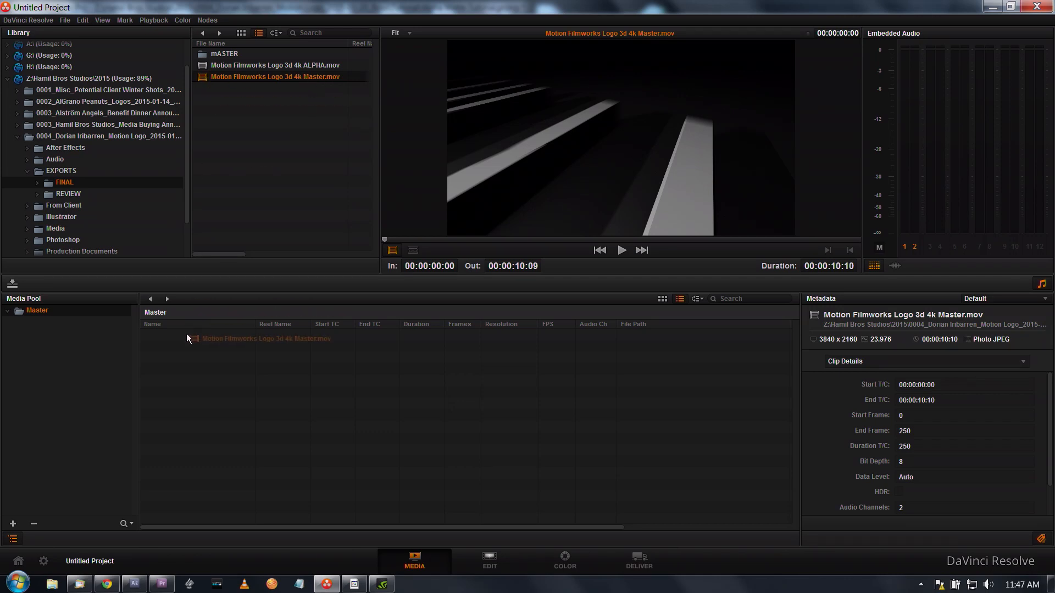
click(37, 311)
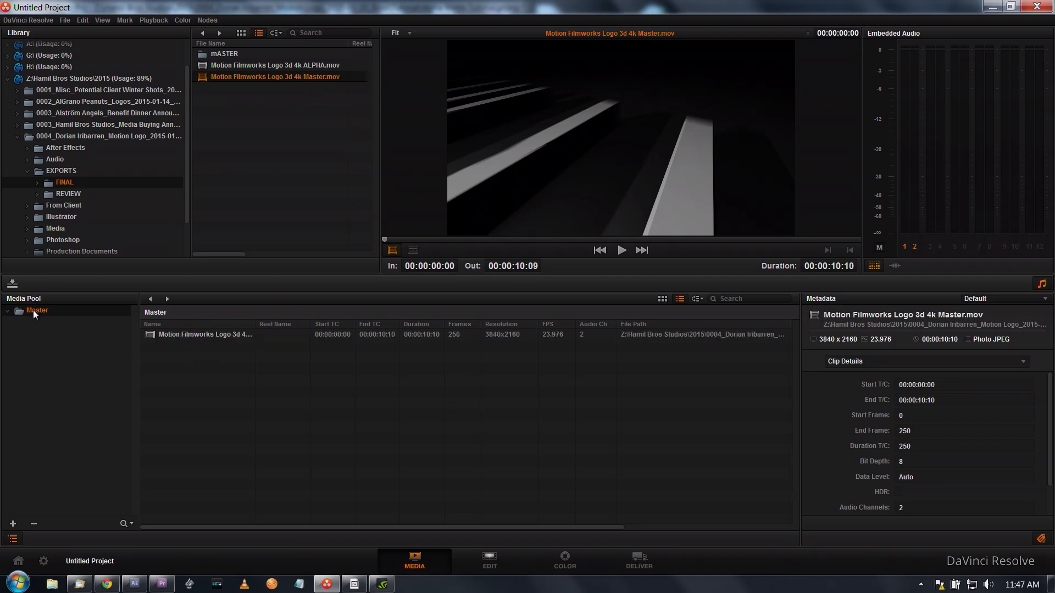
Bring up the ALPHA .mov's options to add it as the Master clip's matte
click(274, 65)
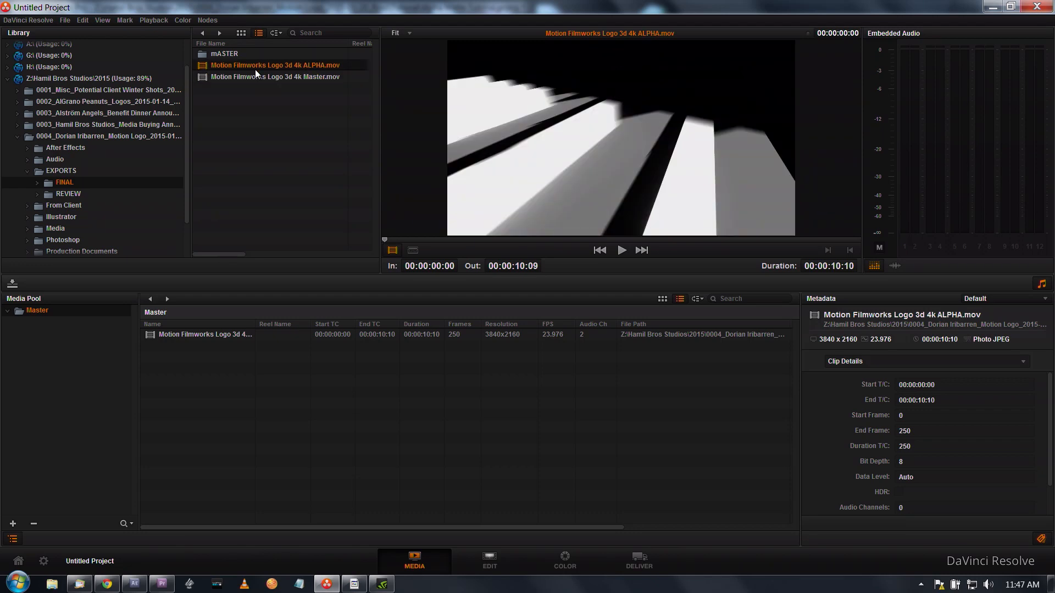
right_click(274, 65)
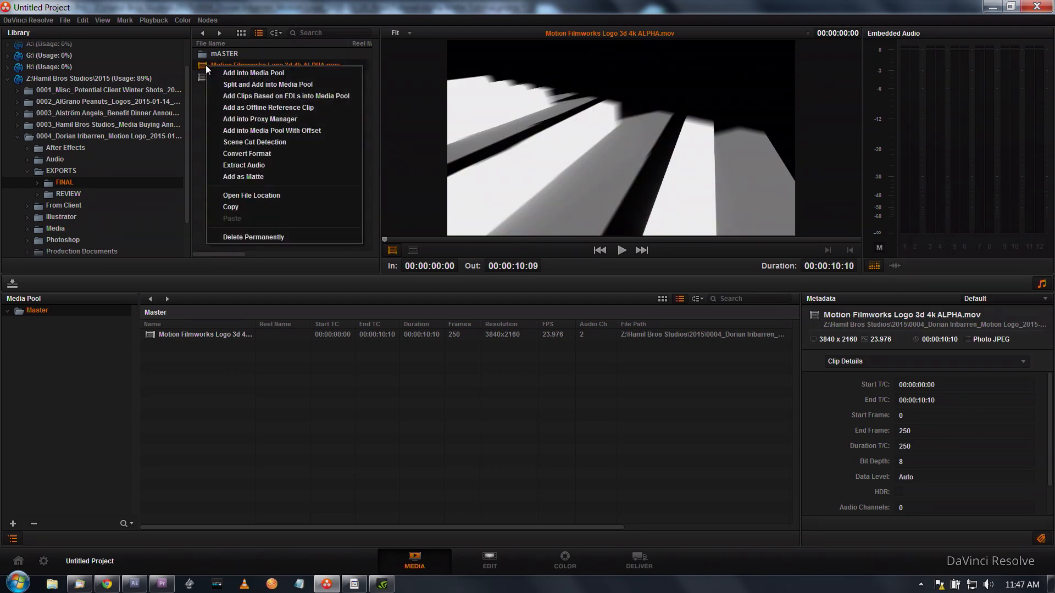
mouse_move(254, 180)
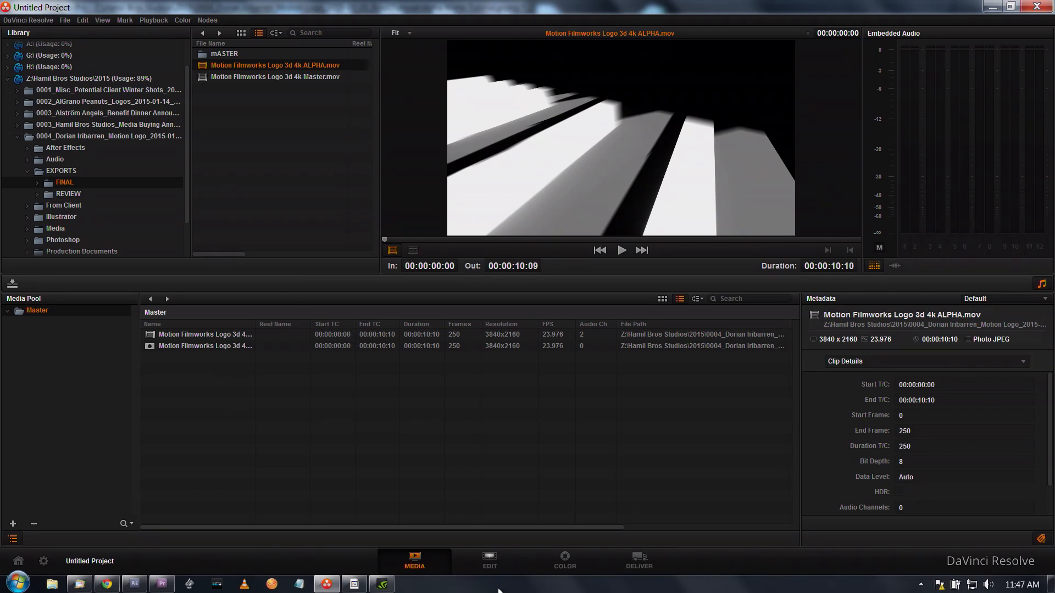
Create Timeline 1 from the Master clip on the Edit page, play it, and go to Color
click(488, 561)
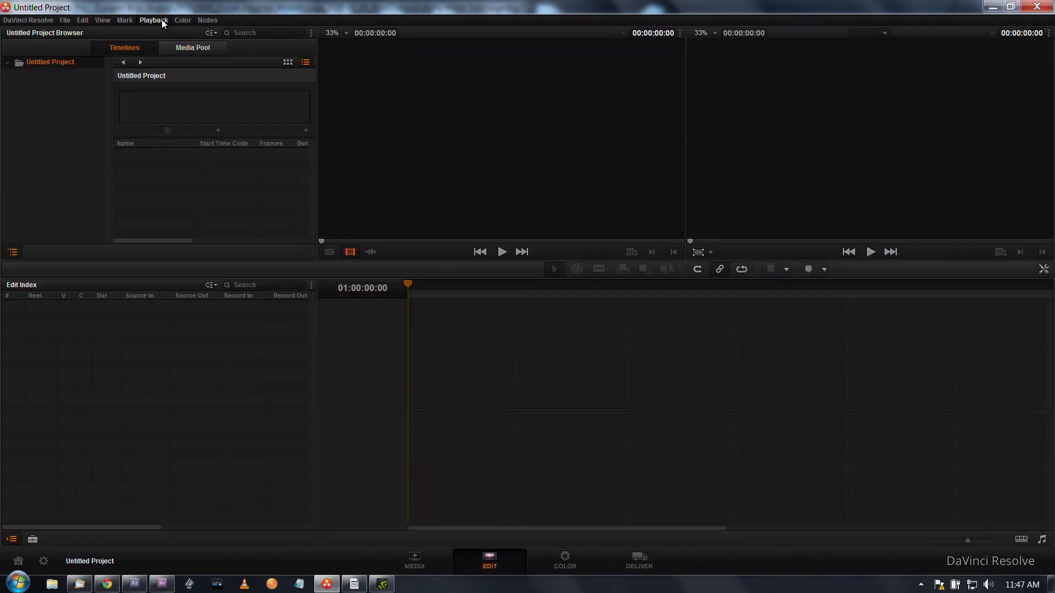
click(192, 47)
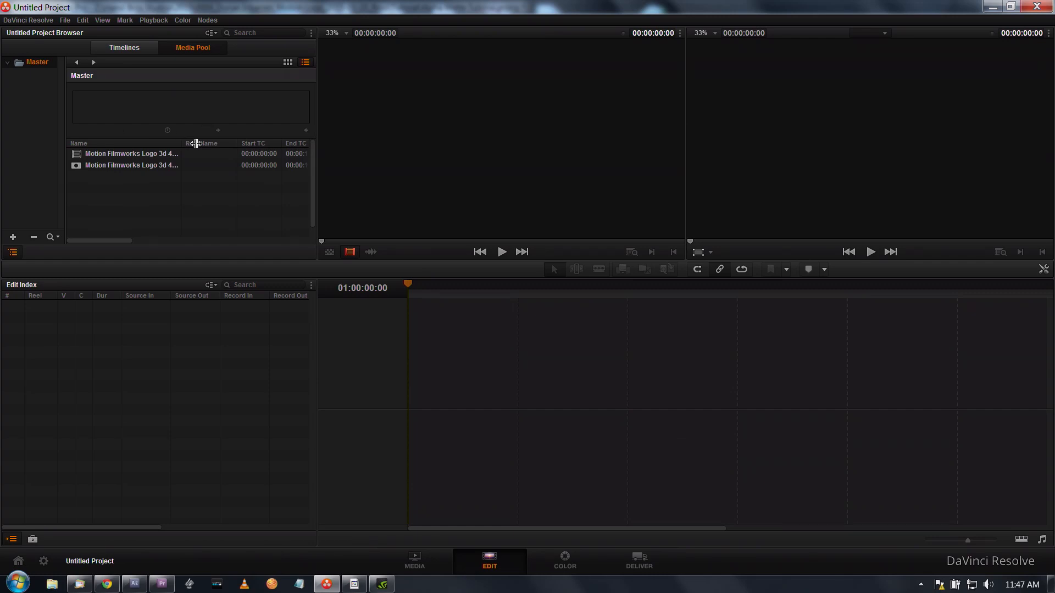
right_click(131, 154)
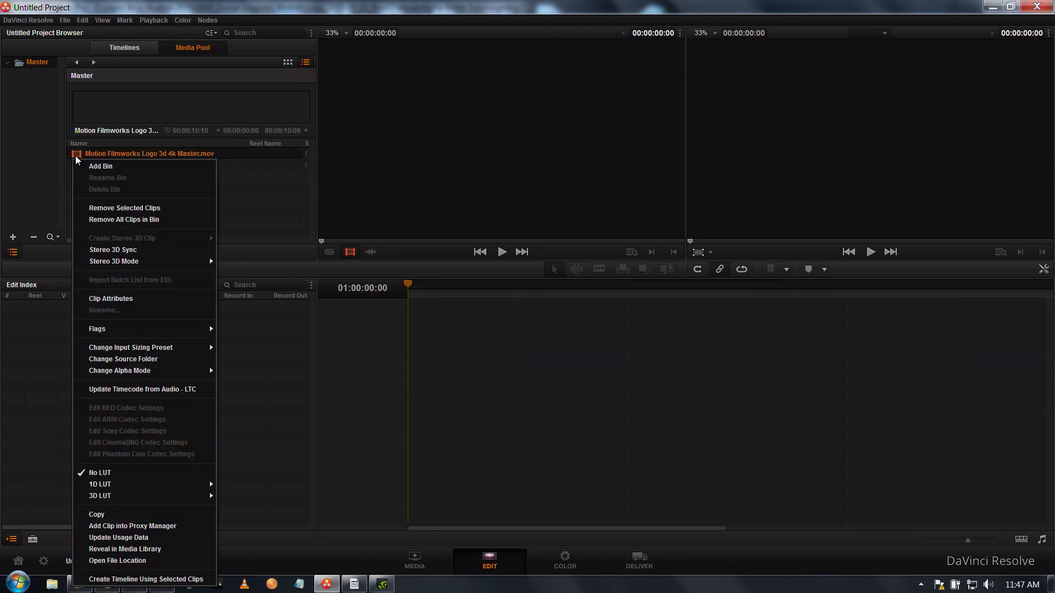
click(147, 578)
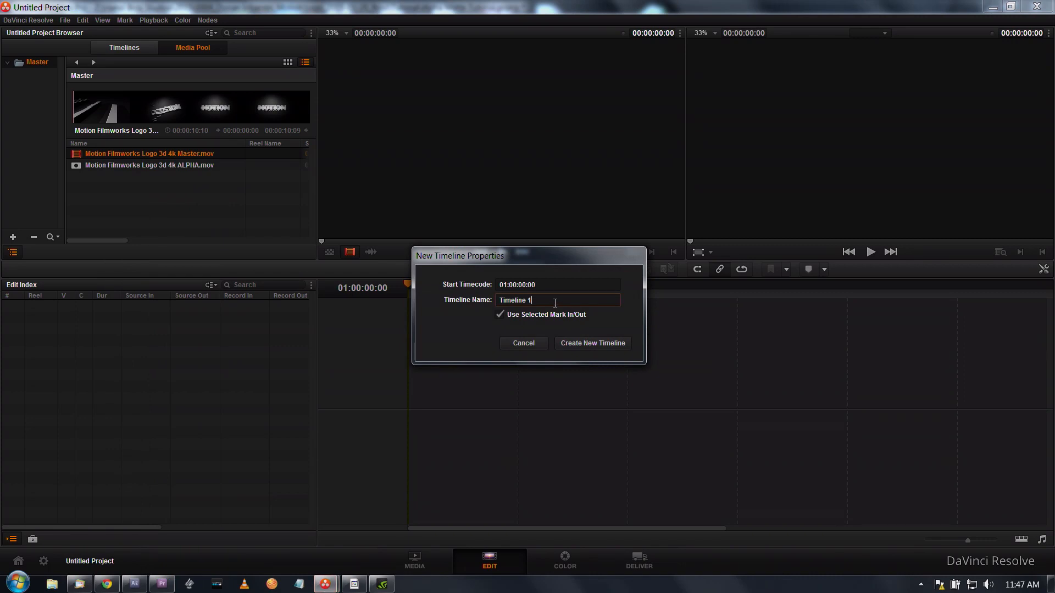
click(591, 342)
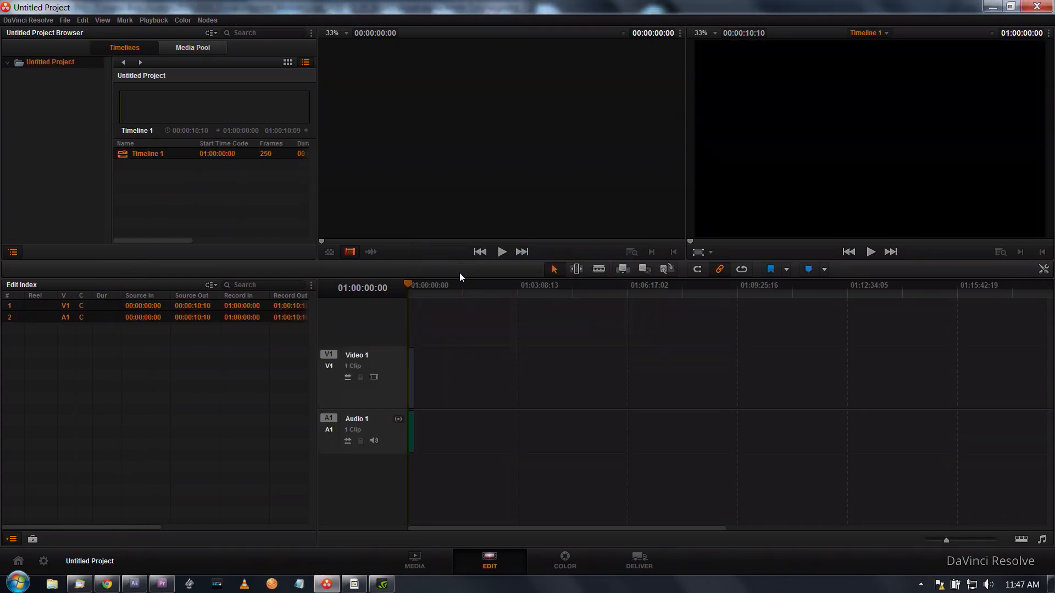
click(409, 284)
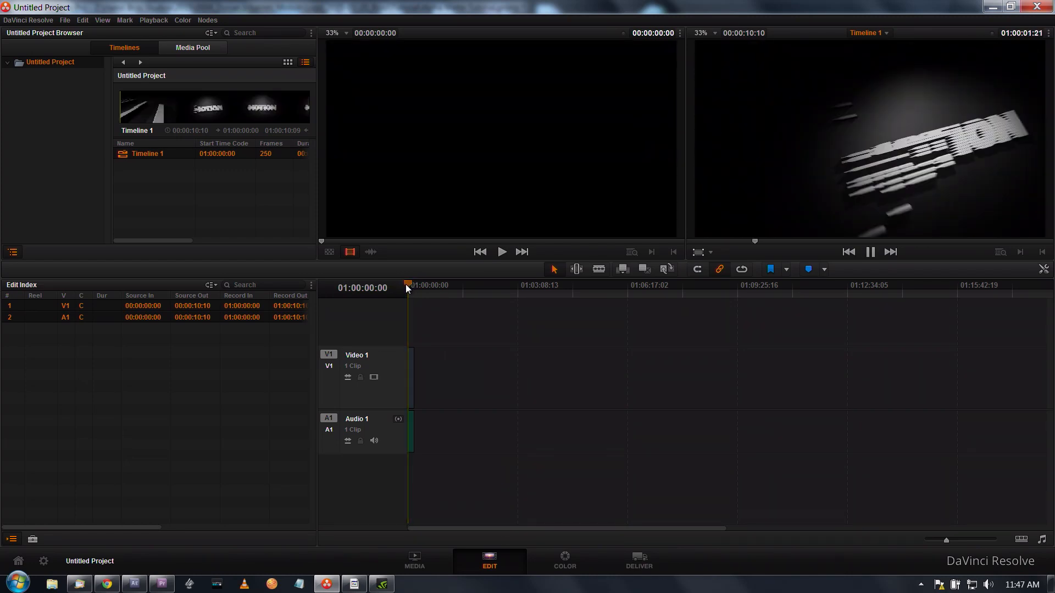
mouse_move(411, 292)
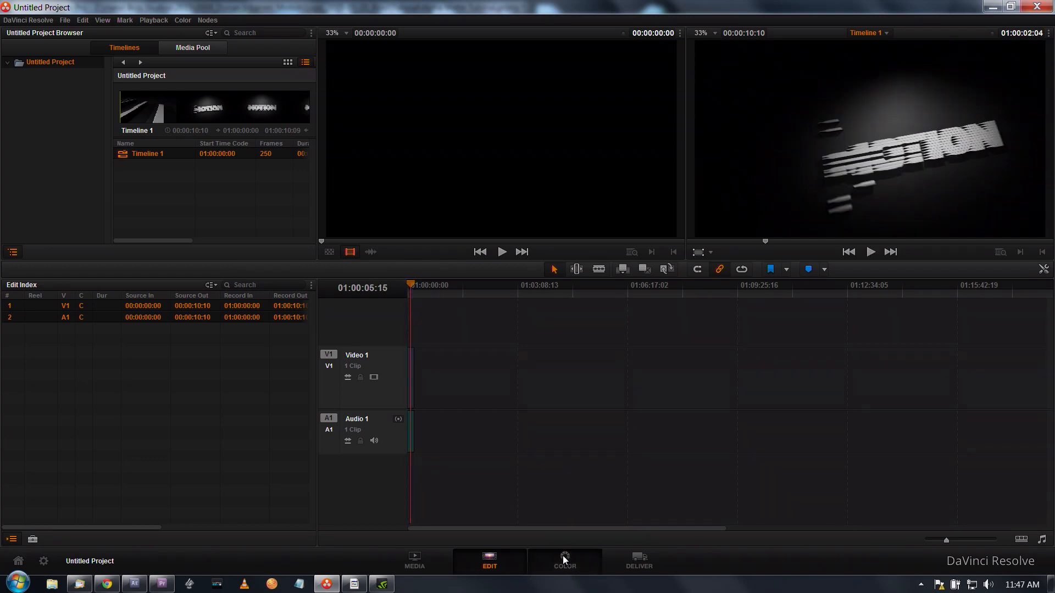
click(564, 561)
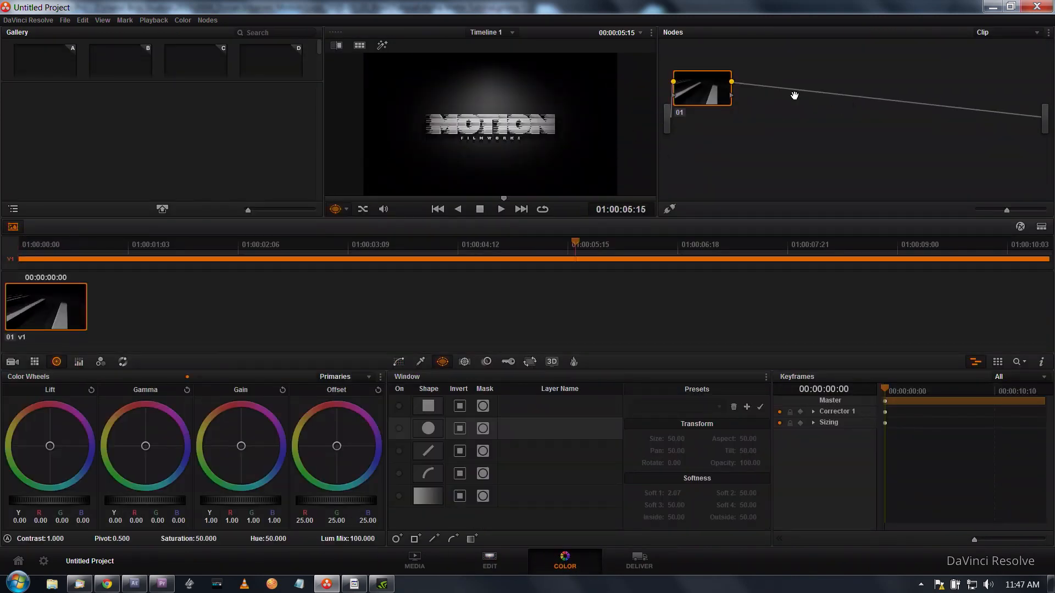
Reposition node 01 in the node graph and bring up its context menu
drag(701, 88, 740, 86)
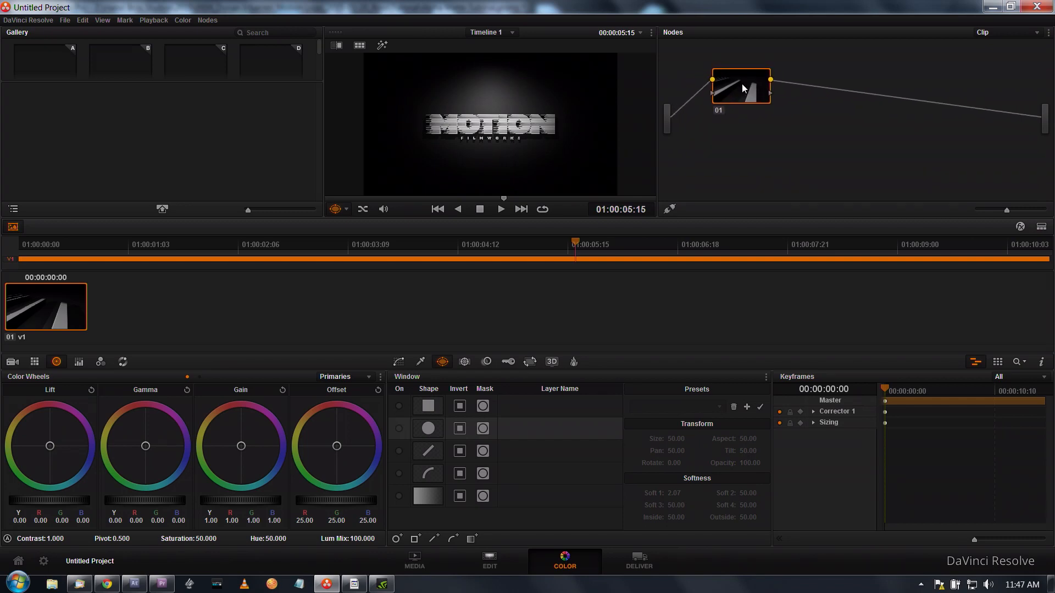
mouse_move(741, 92)
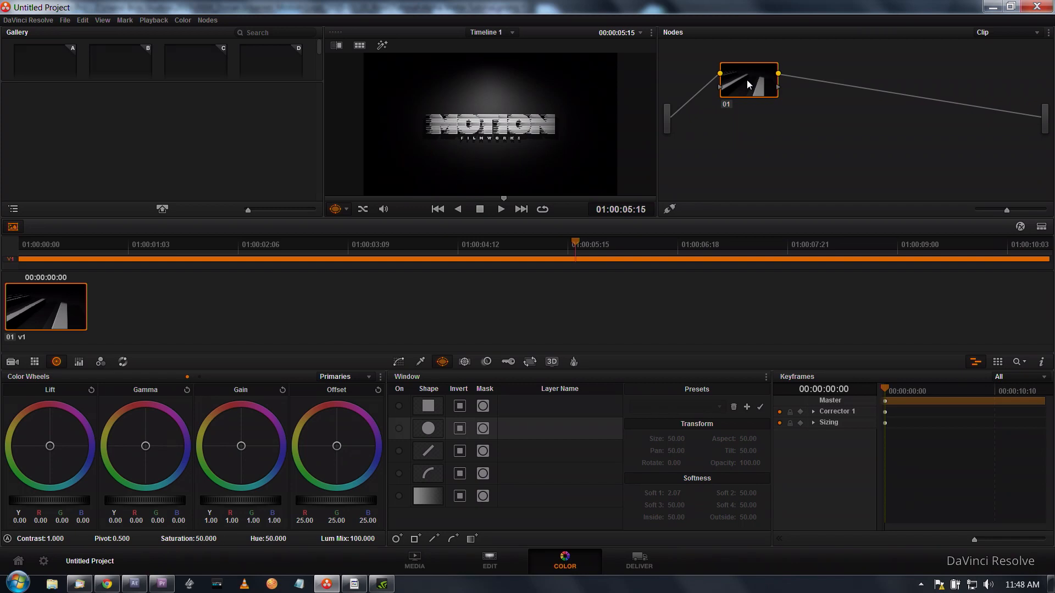
right_click(747, 80)
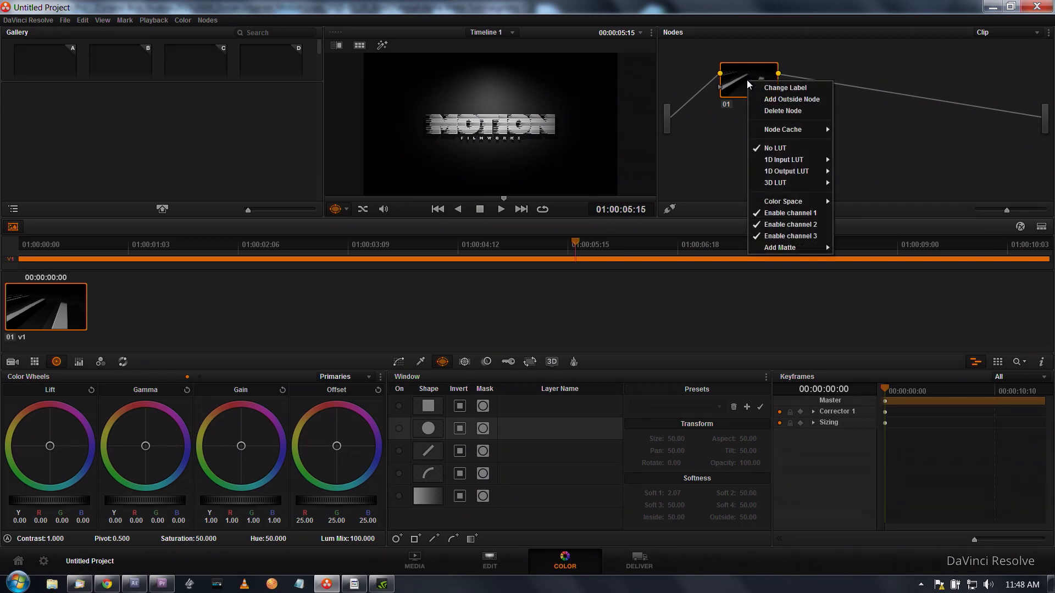
click(396, 129)
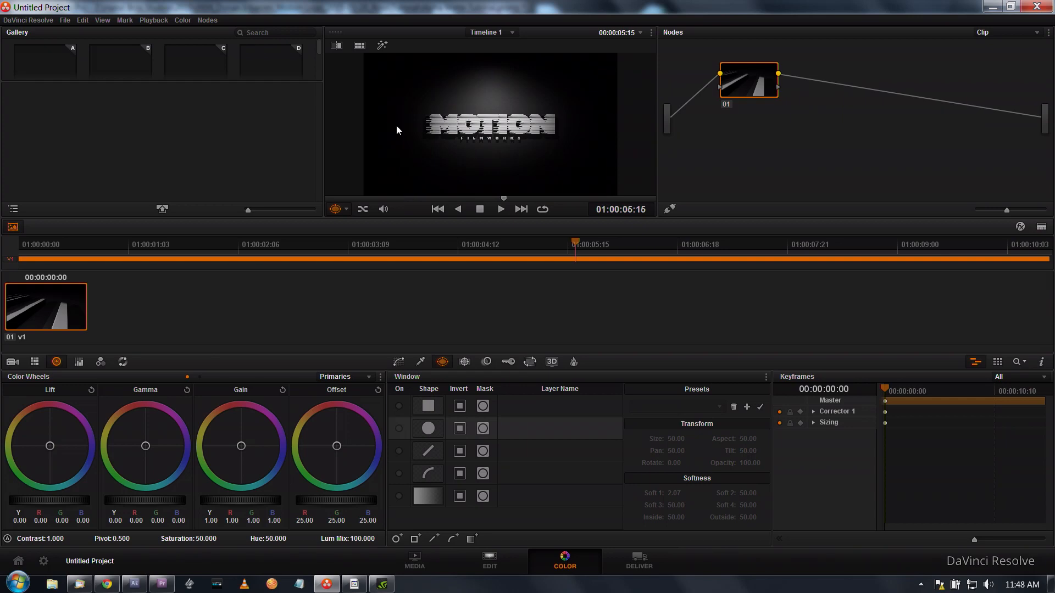
mouse_move(544, 142)
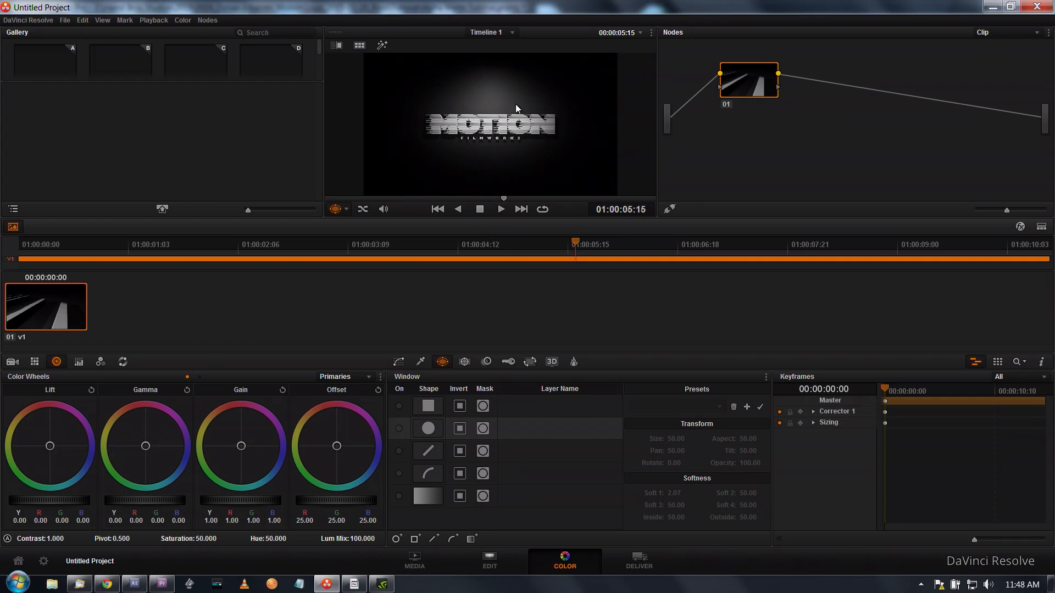
mouse_move(487, 160)
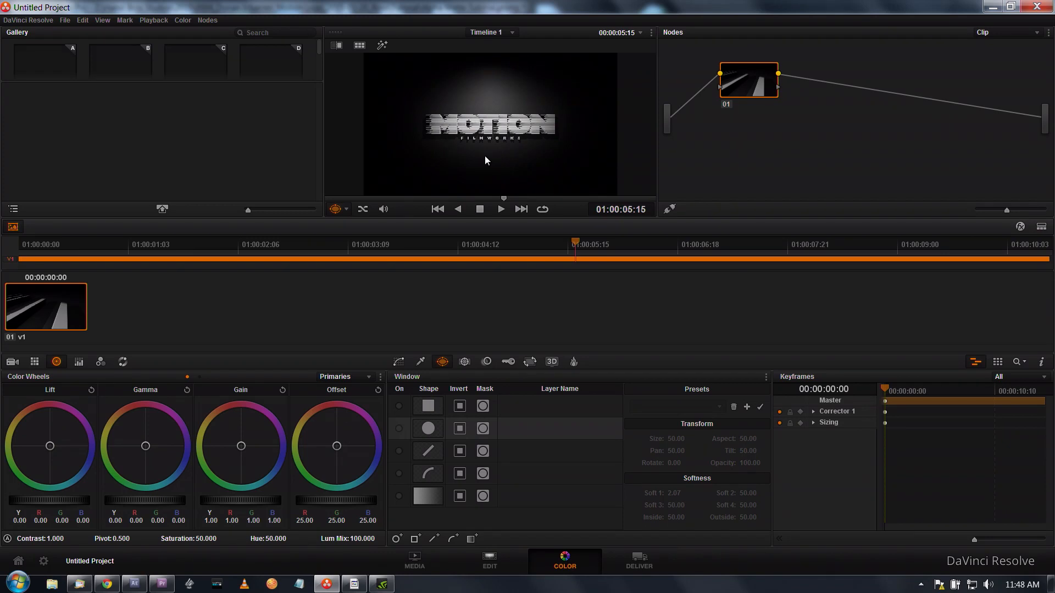
mouse_move(764, 82)
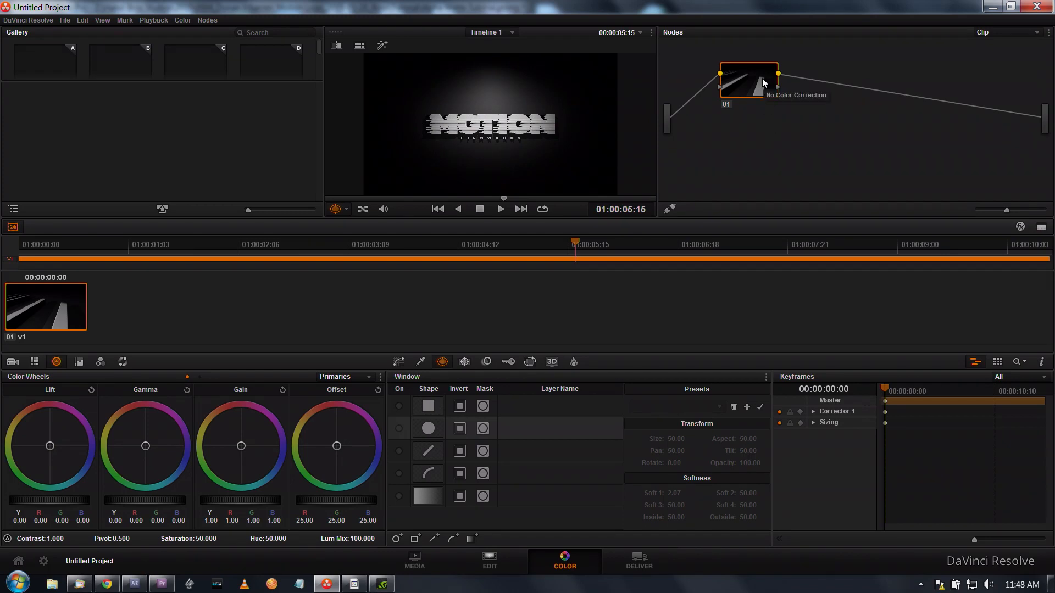
right_click(747, 80)
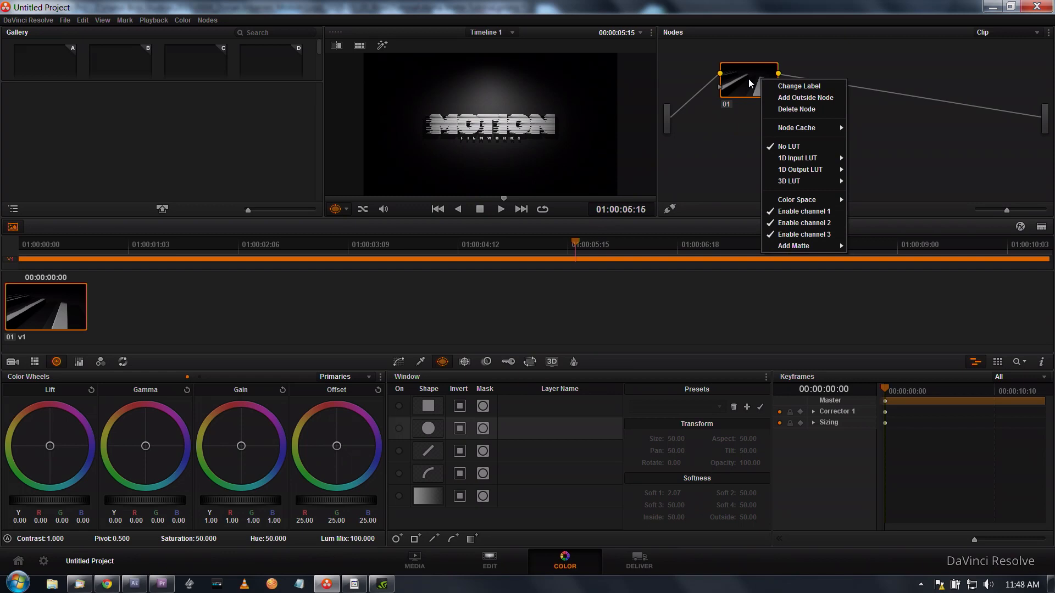
mouse_move(792, 245)
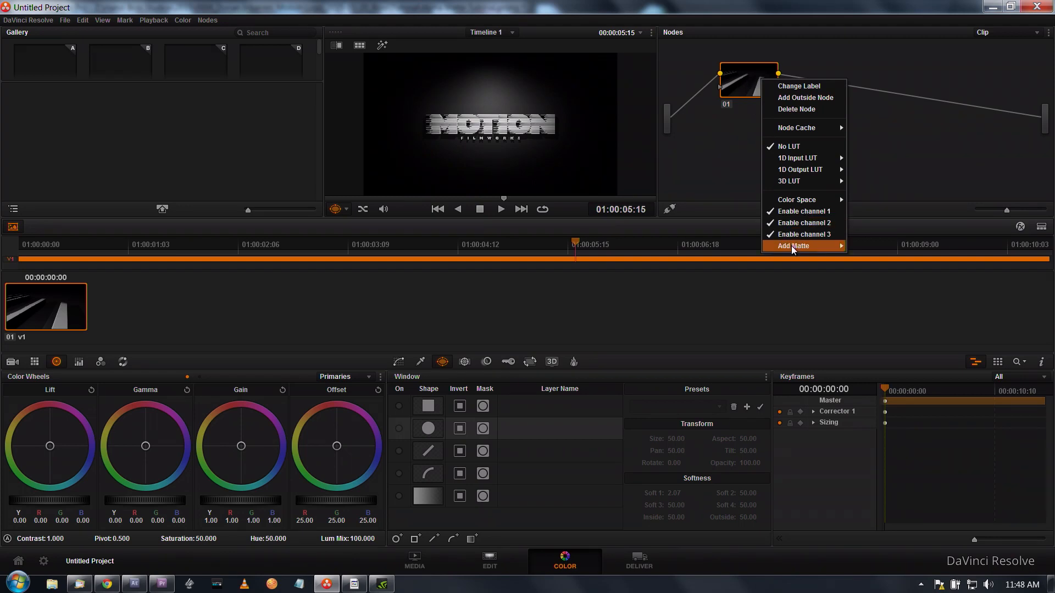
mouse_move(793, 245)
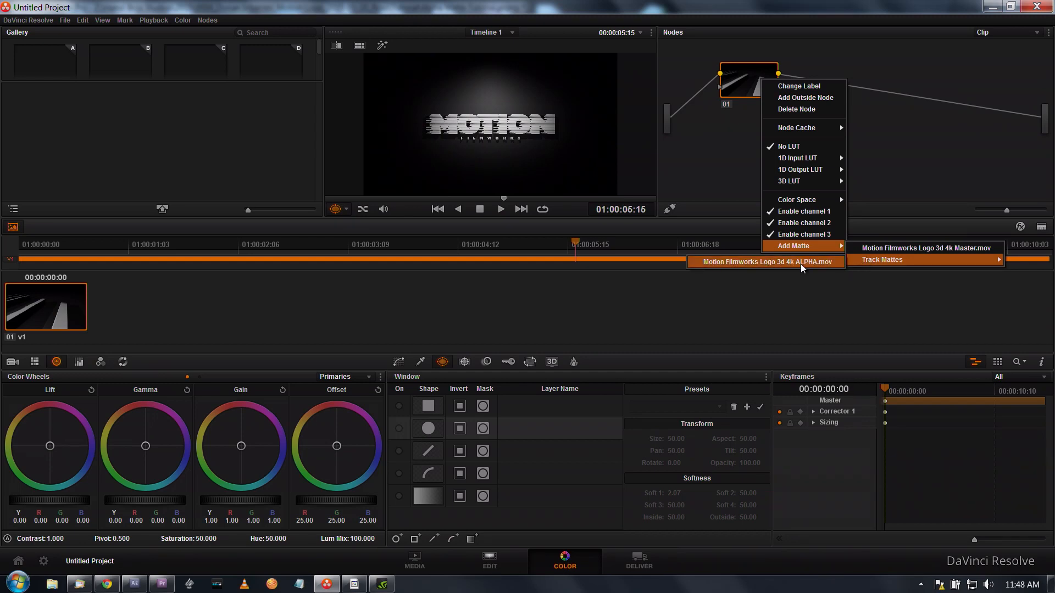
Attach 'Motion Filmworks Logo 3d 4k ALPHA.mov' as an external matte feeding node 01's key input
click(765, 261)
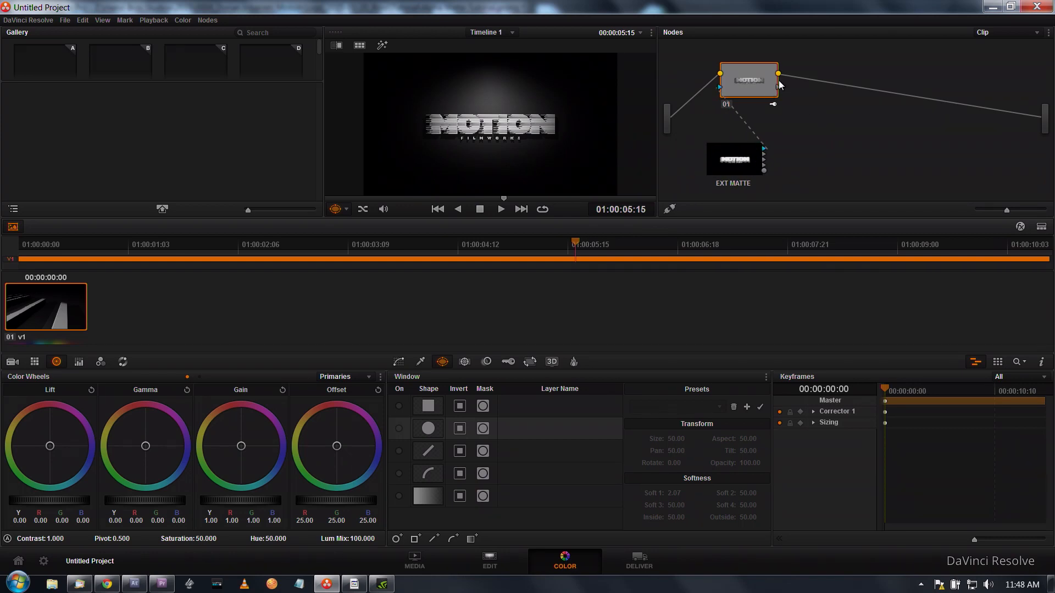
mouse_move(772, 69)
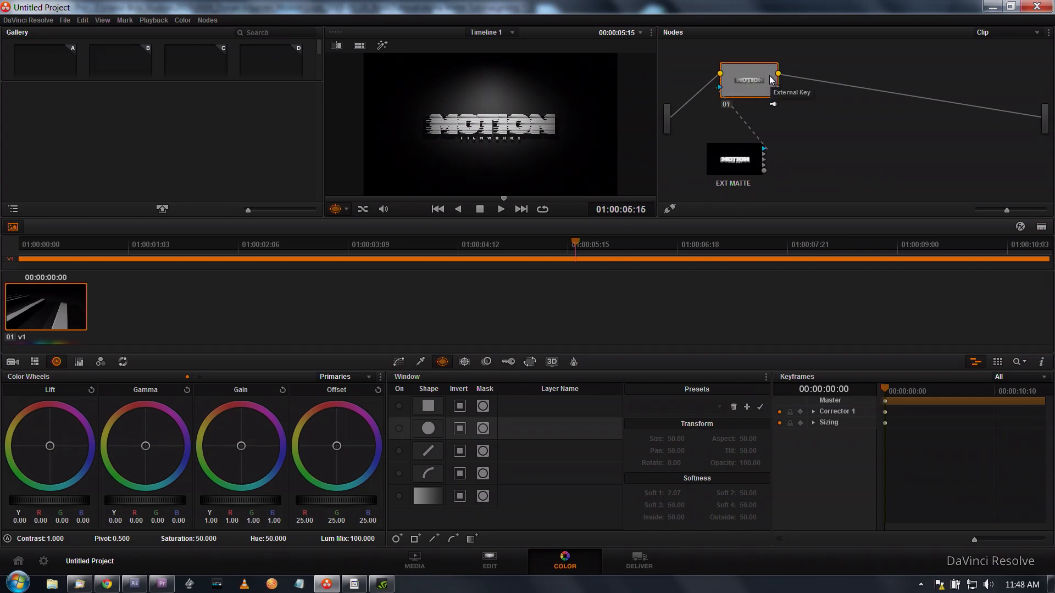
mouse_move(876, 131)
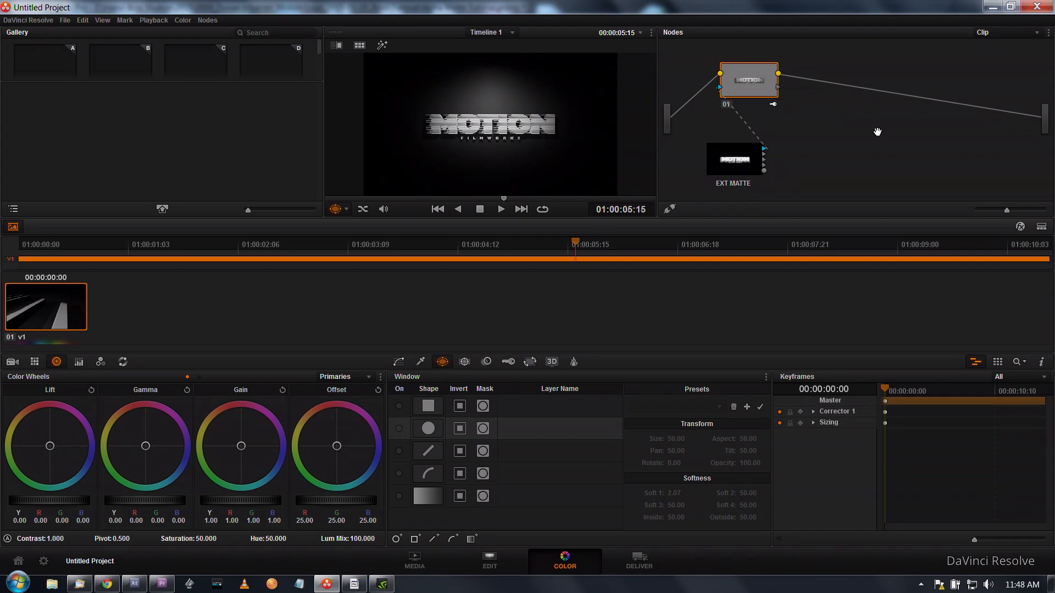
right_click(857, 138)
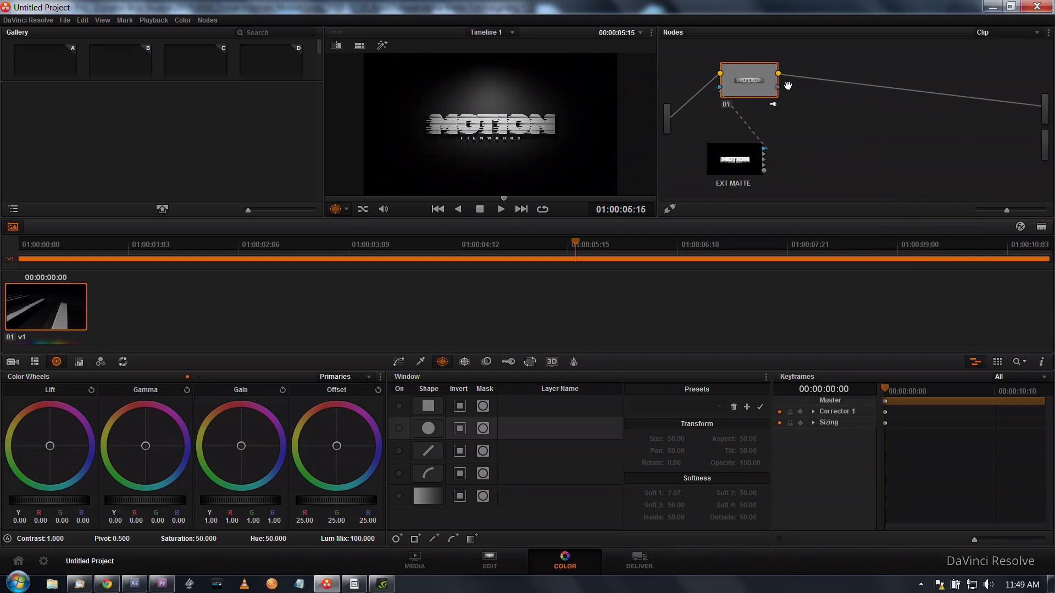
mouse_move(780, 91)
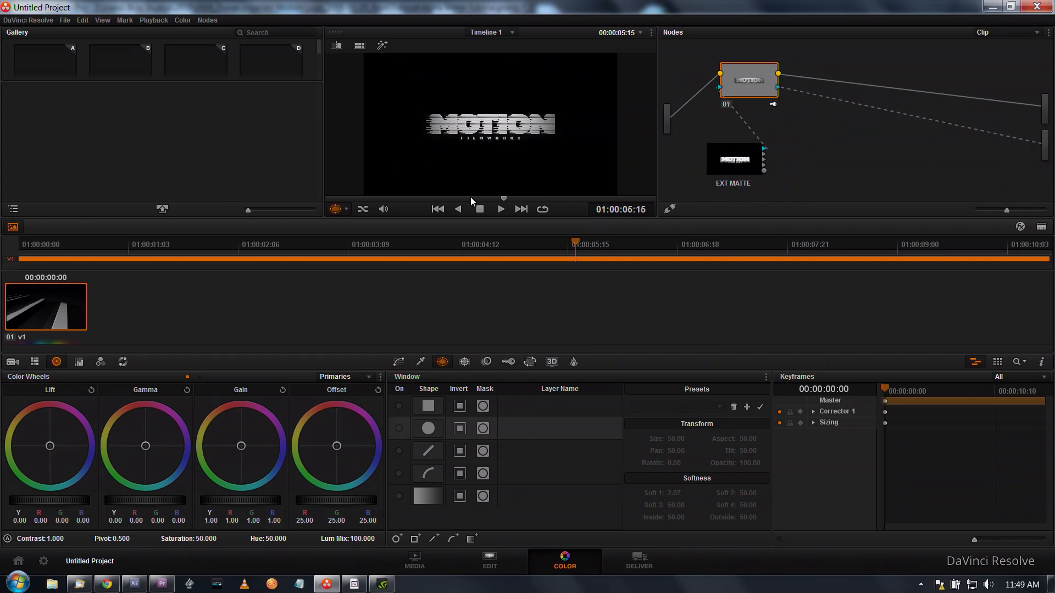
mouse_move(497, 152)
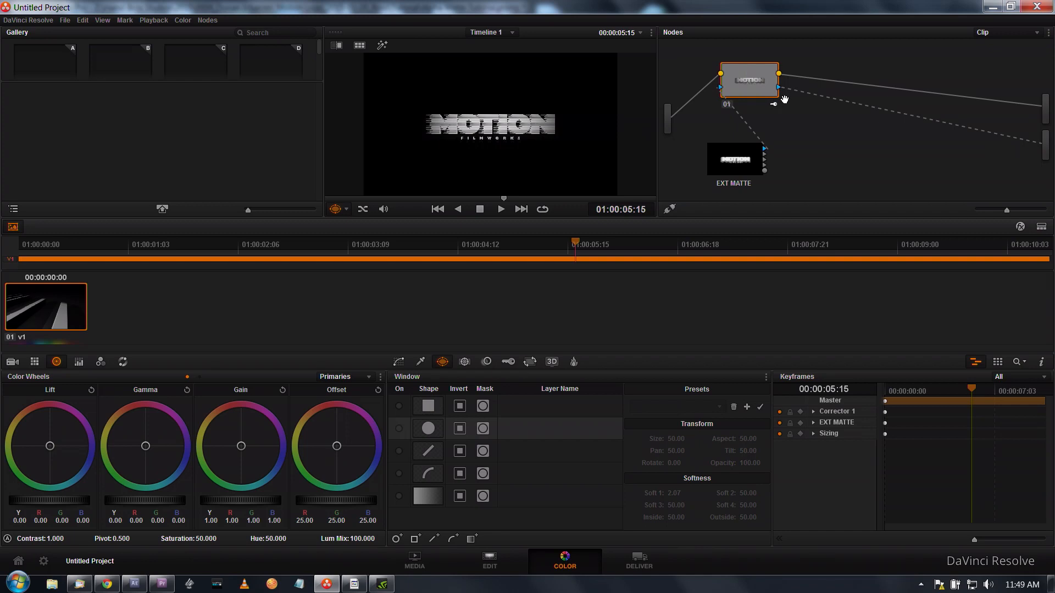
Add an alpha output and route node 01's key output to it, keying away the background
click(783, 88)
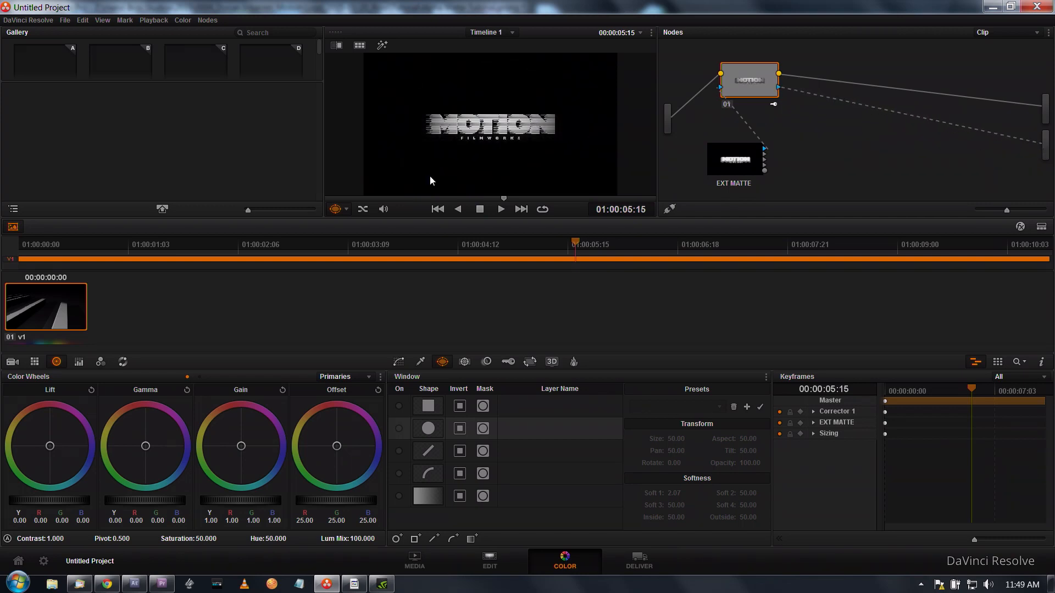
mouse_move(532, 414)
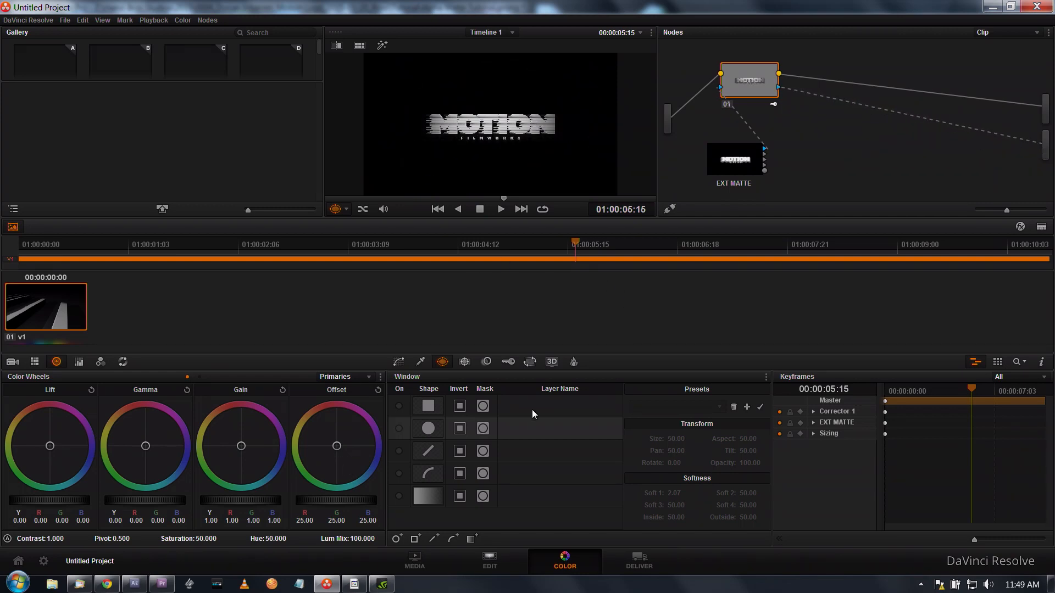
click(420, 362)
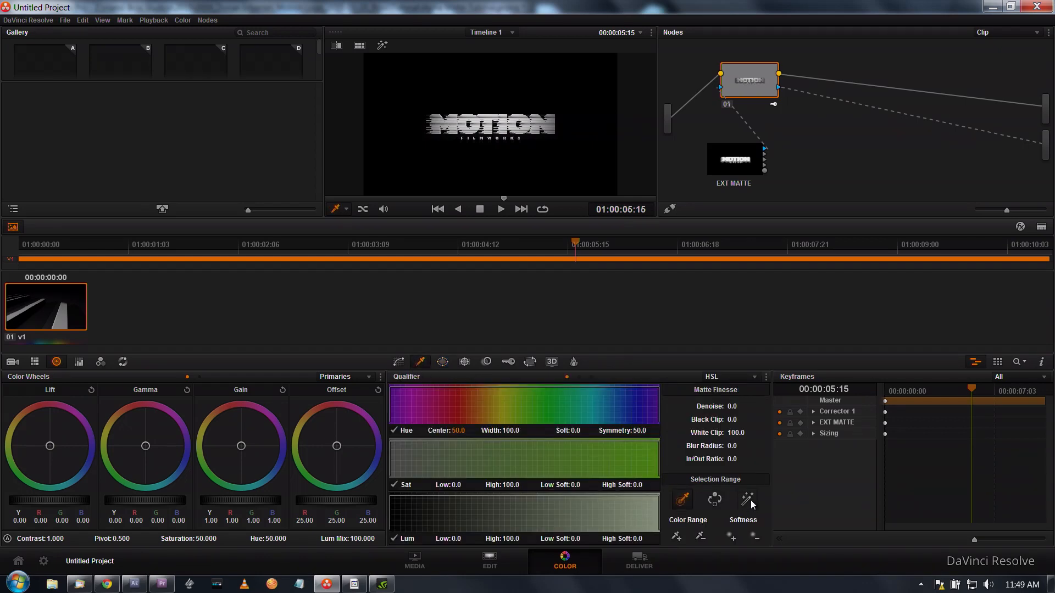
mouse_move(748, 501)
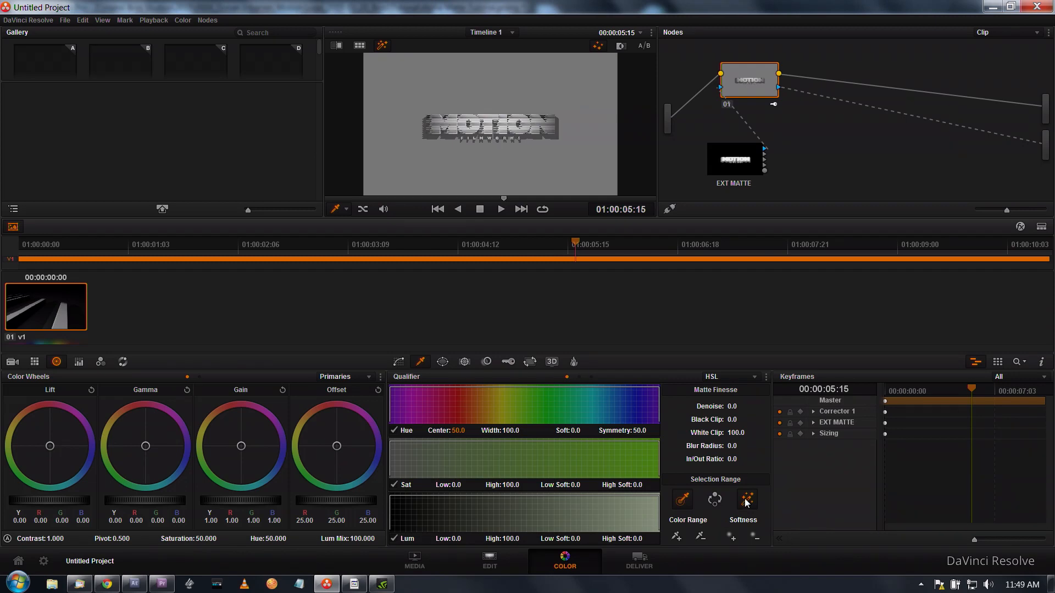
Turn off the Qualifier's Highlight matte preview and move to the Edit page timeline
click(745, 499)
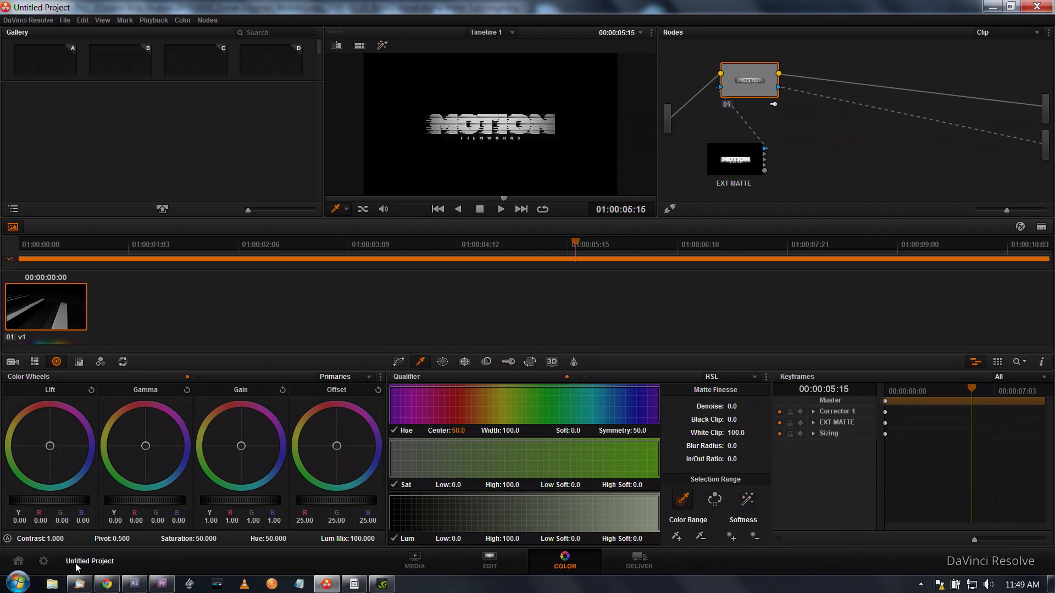
click(489, 560)
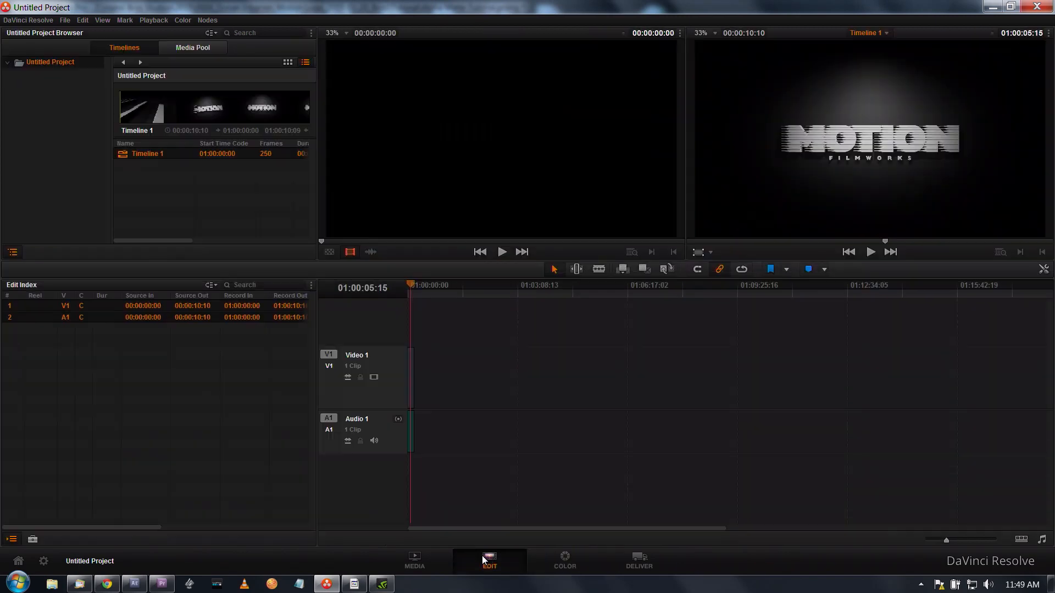
Place the logo on Video 2 over an EBU Color Bar generator on Video 1, then return to Color
click(32, 538)
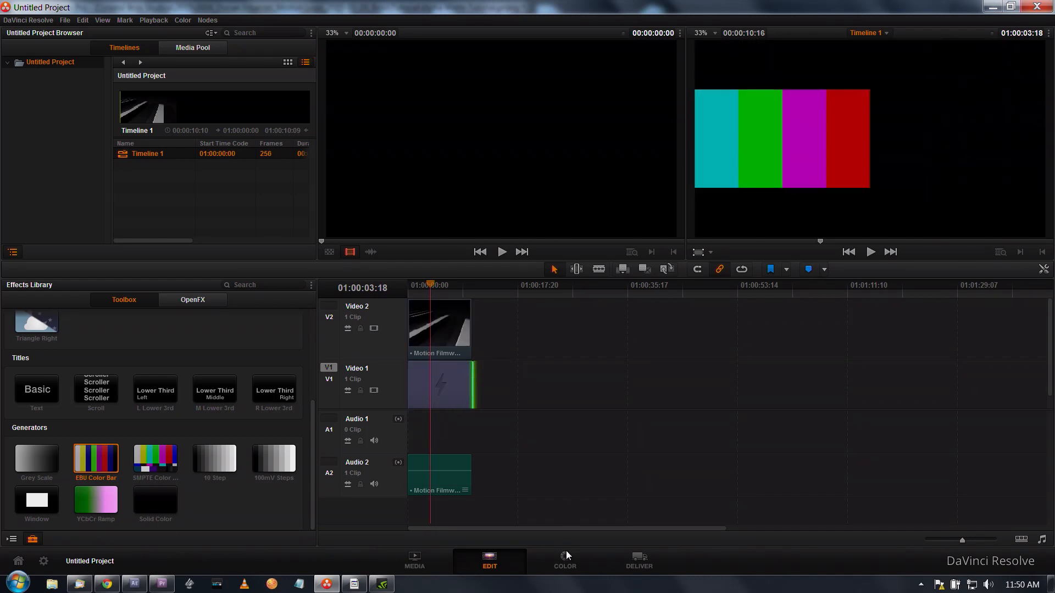
click(564, 560)
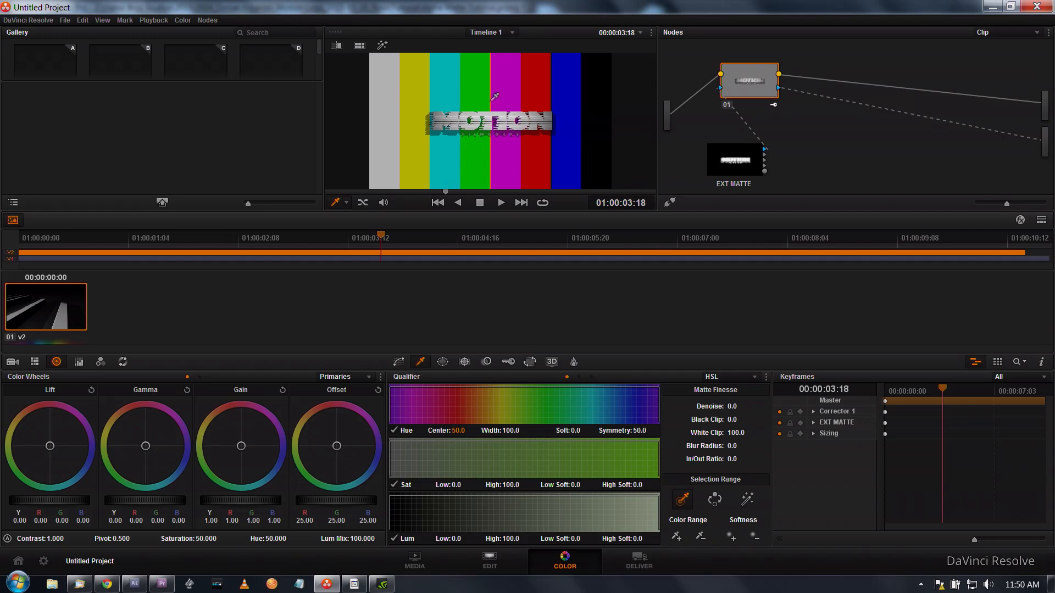
mouse_move(463, 139)
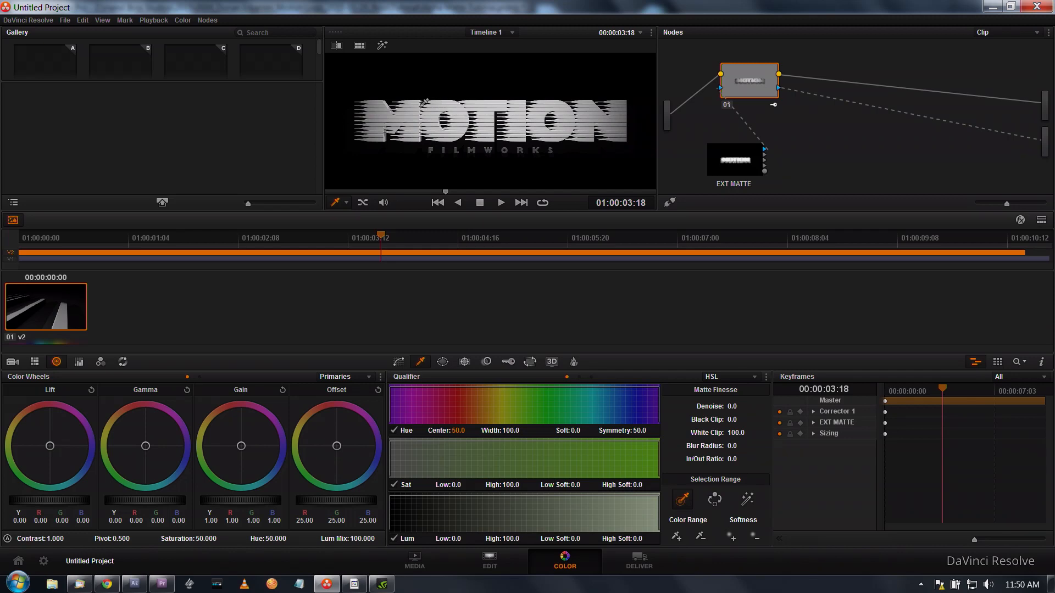
mouse_move(541, 123)
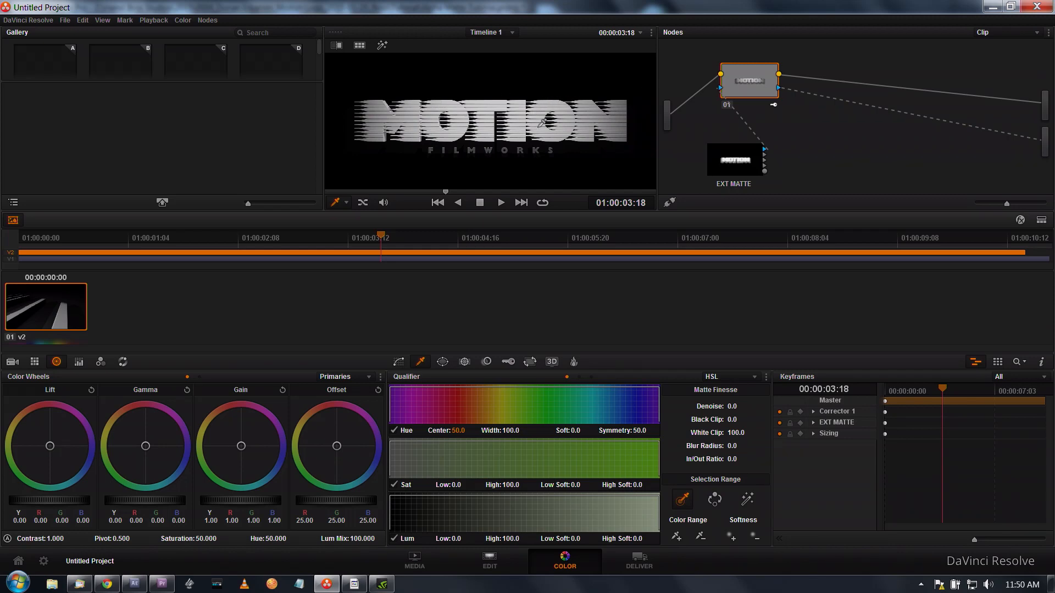
mouse_move(18, 261)
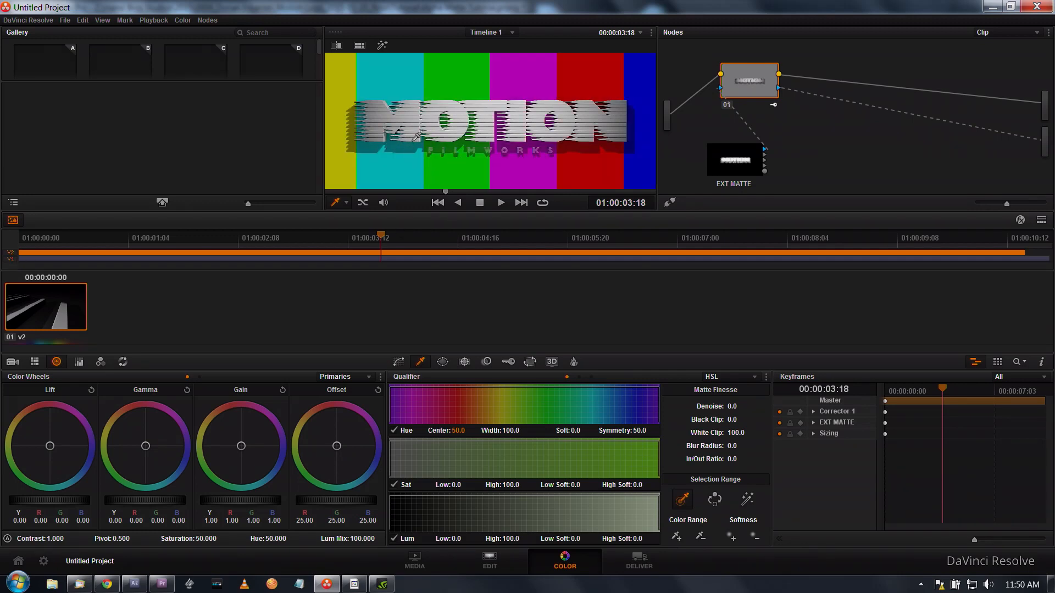
mouse_move(1046, 161)
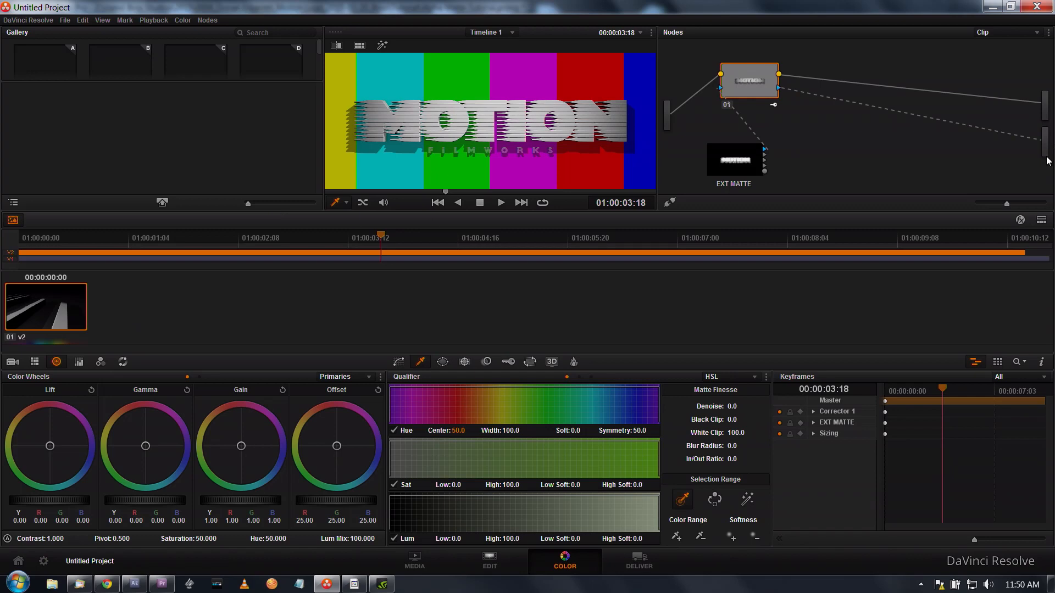
mouse_move(721, 244)
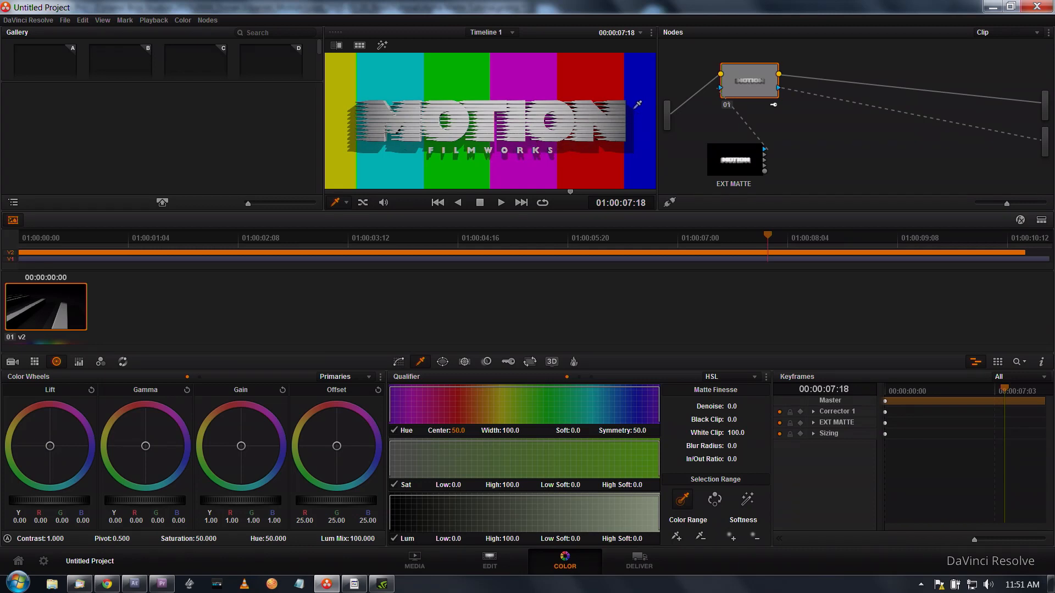
mouse_move(370, 145)
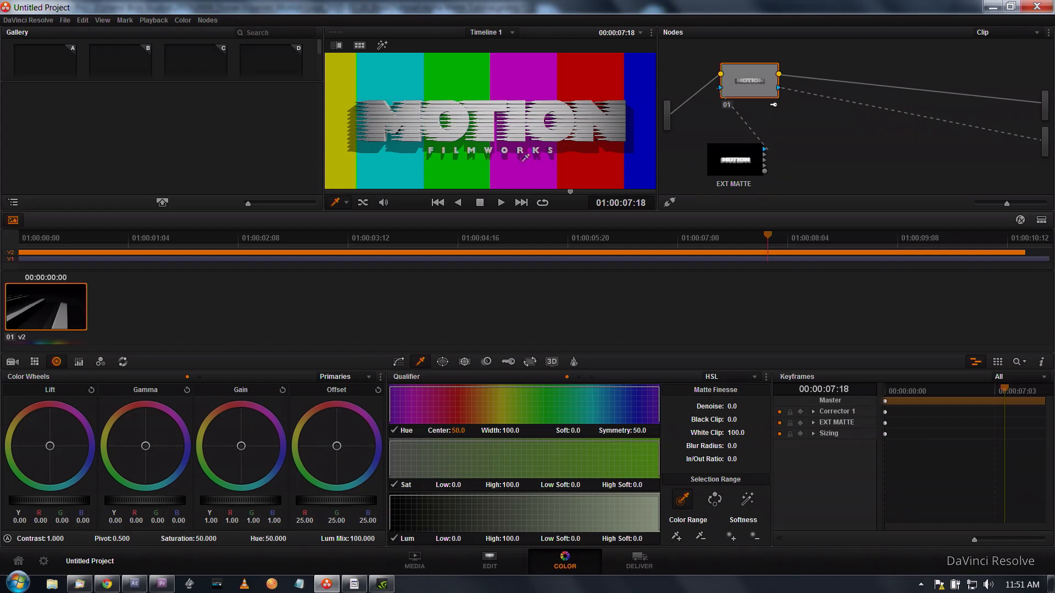
mouse_move(599, 126)
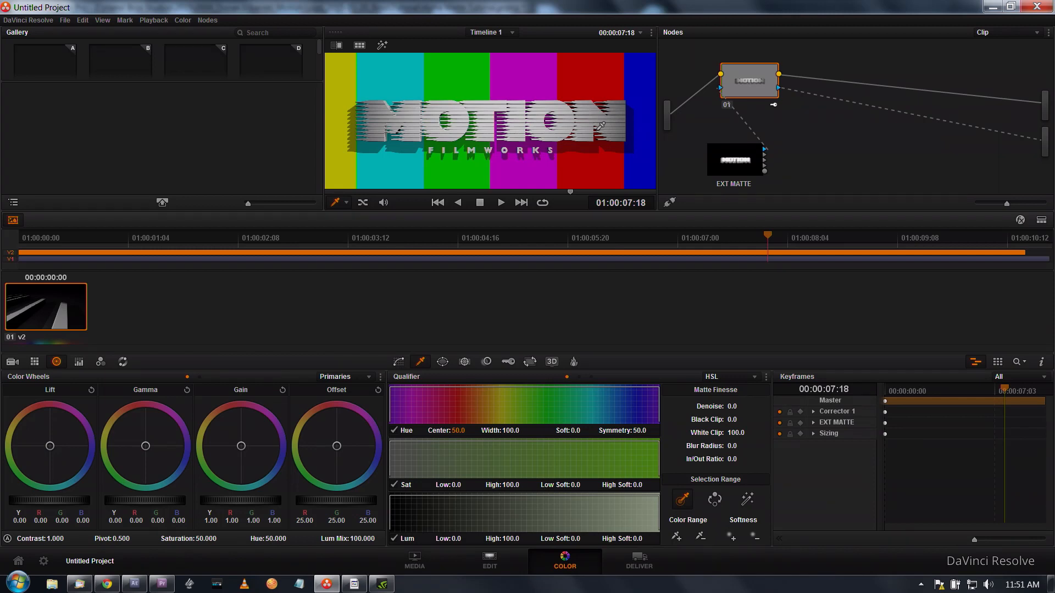
mouse_move(906, 240)
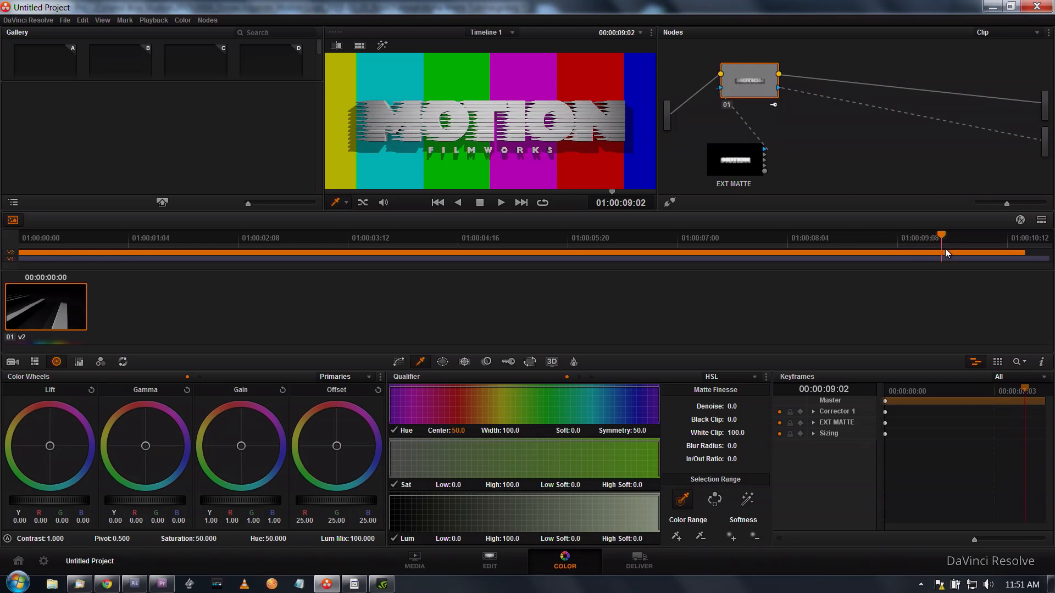
Scrub through the clip to review the keyed logo over colour bars, then switch to the Media page
drag(942, 253, 916, 244)
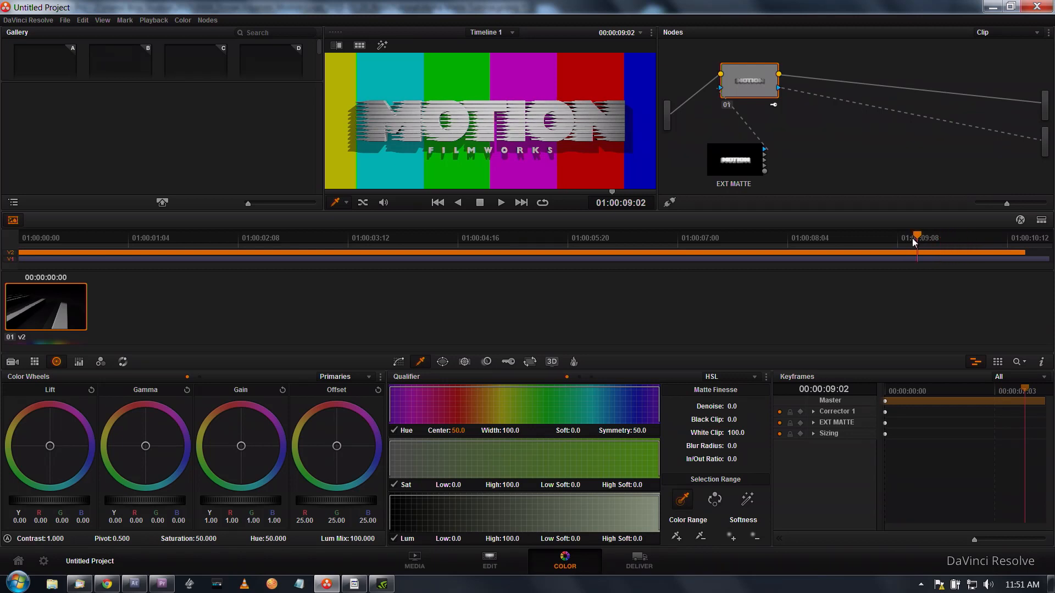
click(646, 238)
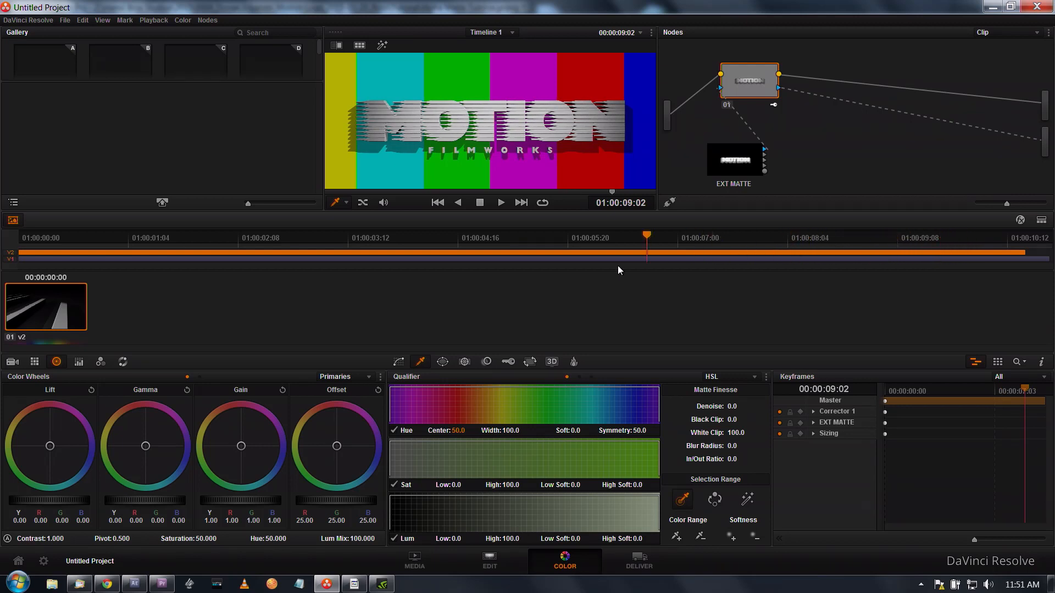
click(414, 560)
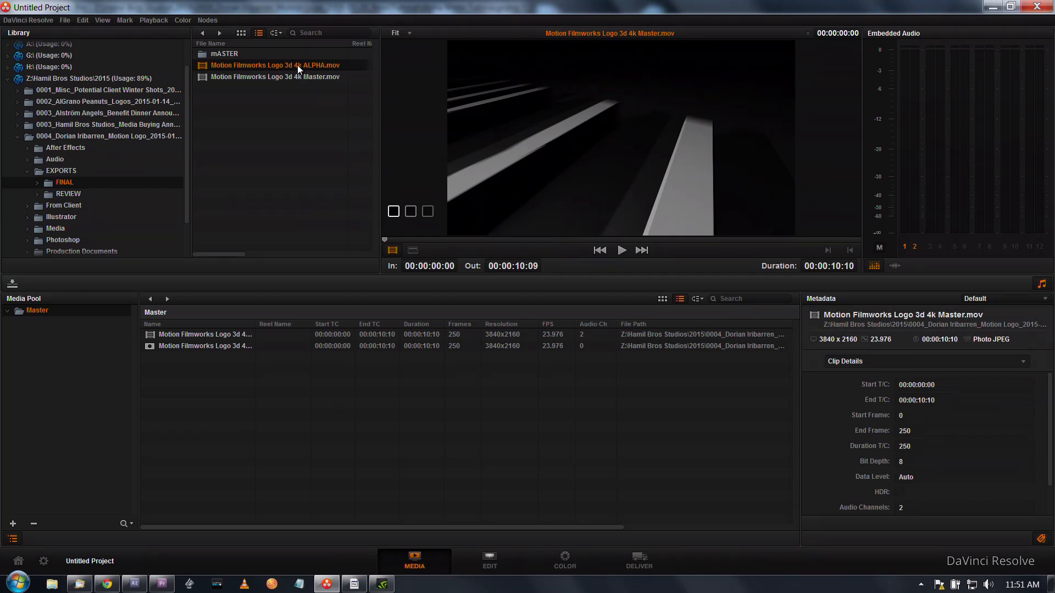
mouse_move(256, 77)
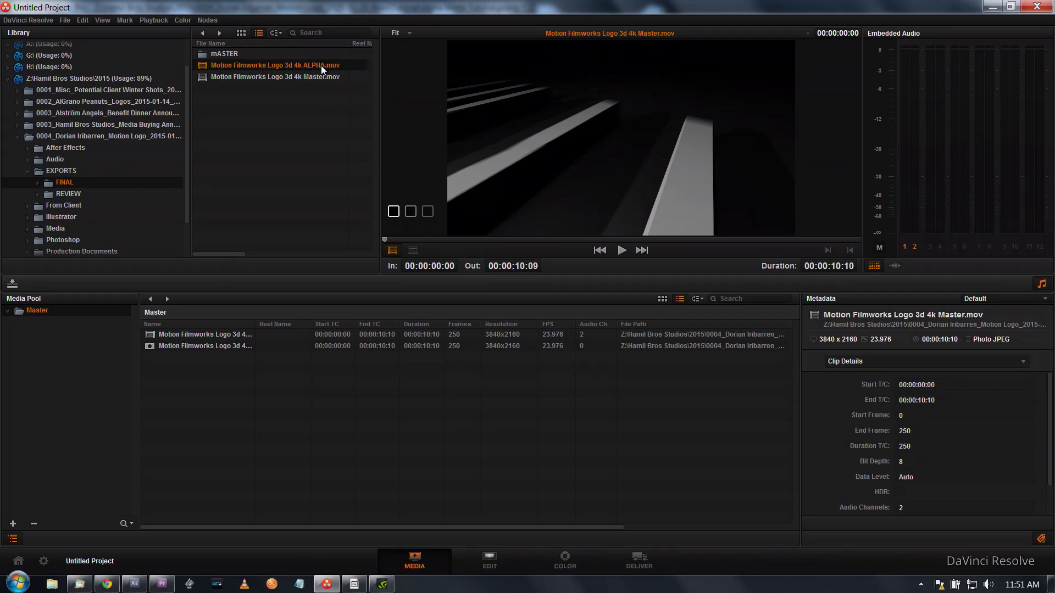
mouse_move(288, 80)
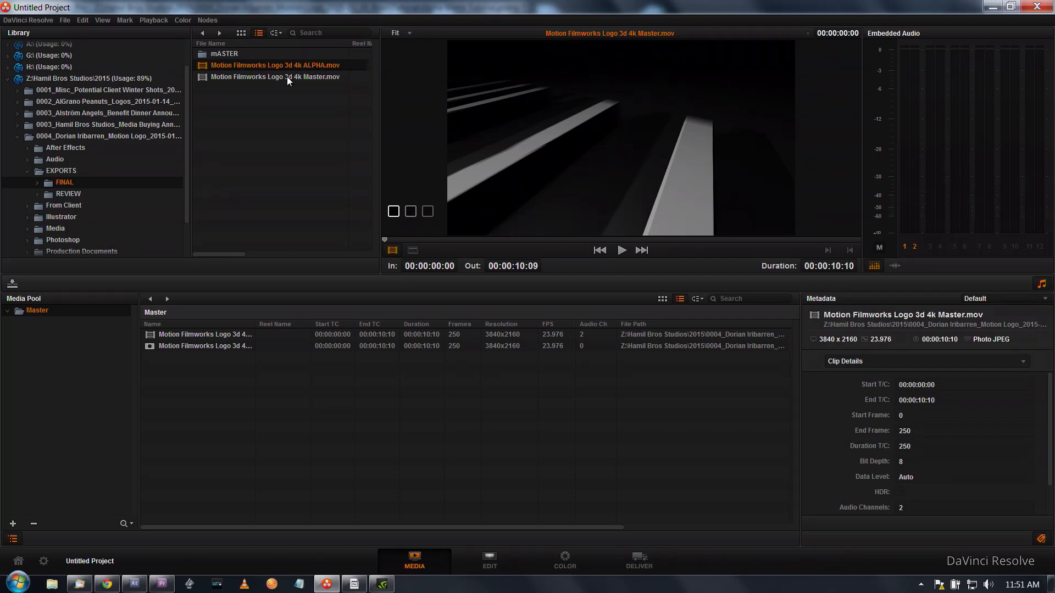
Return to the Edit page showing Timeline 1 with the logo over colour bars
click(489, 560)
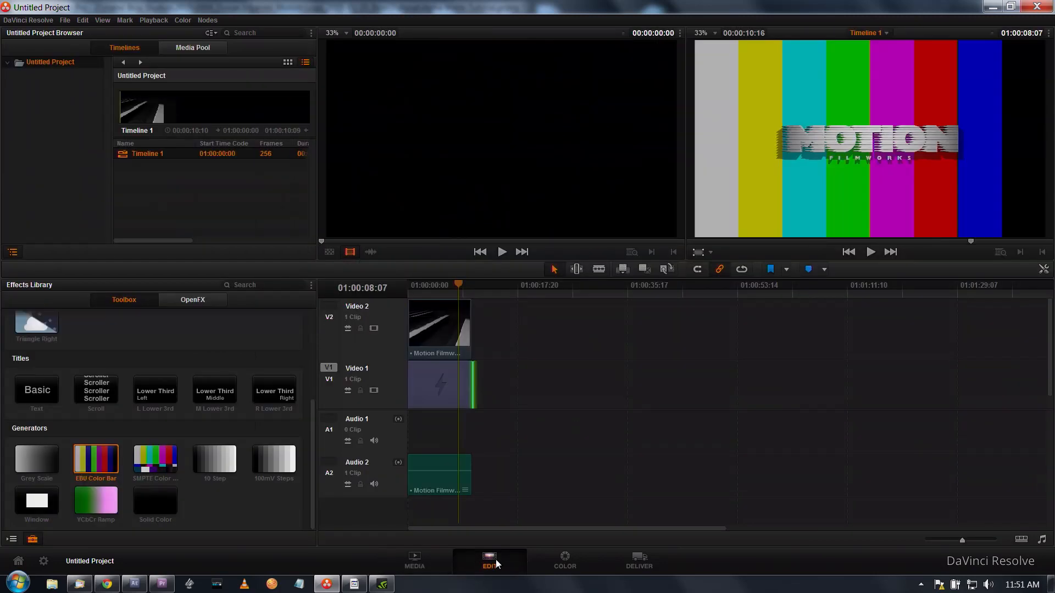
Switch back to the Color page to grade the logo composited over colour bars
click(564, 560)
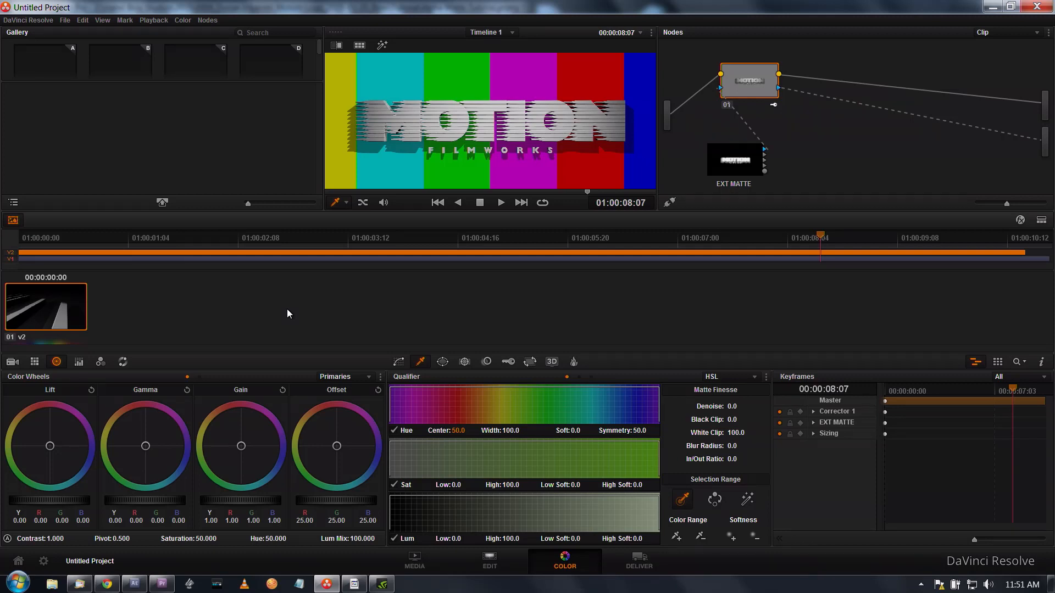
mouse_move(187, 326)
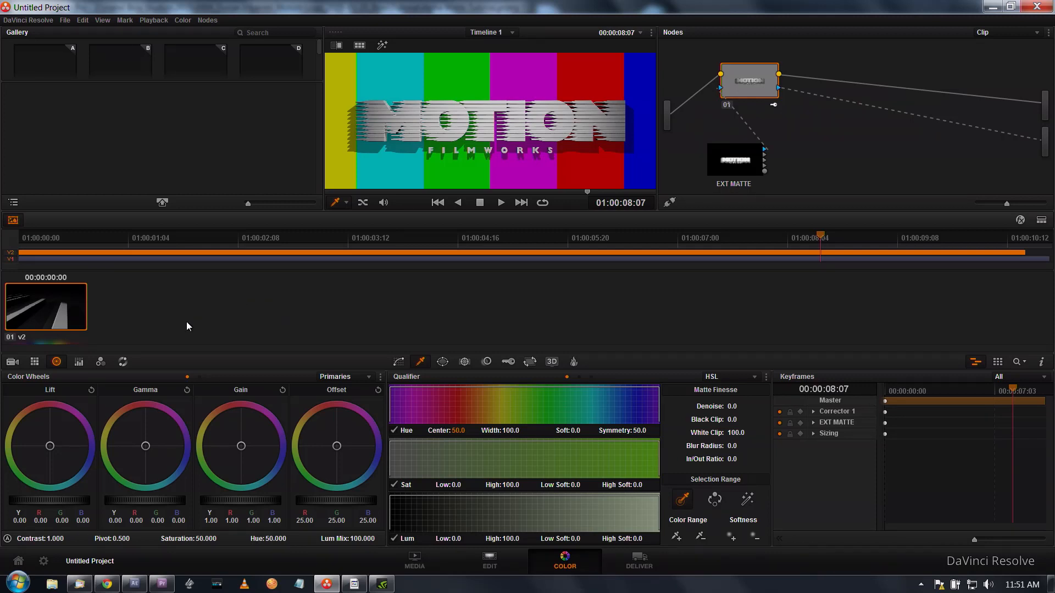